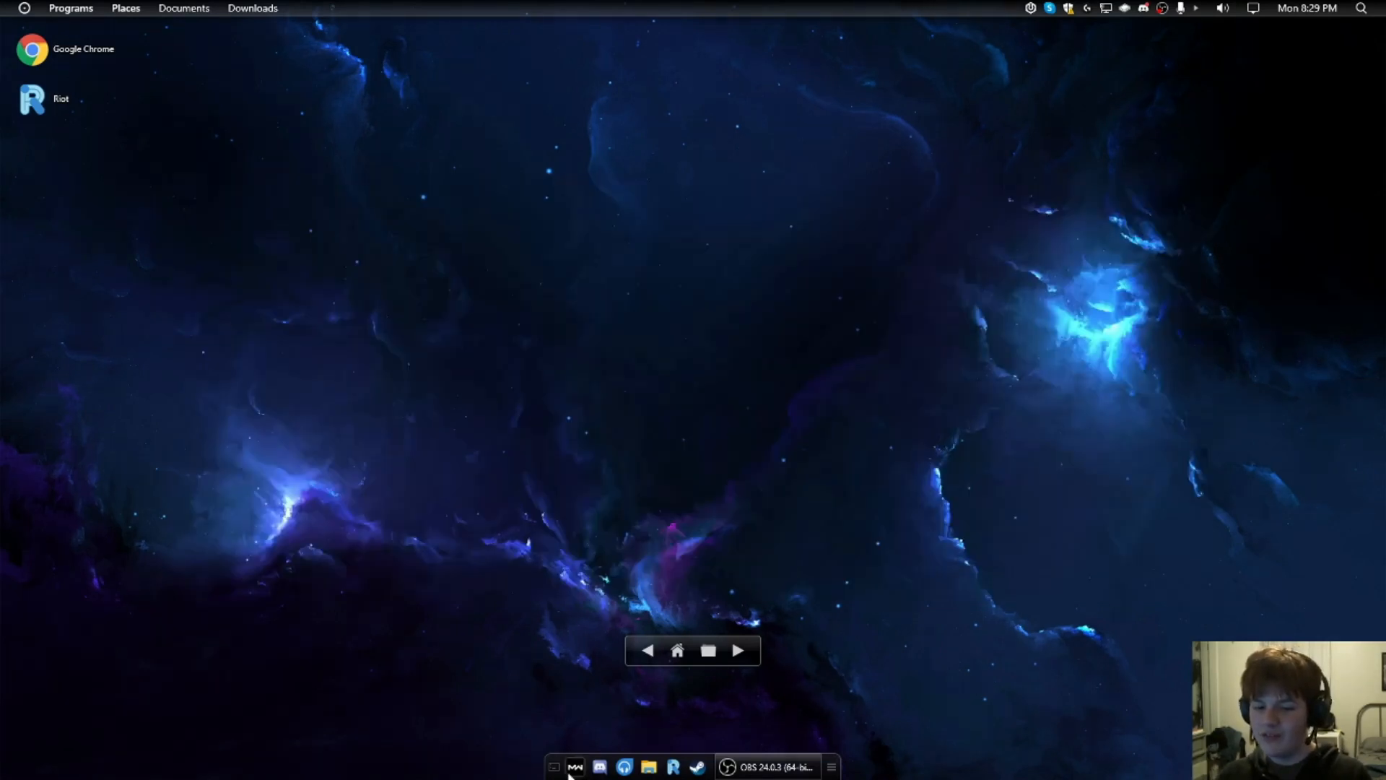
mouse_move(572, 395)
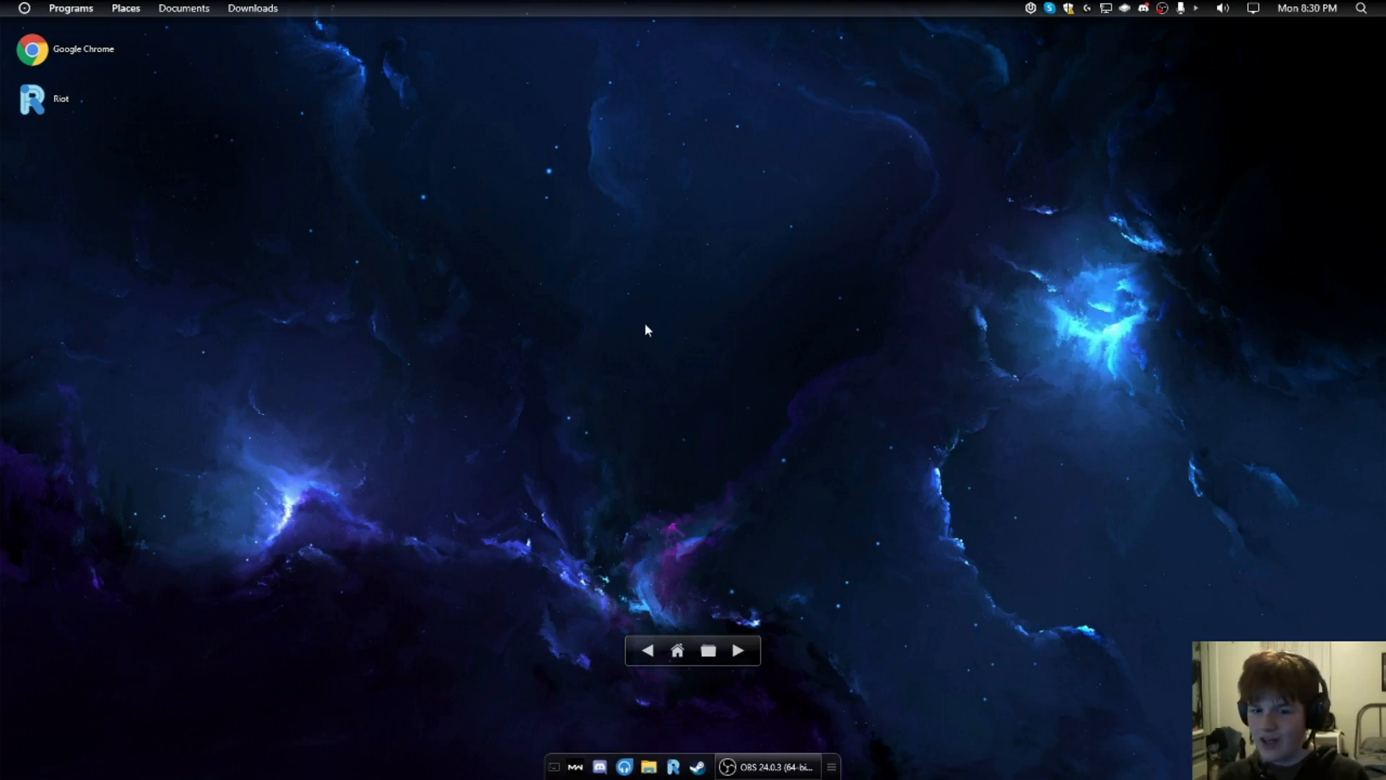
mouse_move(664, 356)
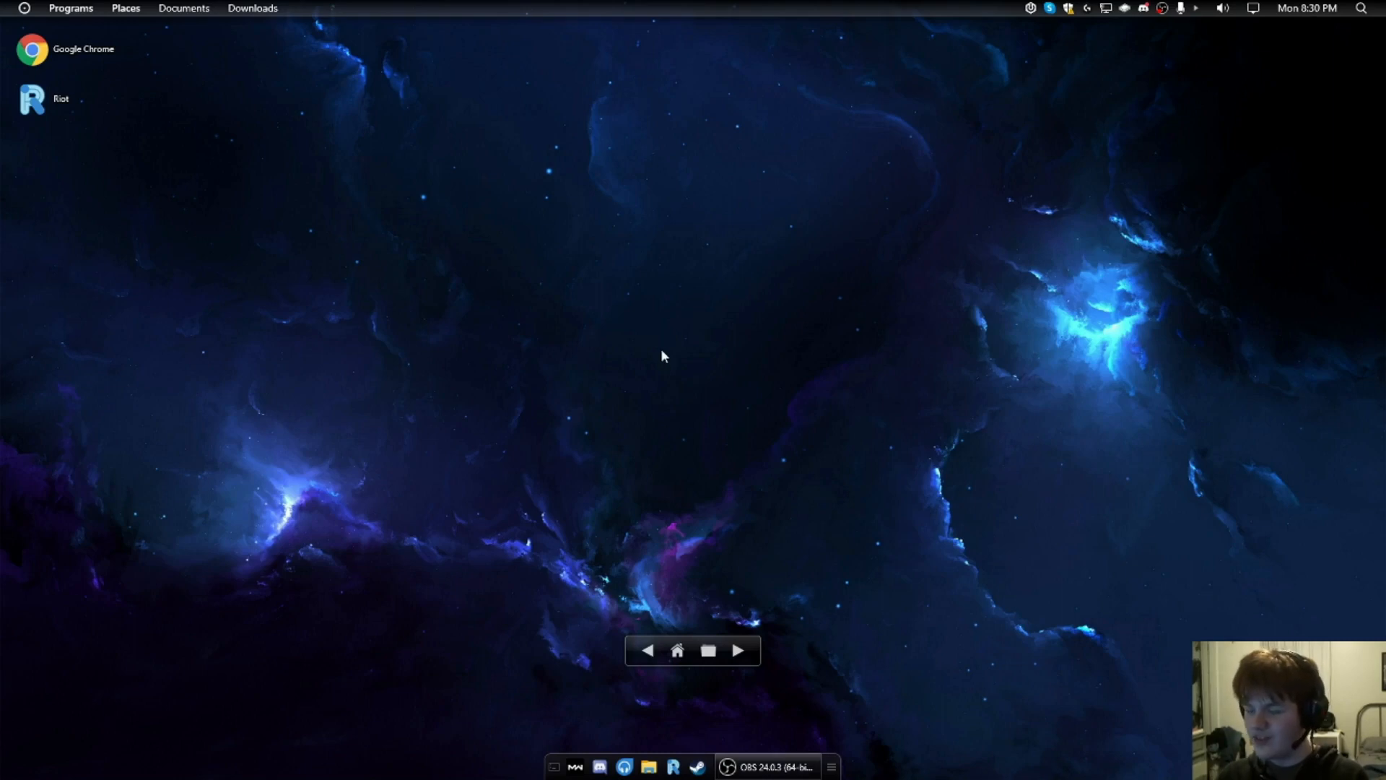
mouse_move(1166, 80)
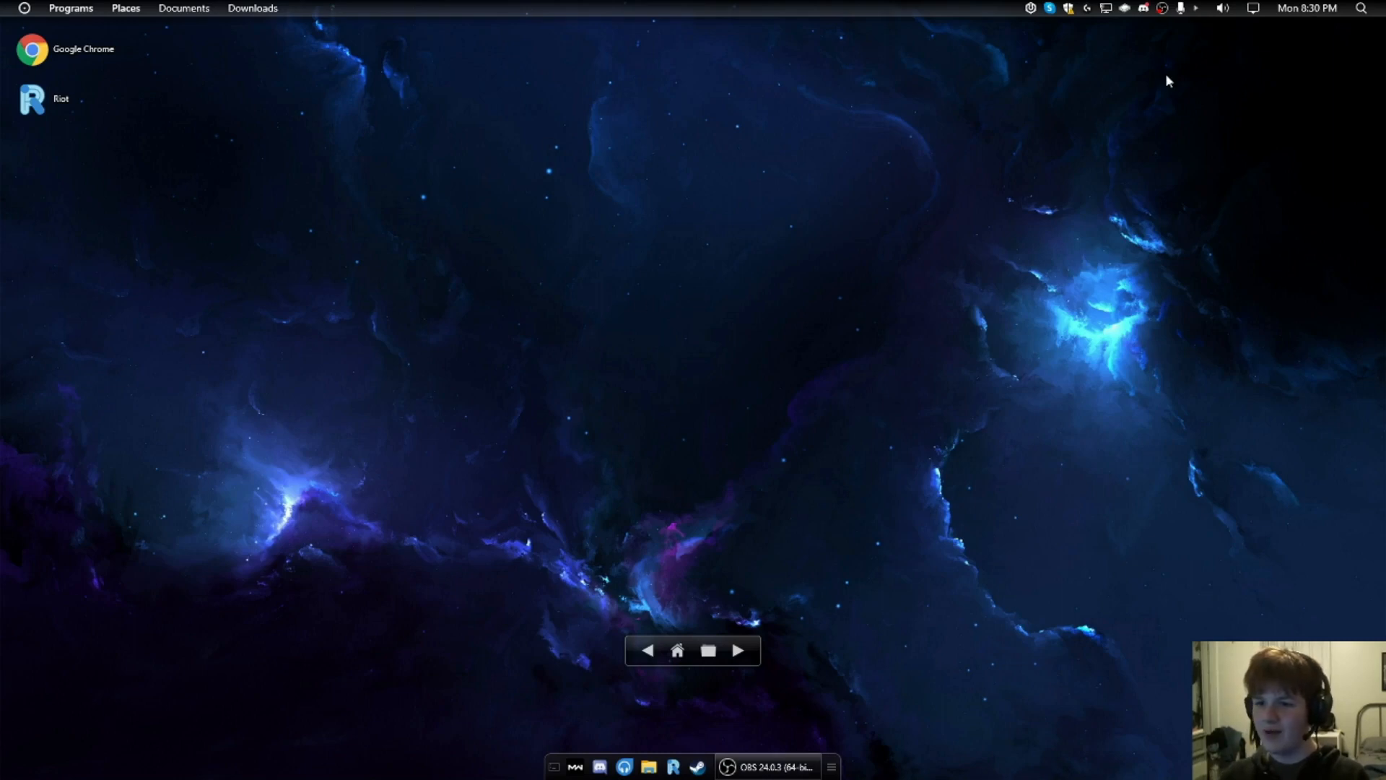
mouse_move(847, 64)
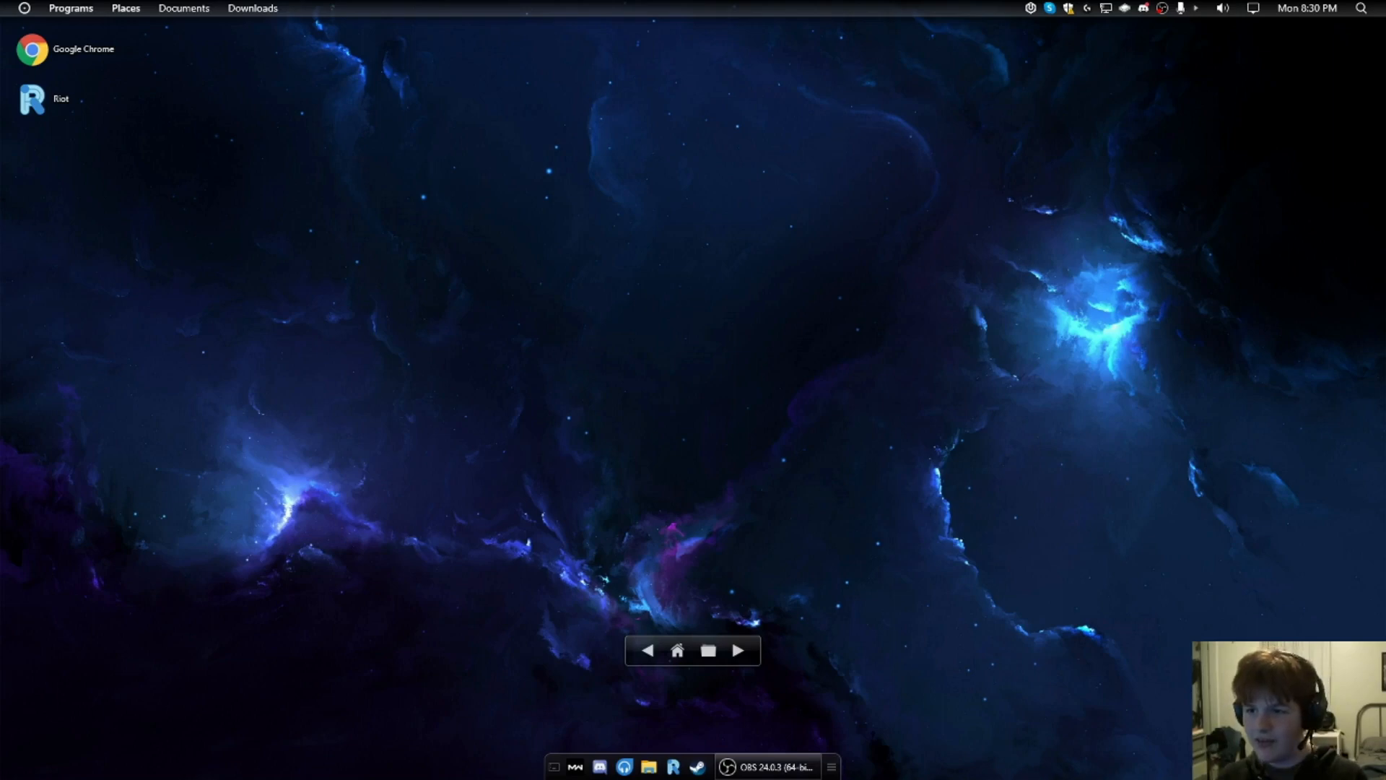
mouse_move(1044, 237)
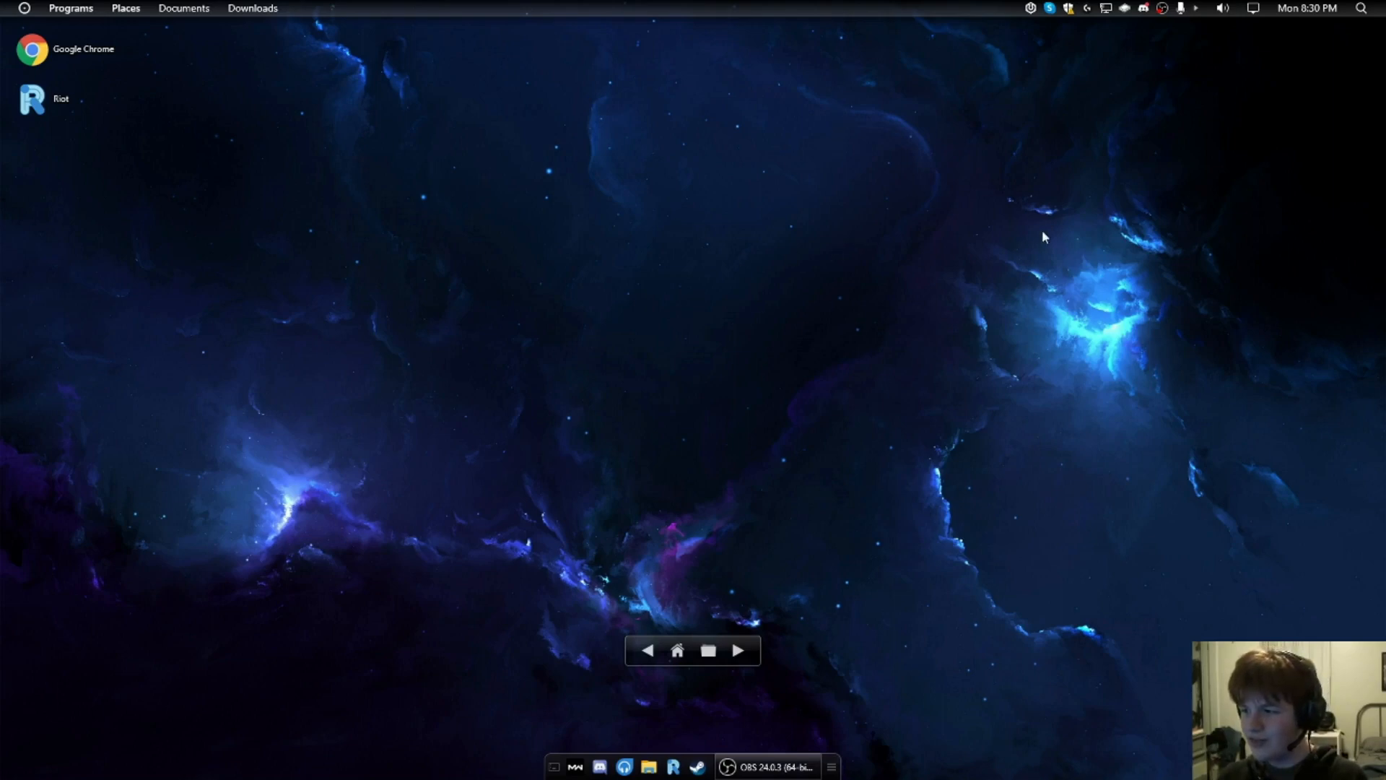
mouse_move(1351, 88)
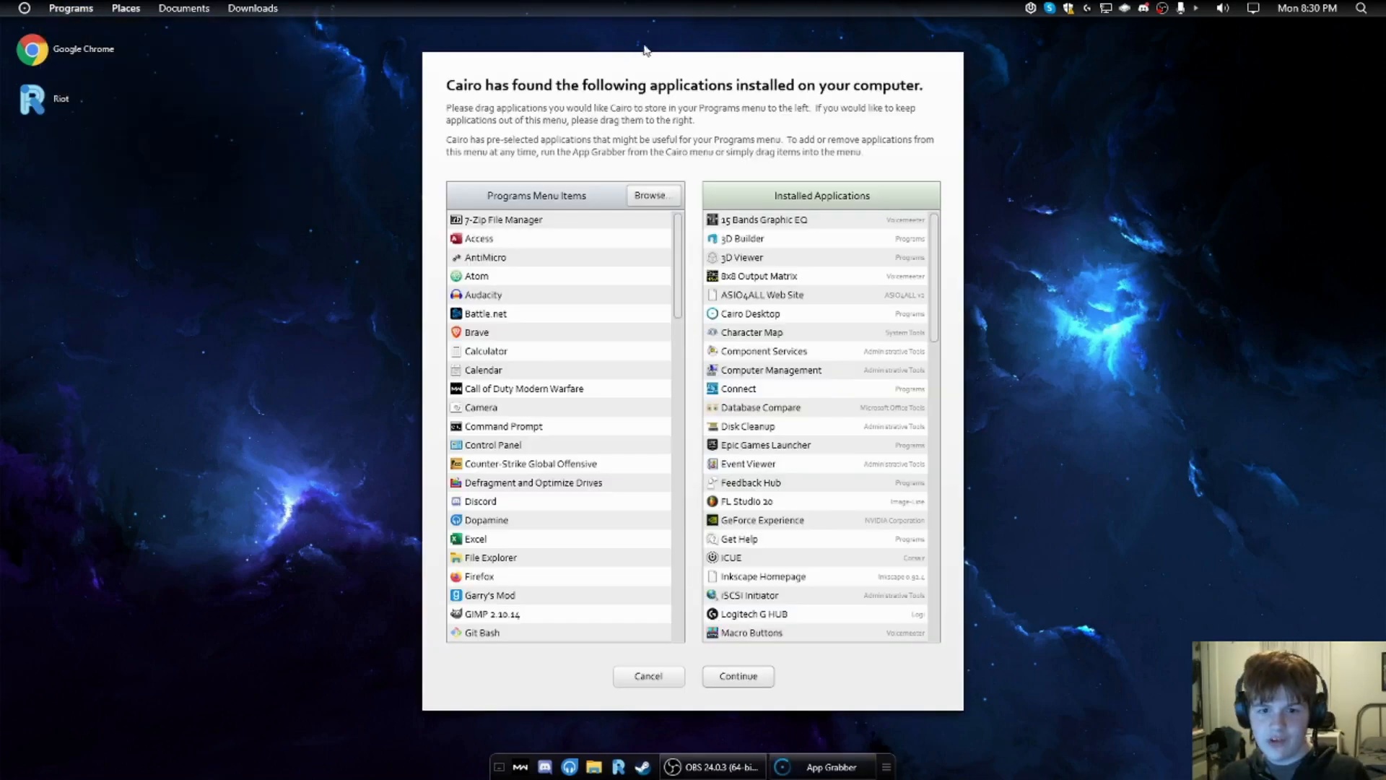
mouse_move(481, 104)
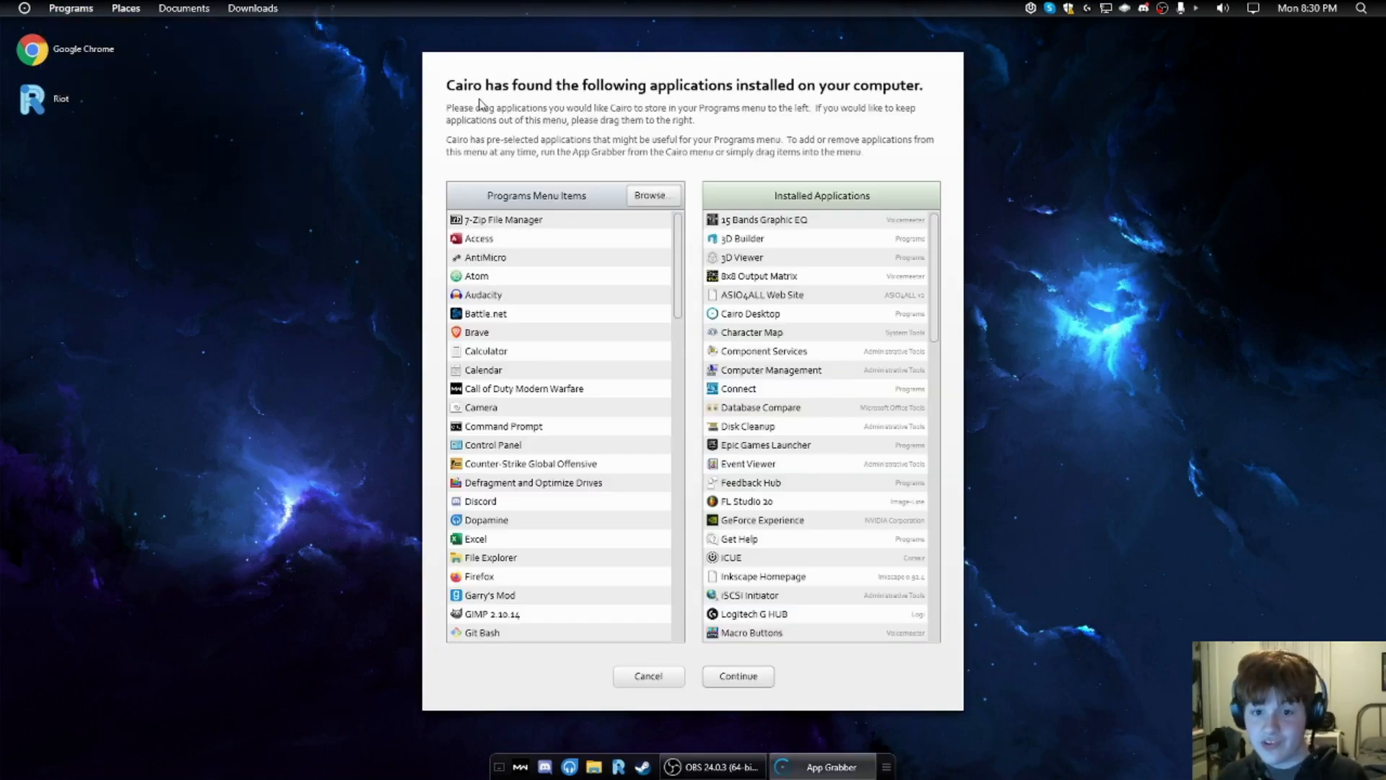
Step: Review App Grabber's program list and categories (Accessories, Development, Internet, Graphics, Media), then finish
left_click(748, 312)
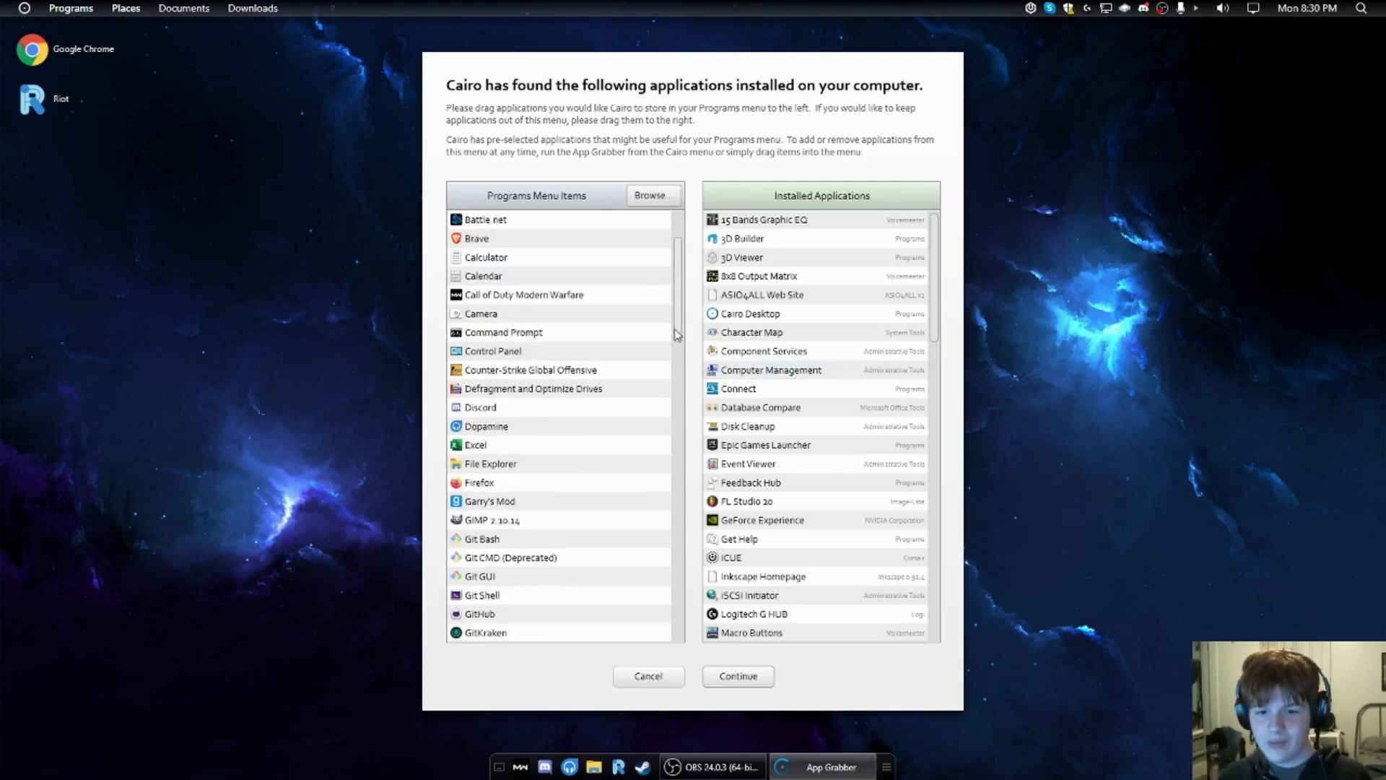
scroll("down", 3)
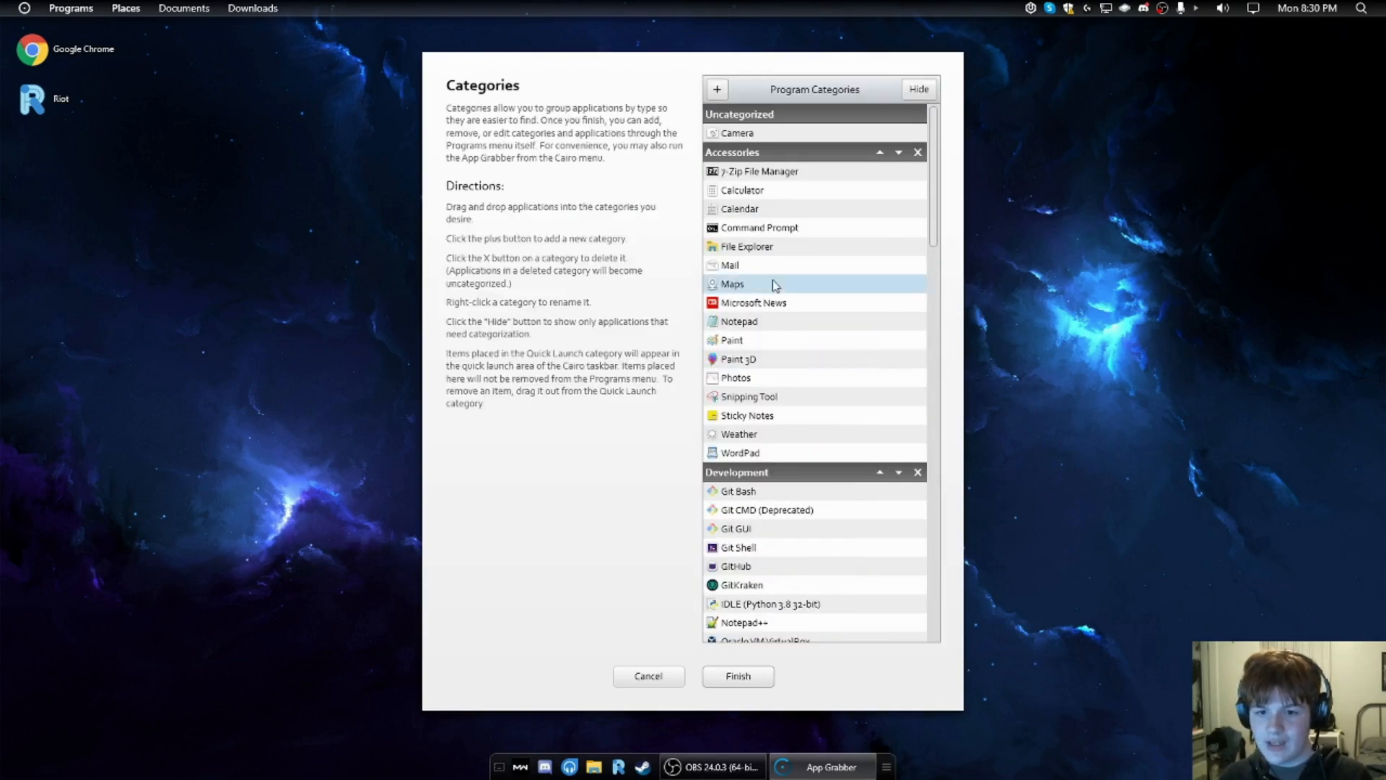
scroll("down", 3)
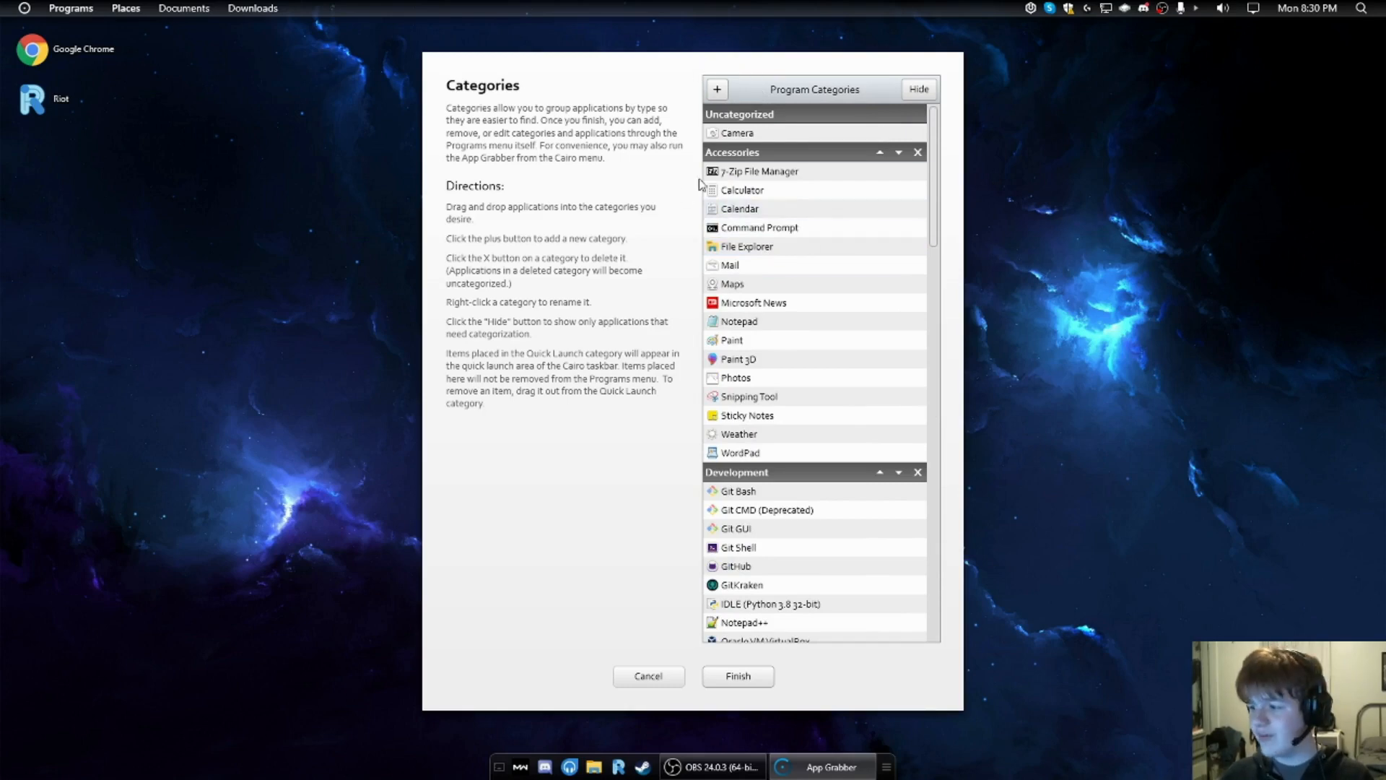
scroll("down", 3)
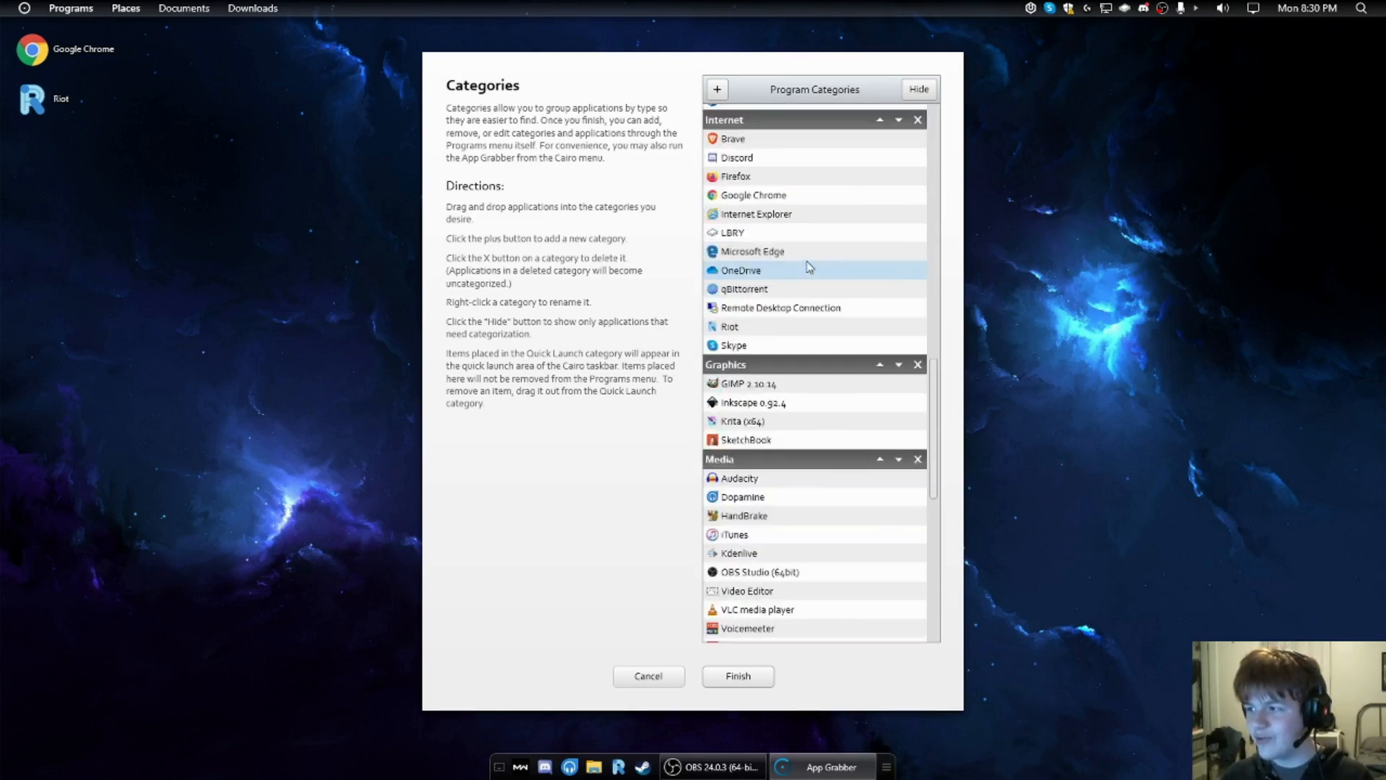
scroll("down", 3)
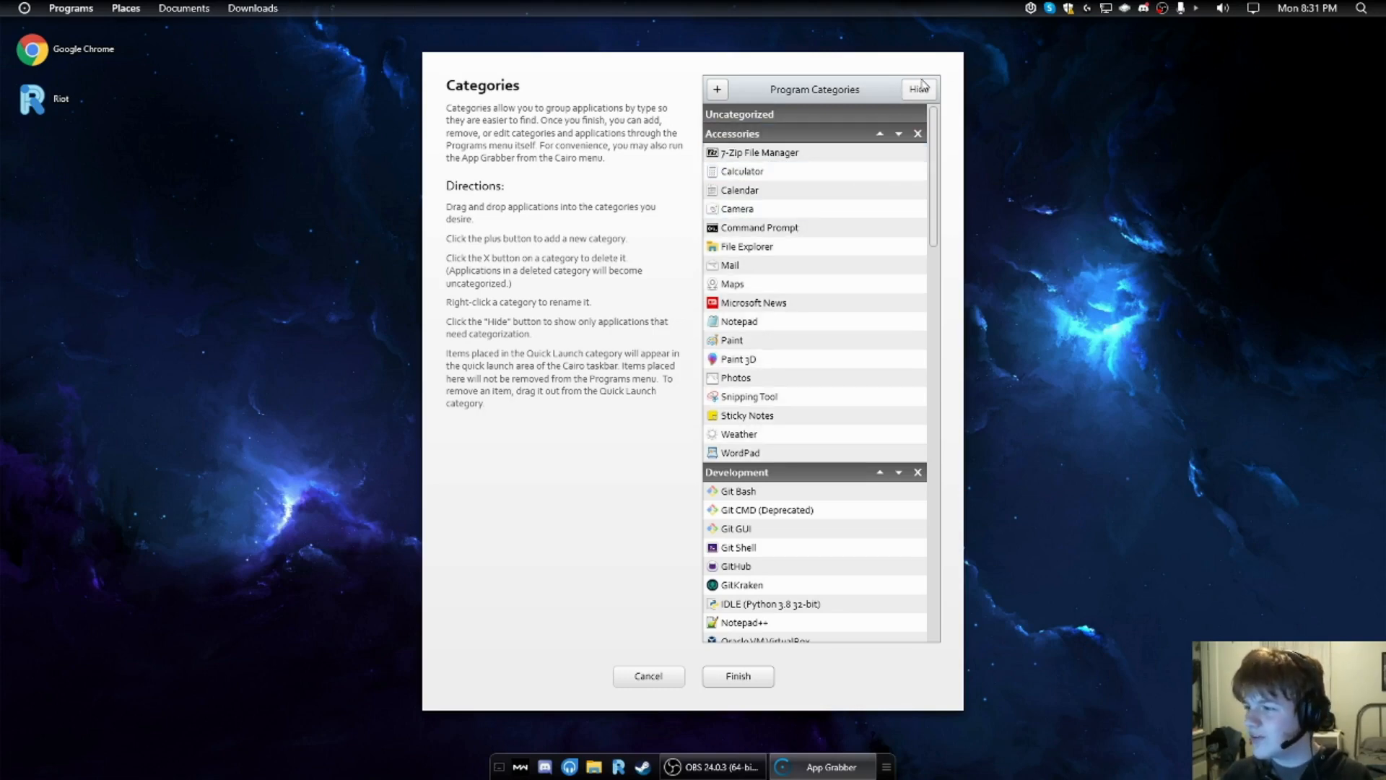
mouse_move(844, 212)
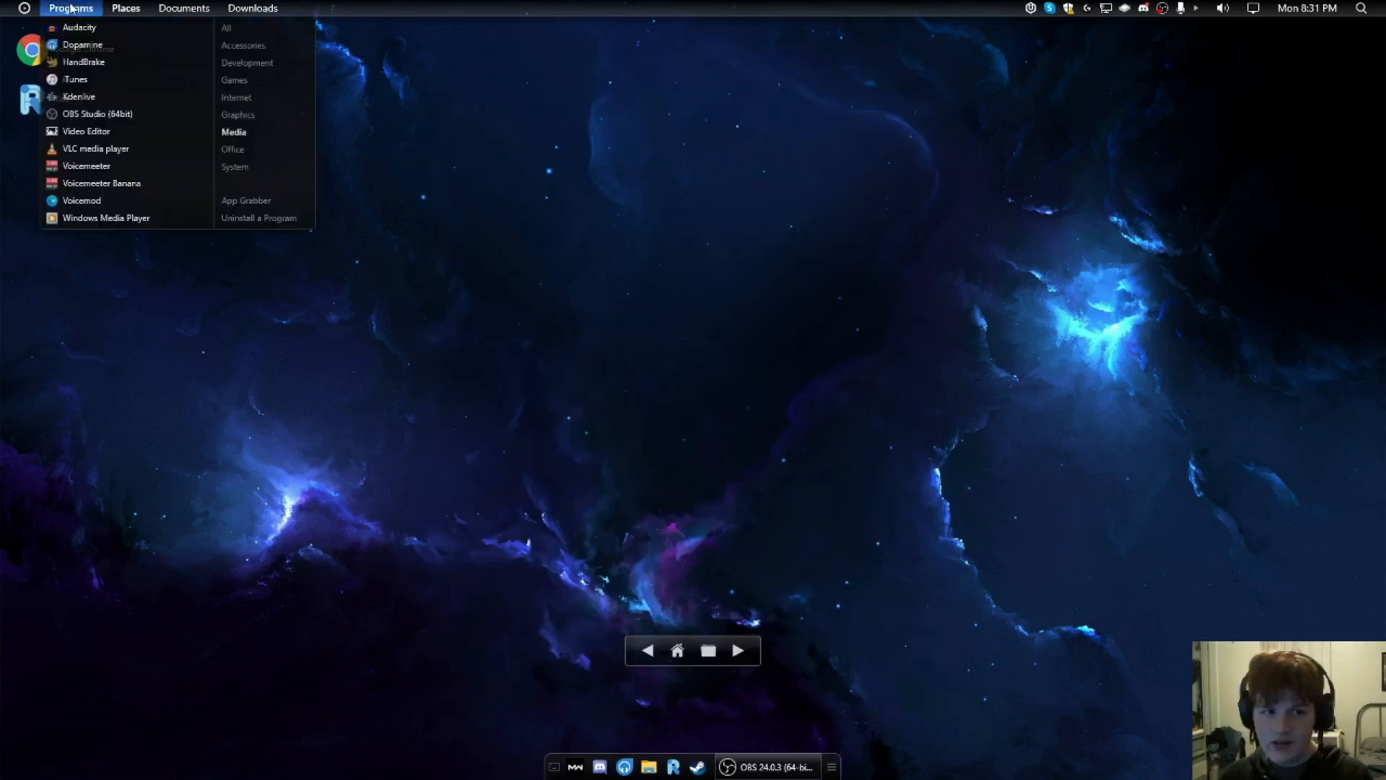
left_click(23, 8)
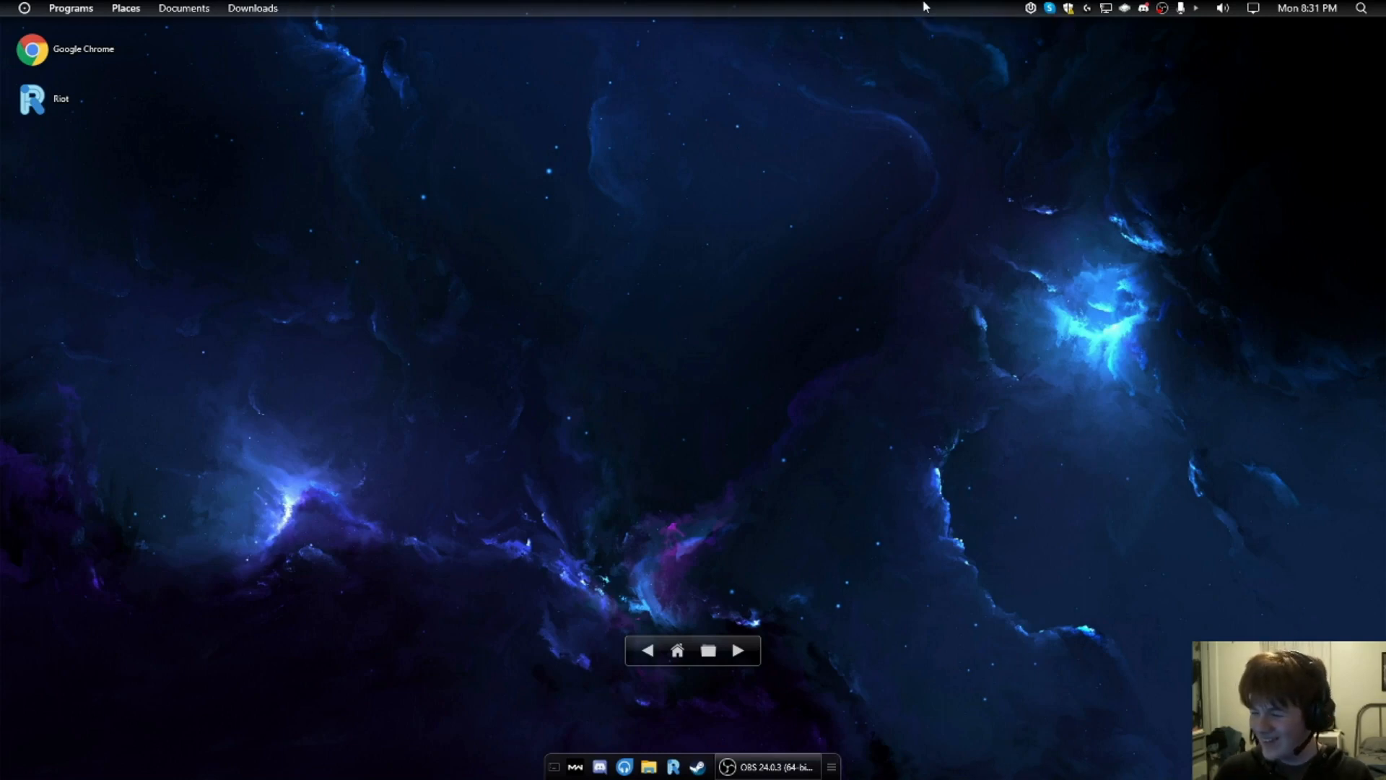
Step: View About Cairo (version 0.3.6842.0), close it, and reopen the Cairo menu
left_click(23, 8)
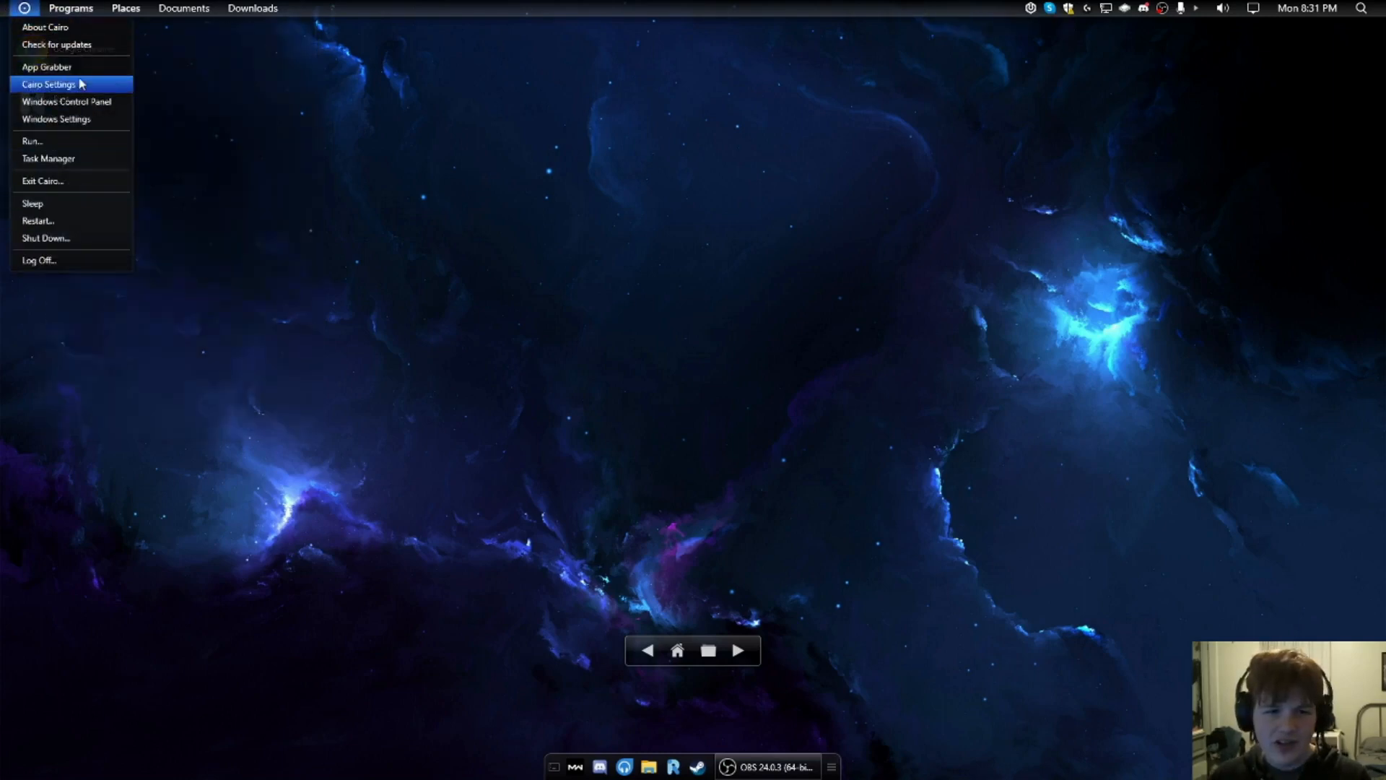
mouse_move(23, 190)
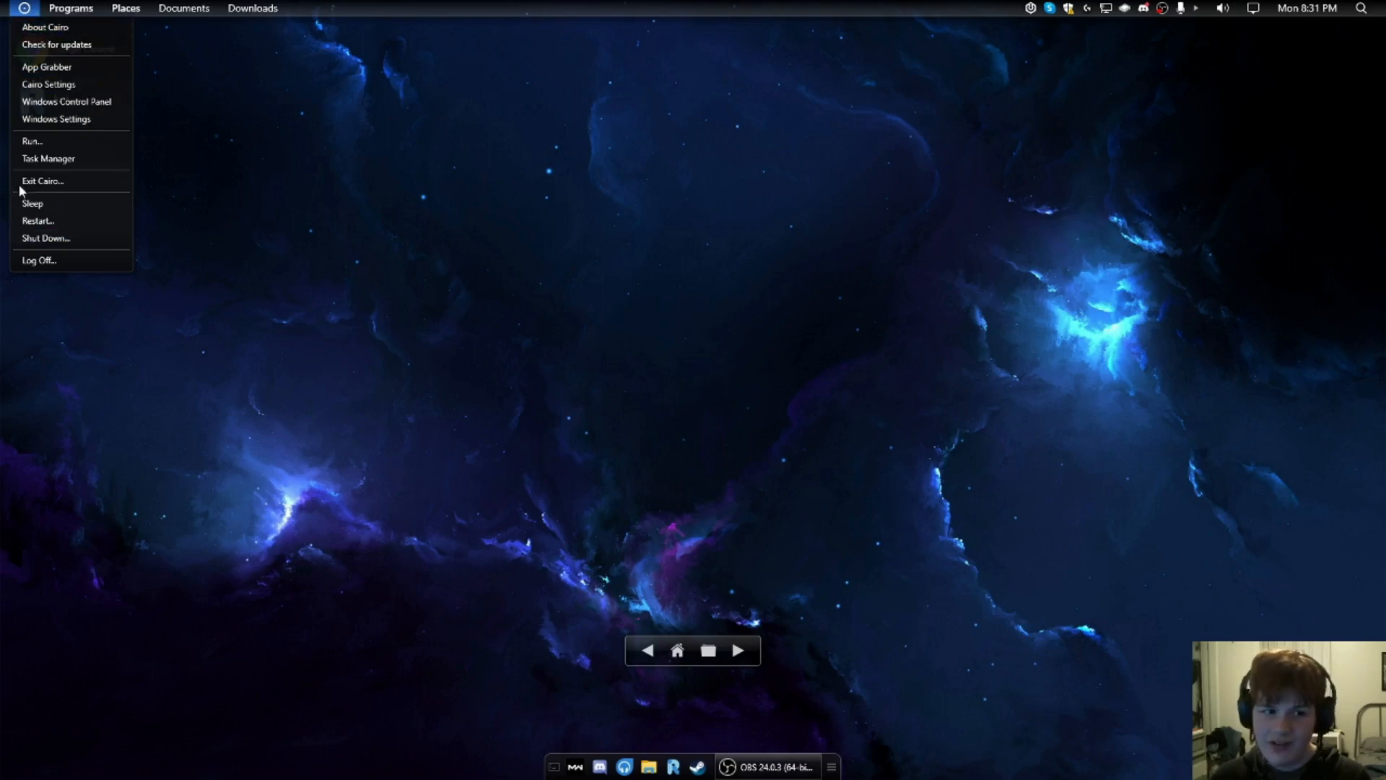
left_click(44, 27)
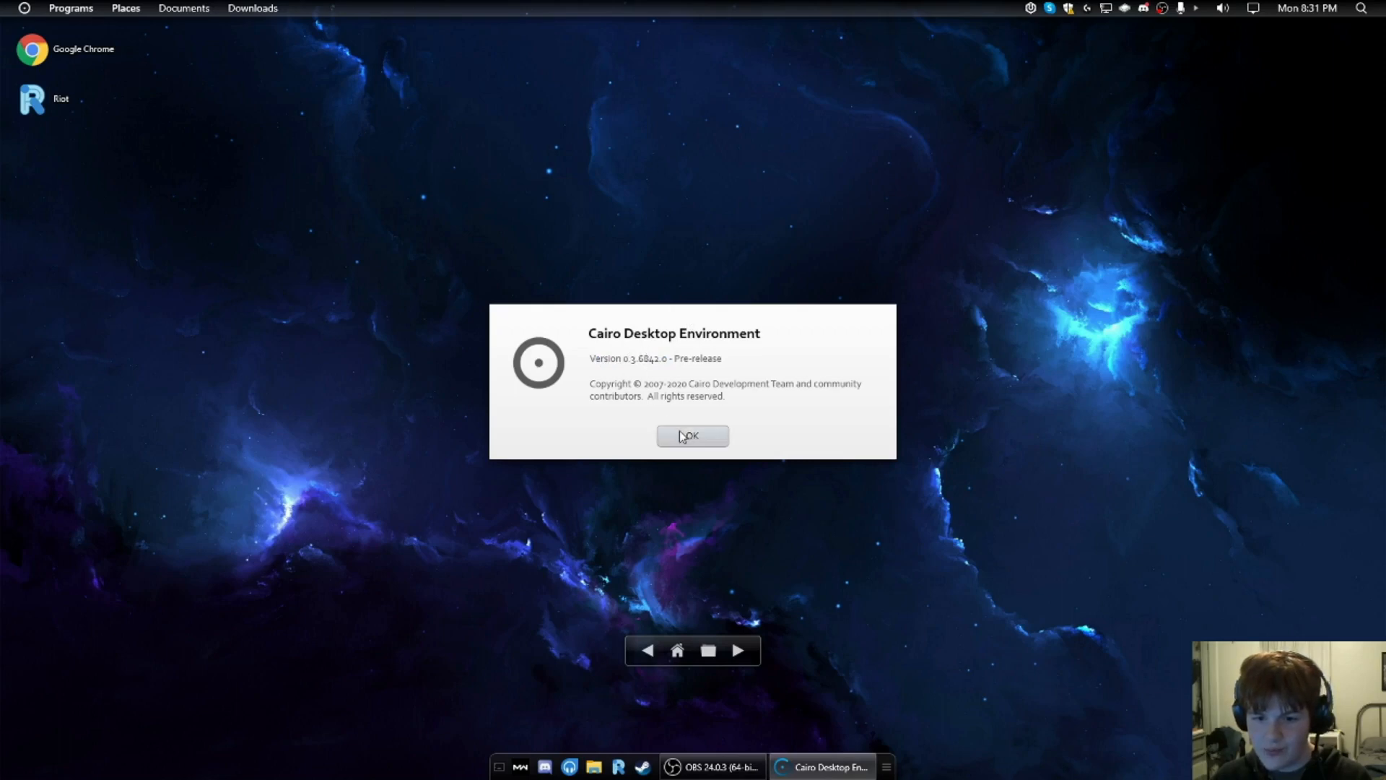
left_click(24, 8)
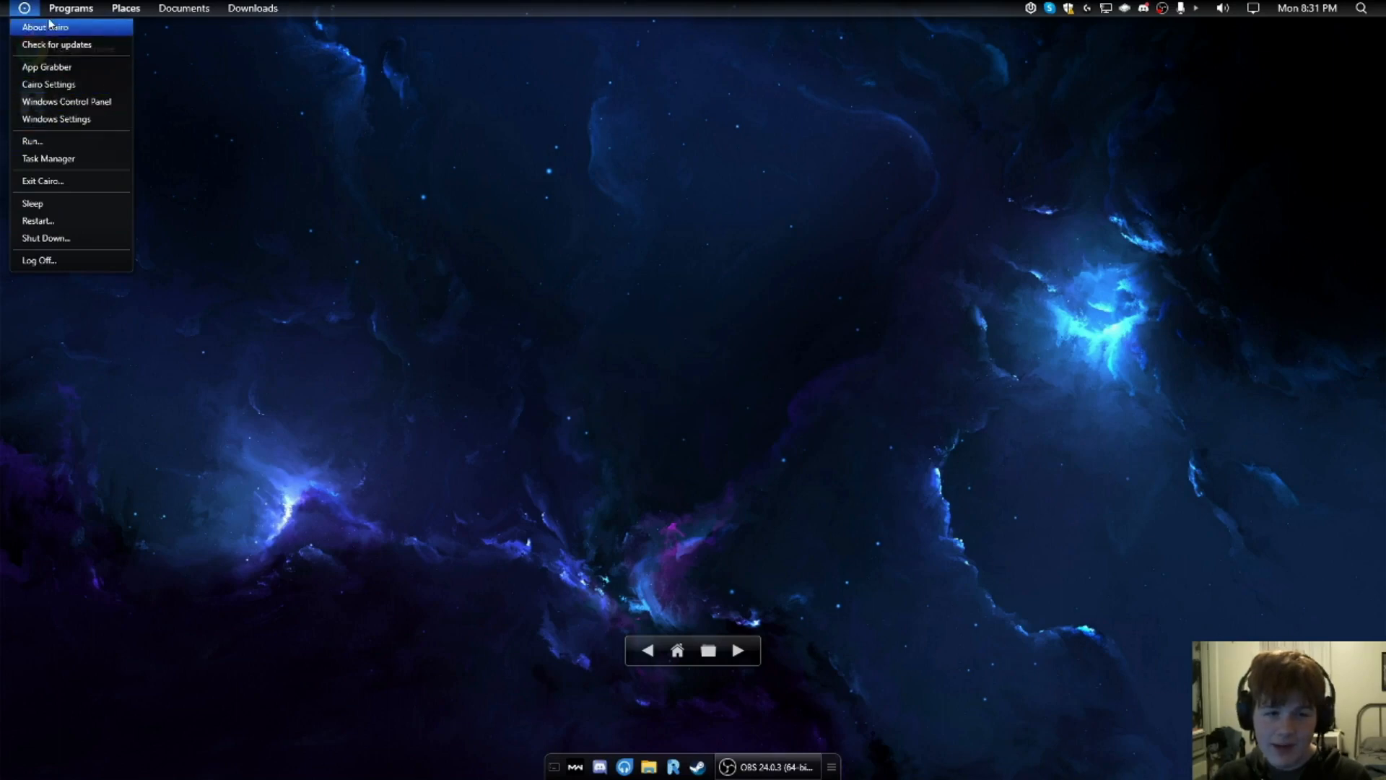
mouse_move(48, 83)
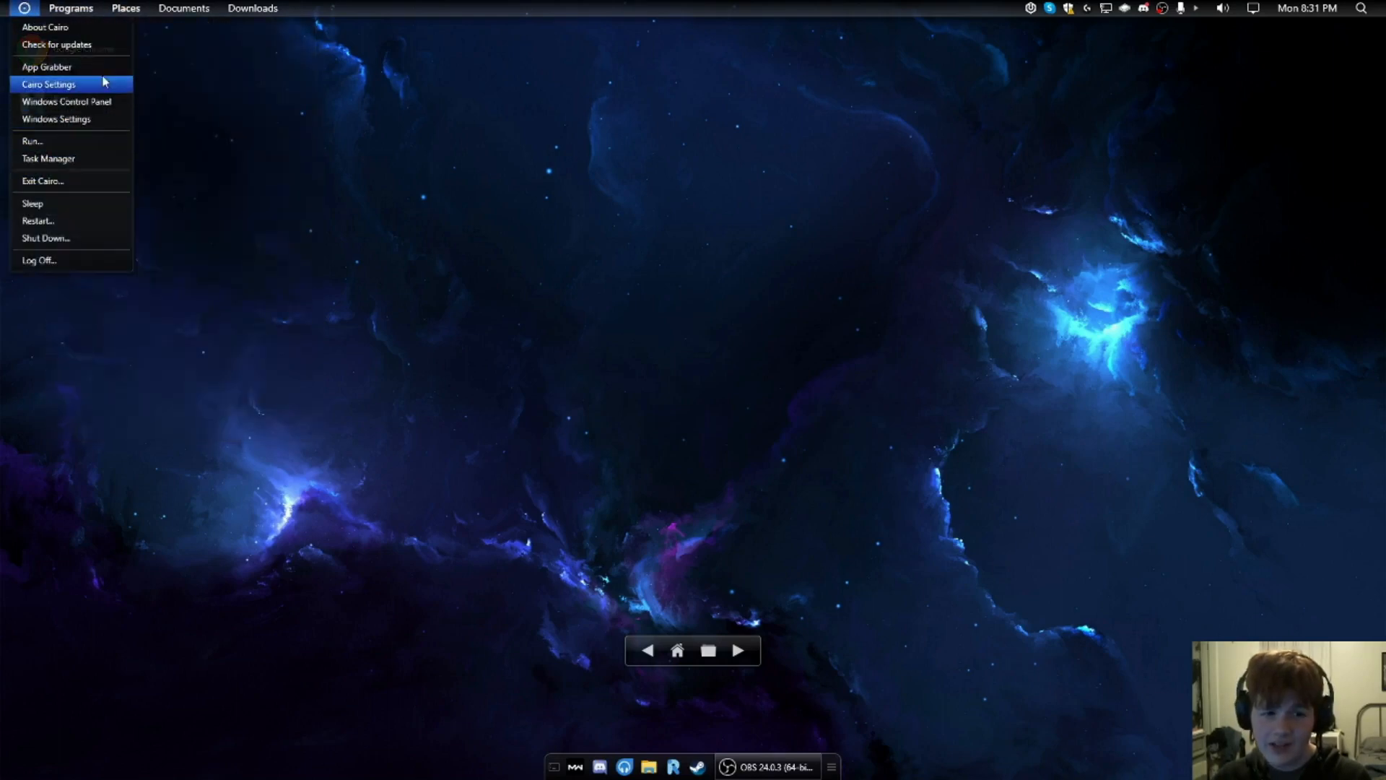
mouse_move(43, 87)
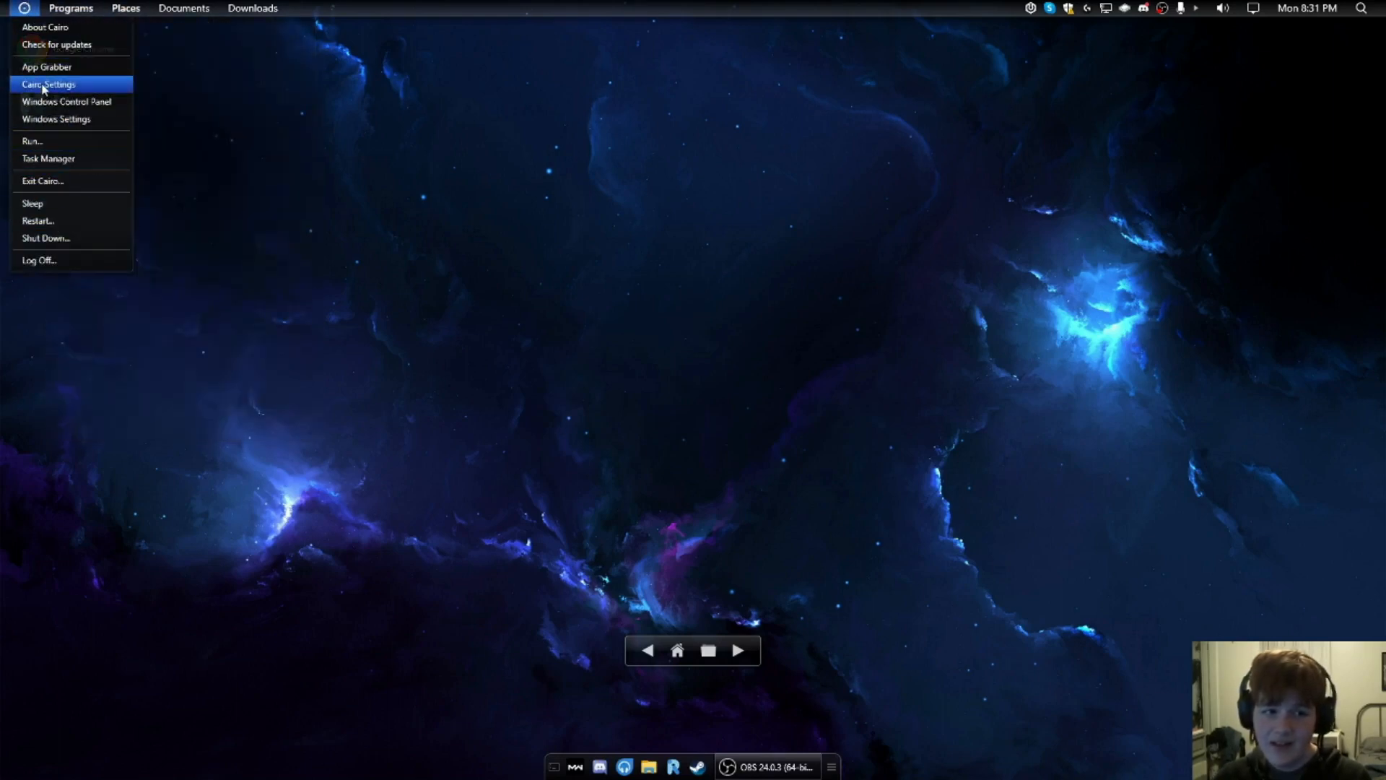
Step: Browse the Programs menu categories, then open and close Programs and Features
left_click(71, 7)
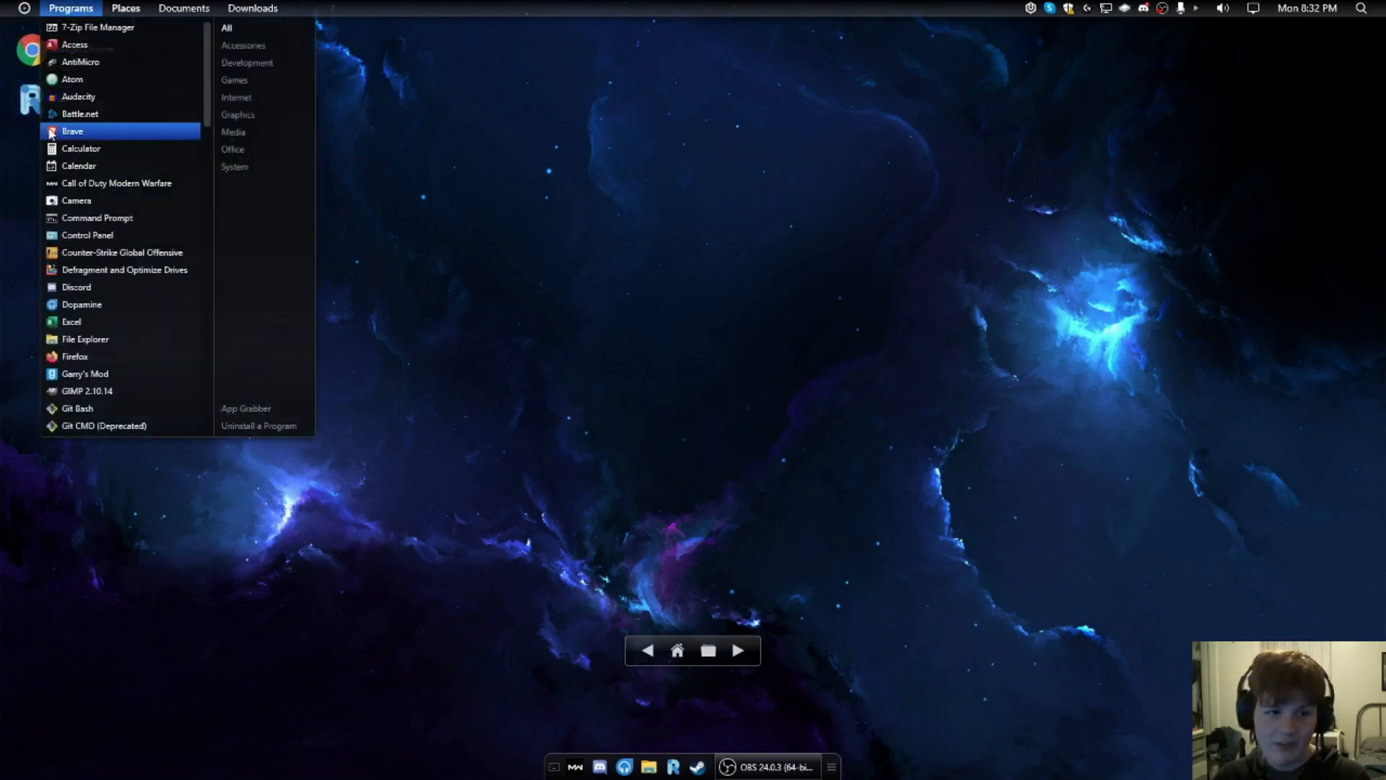
scroll("down", 3)
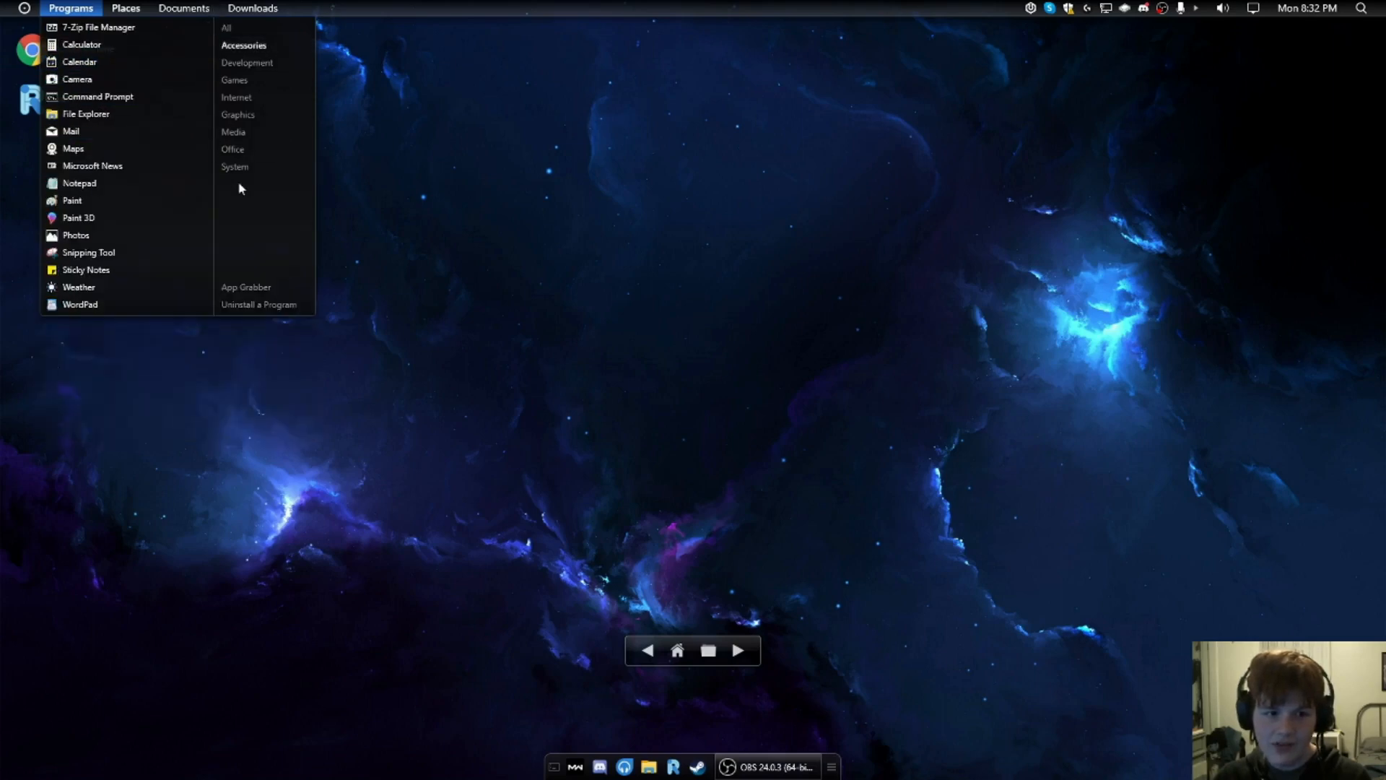
mouse_move(264, 73)
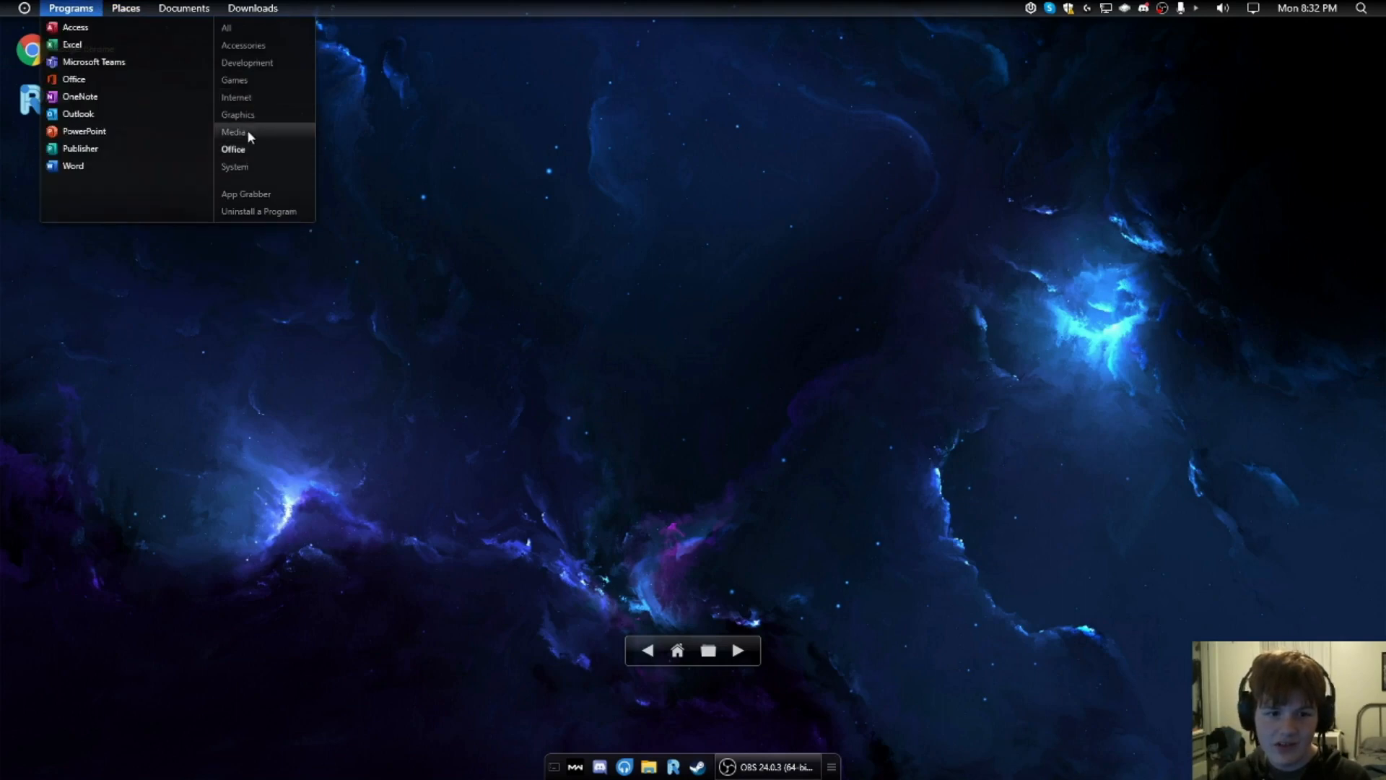
mouse_move(237, 114)
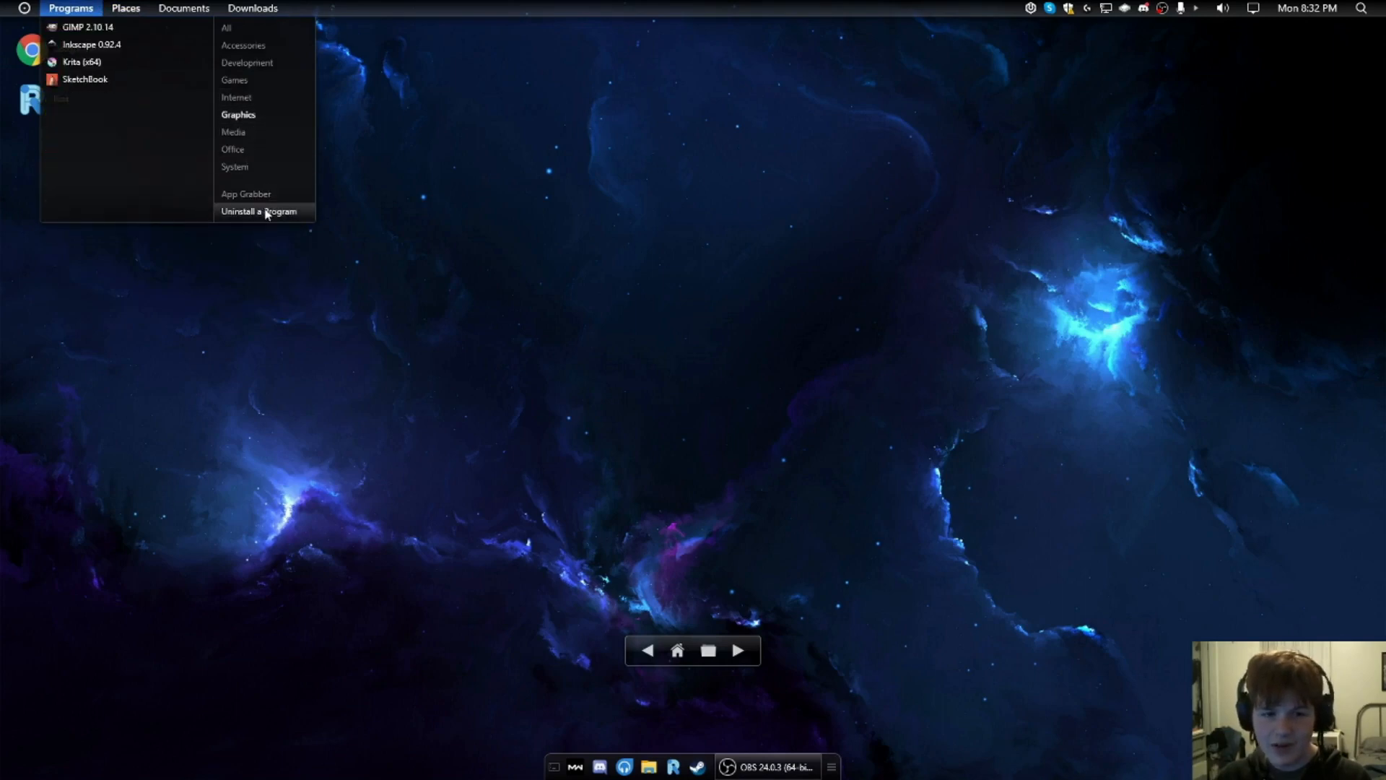
left_click(260, 211)
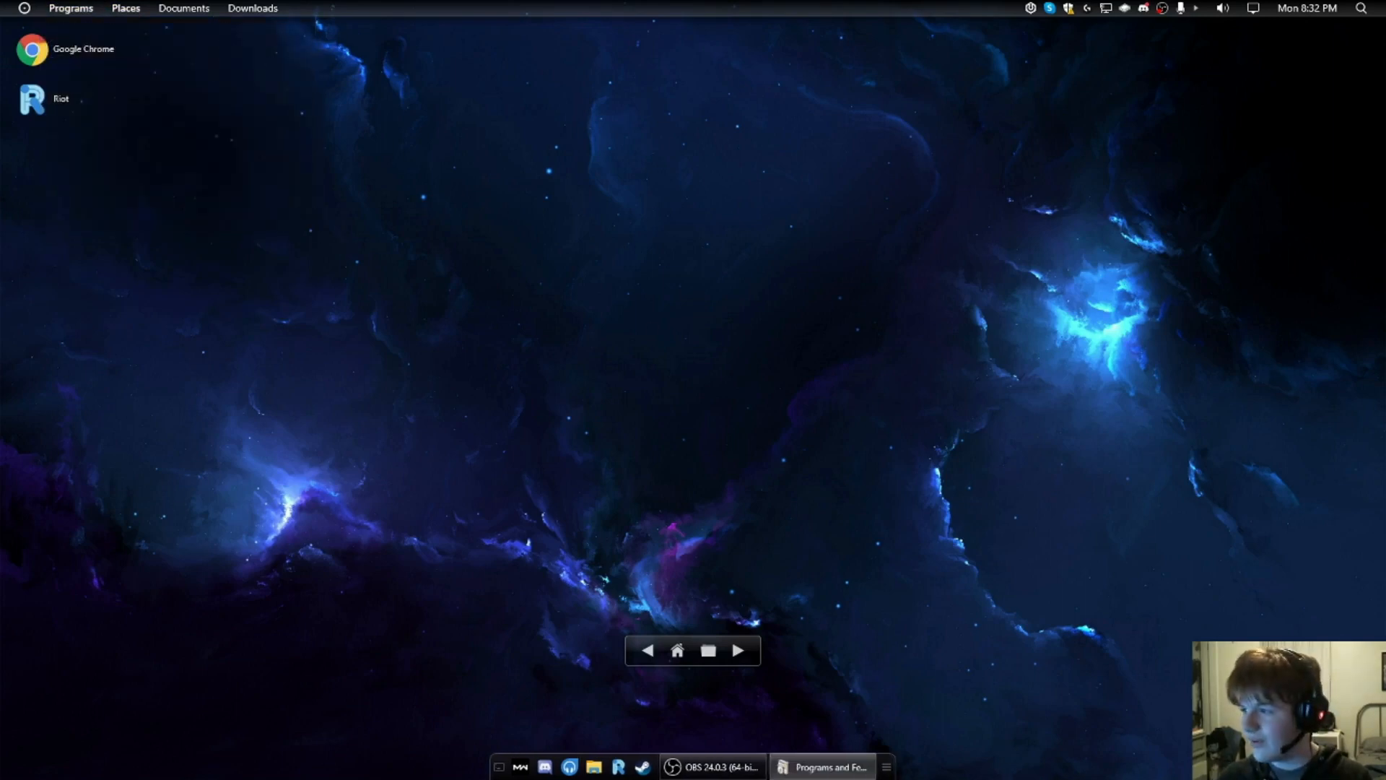
left_click(820, 767)
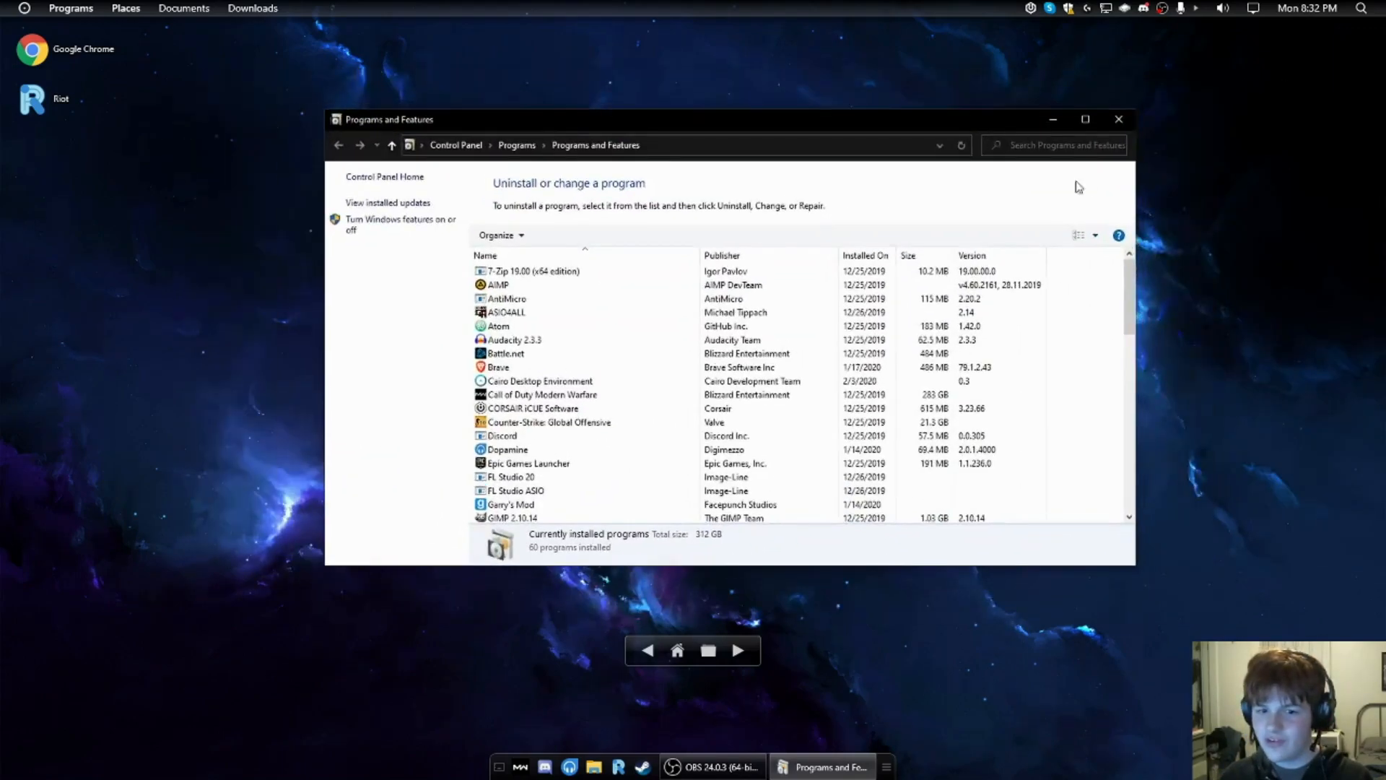
left_click(125, 7)
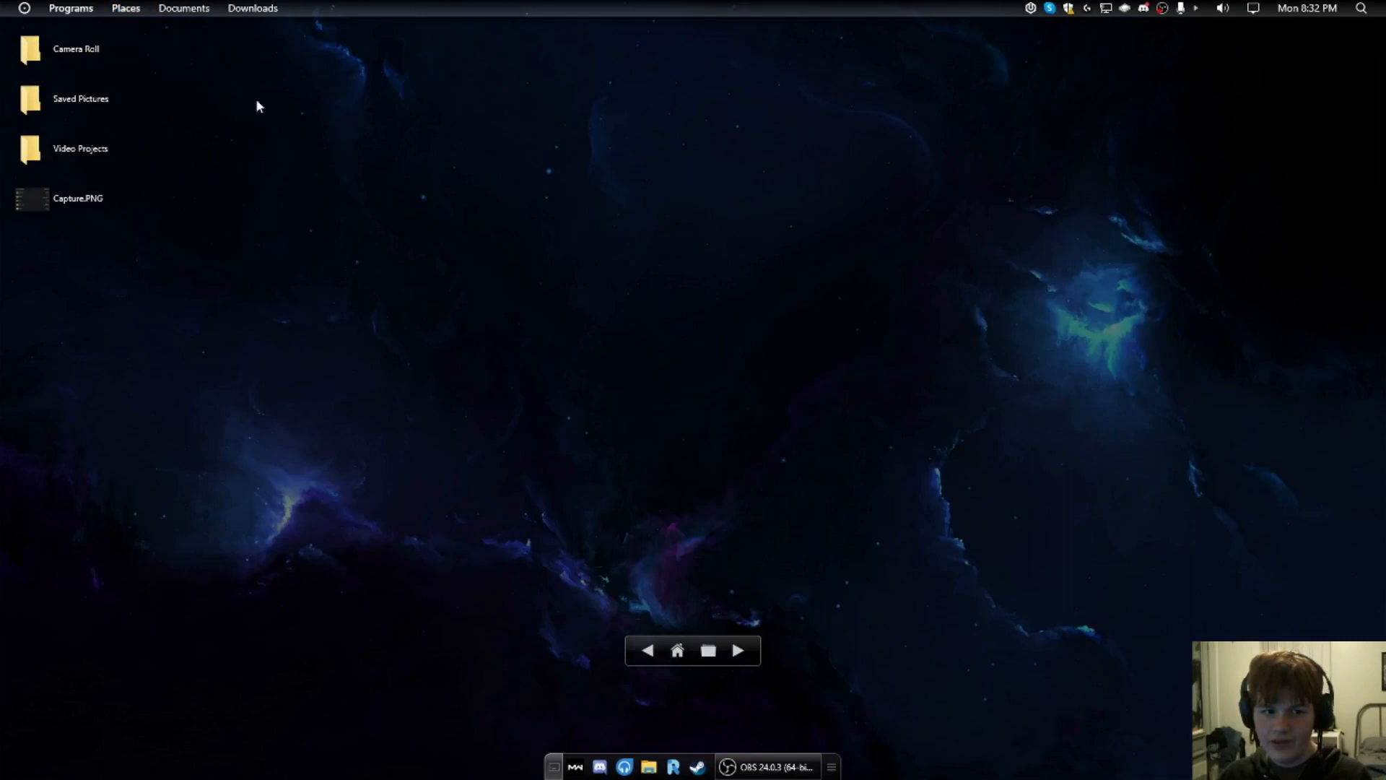
mouse_move(677, 650)
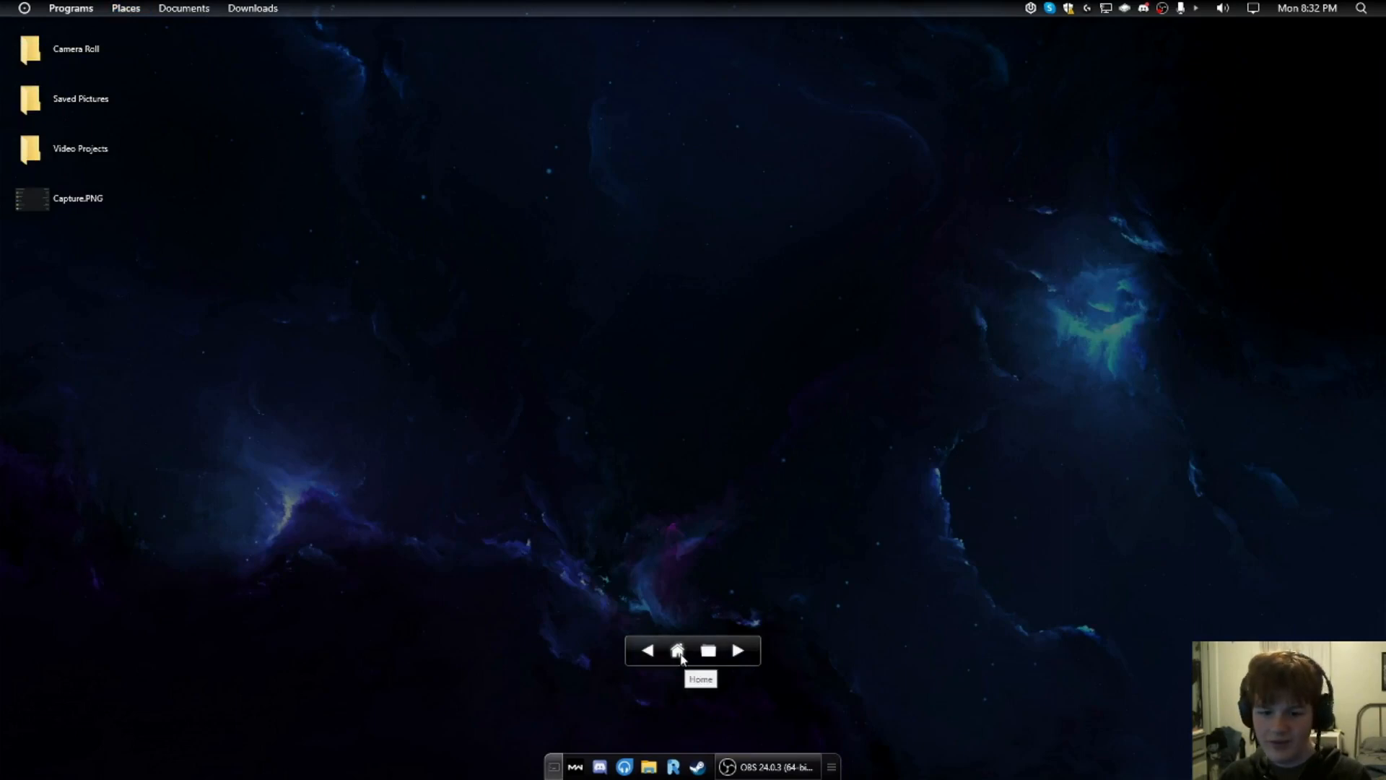
Step: Return the desktop to the home folder and peek at the Documents stack
left_click(677, 650)
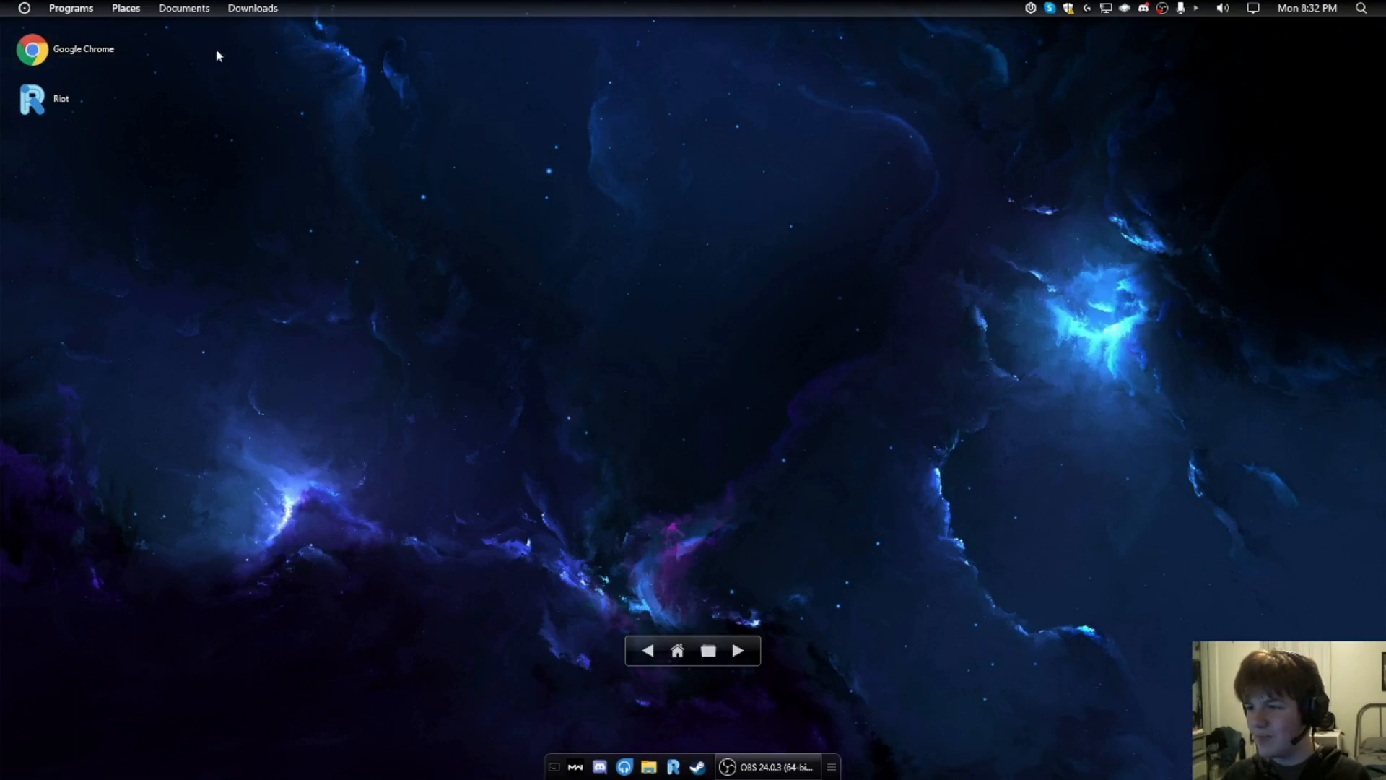
mouse_move(157, 121)
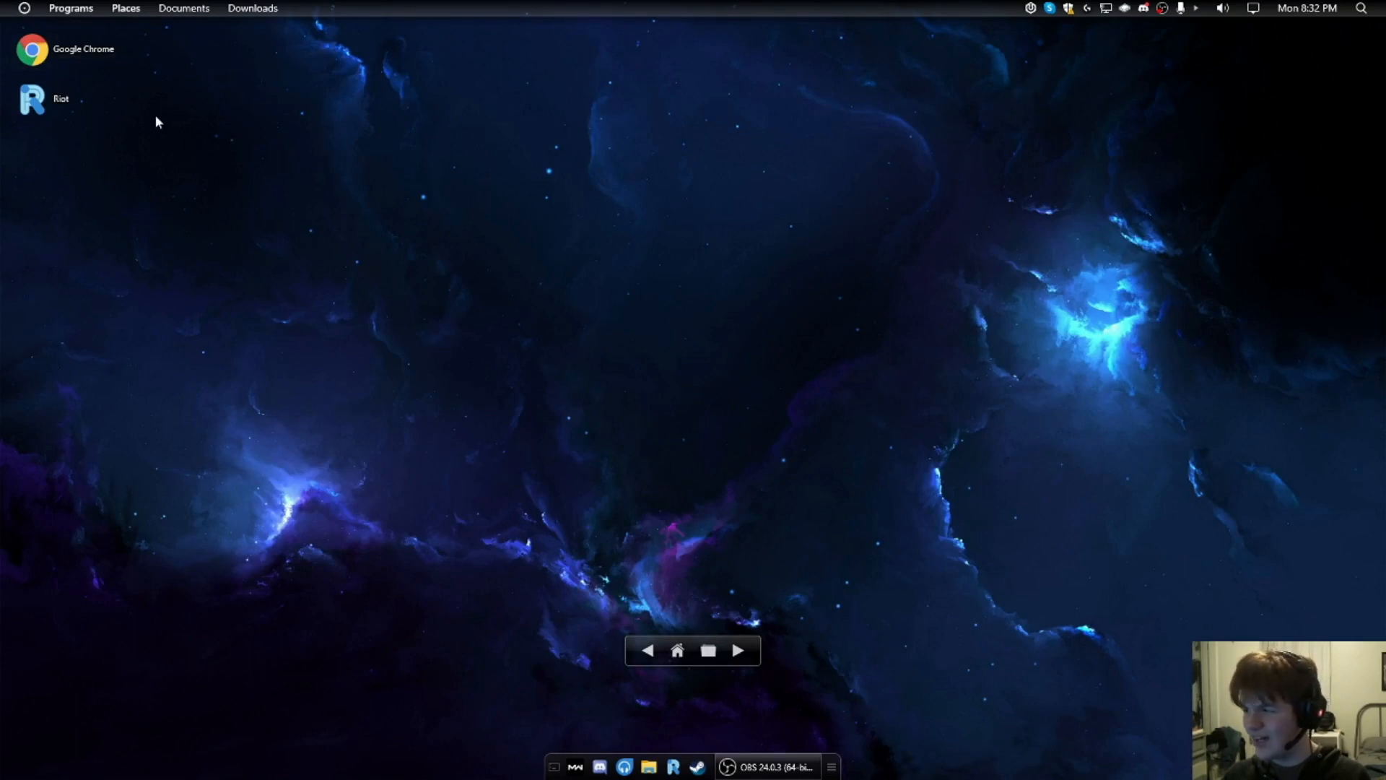
left_click(183, 8)
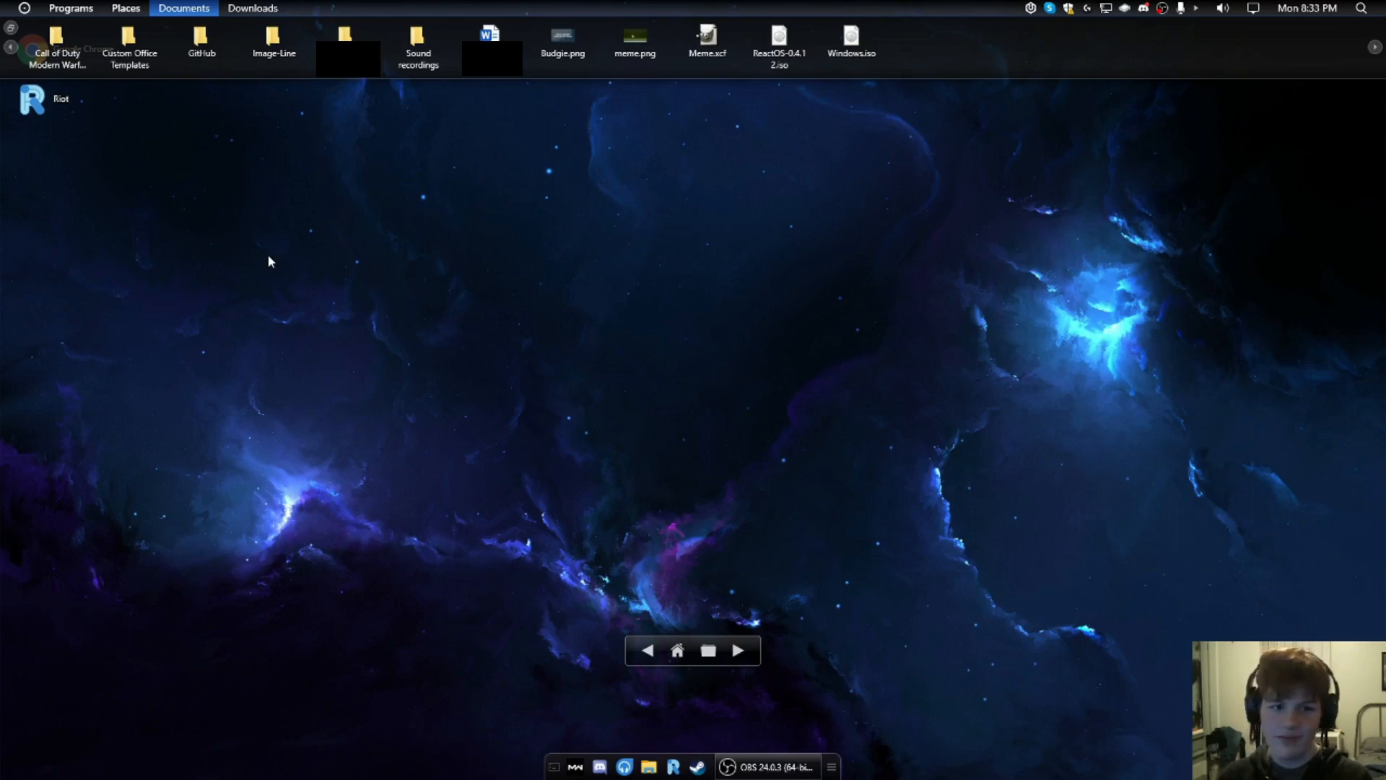
mouse_move(210, 237)
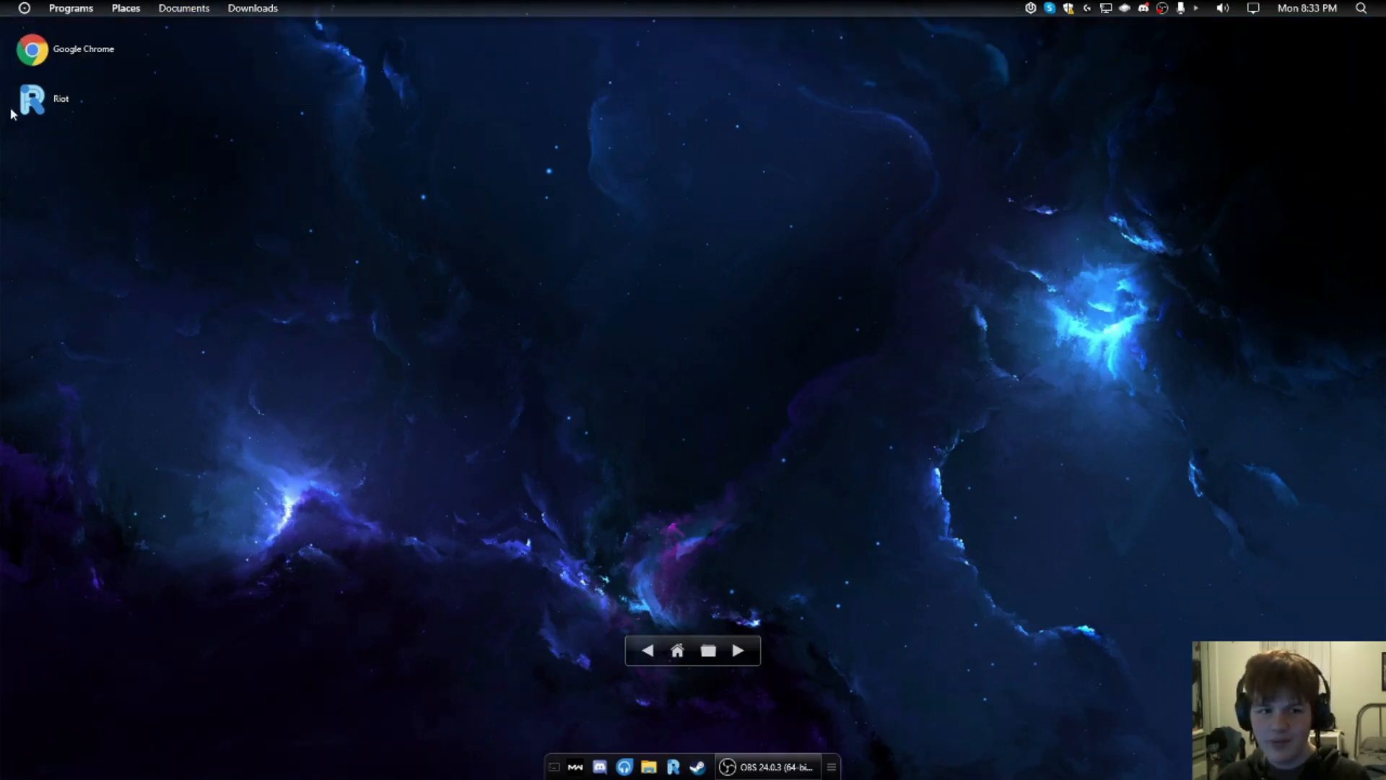
mouse_move(122, 124)
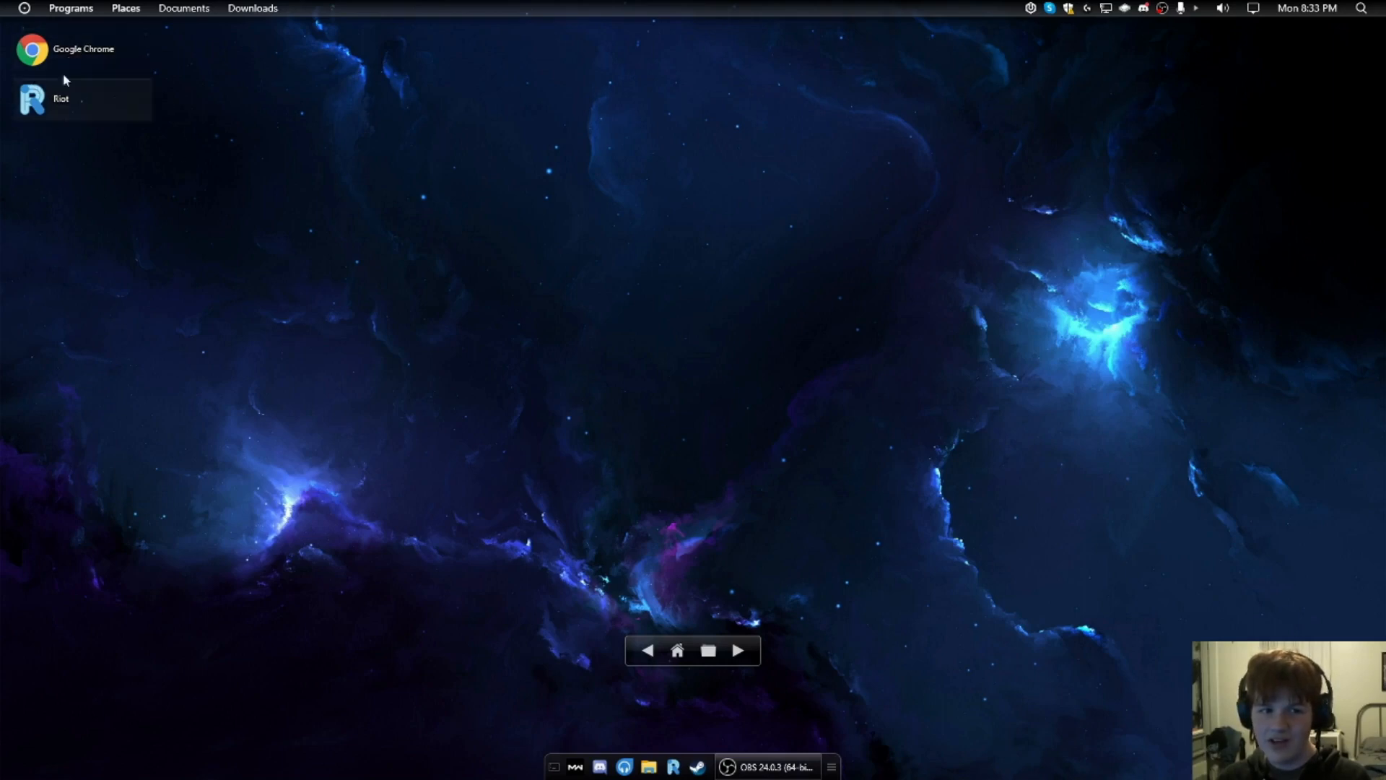
mouse_move(247, 167)
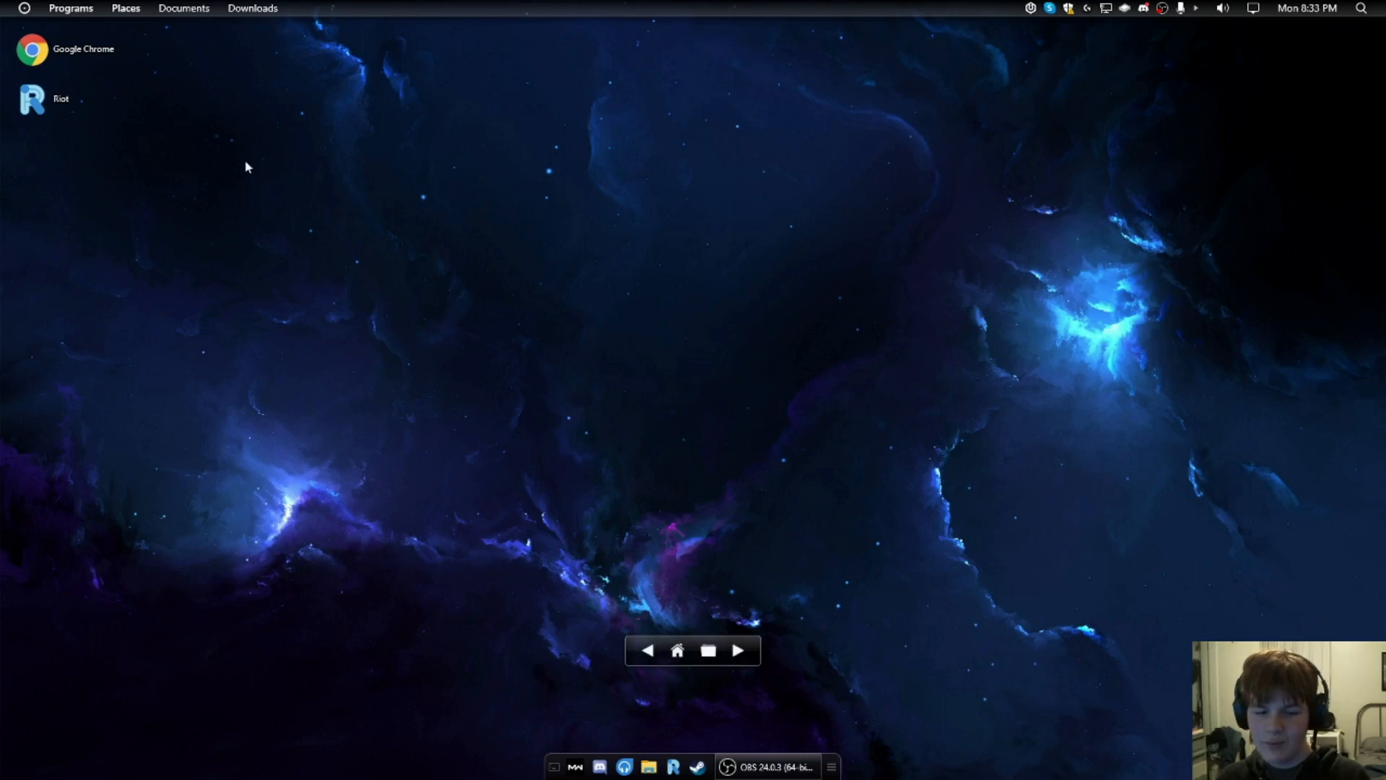
mouse_move(472, 307)
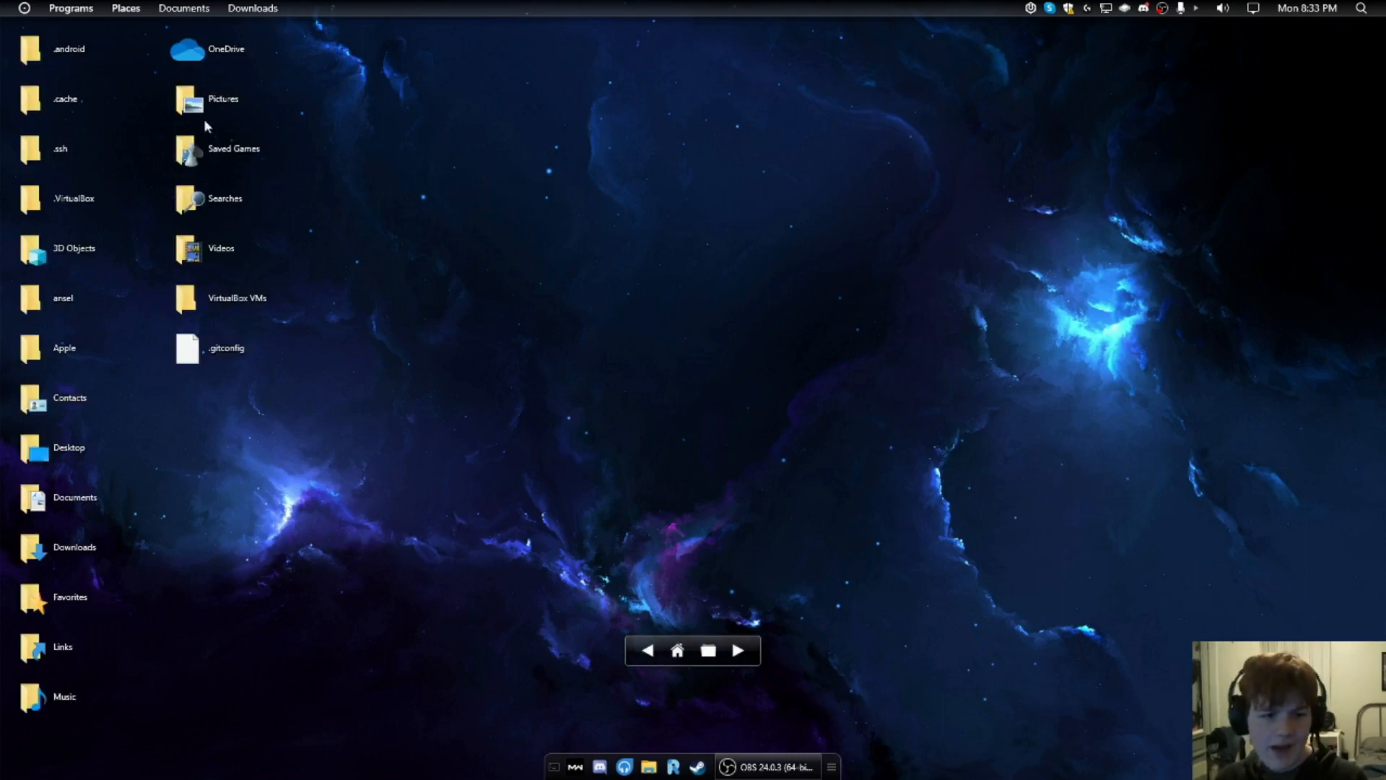
mouse_move(405, 291)
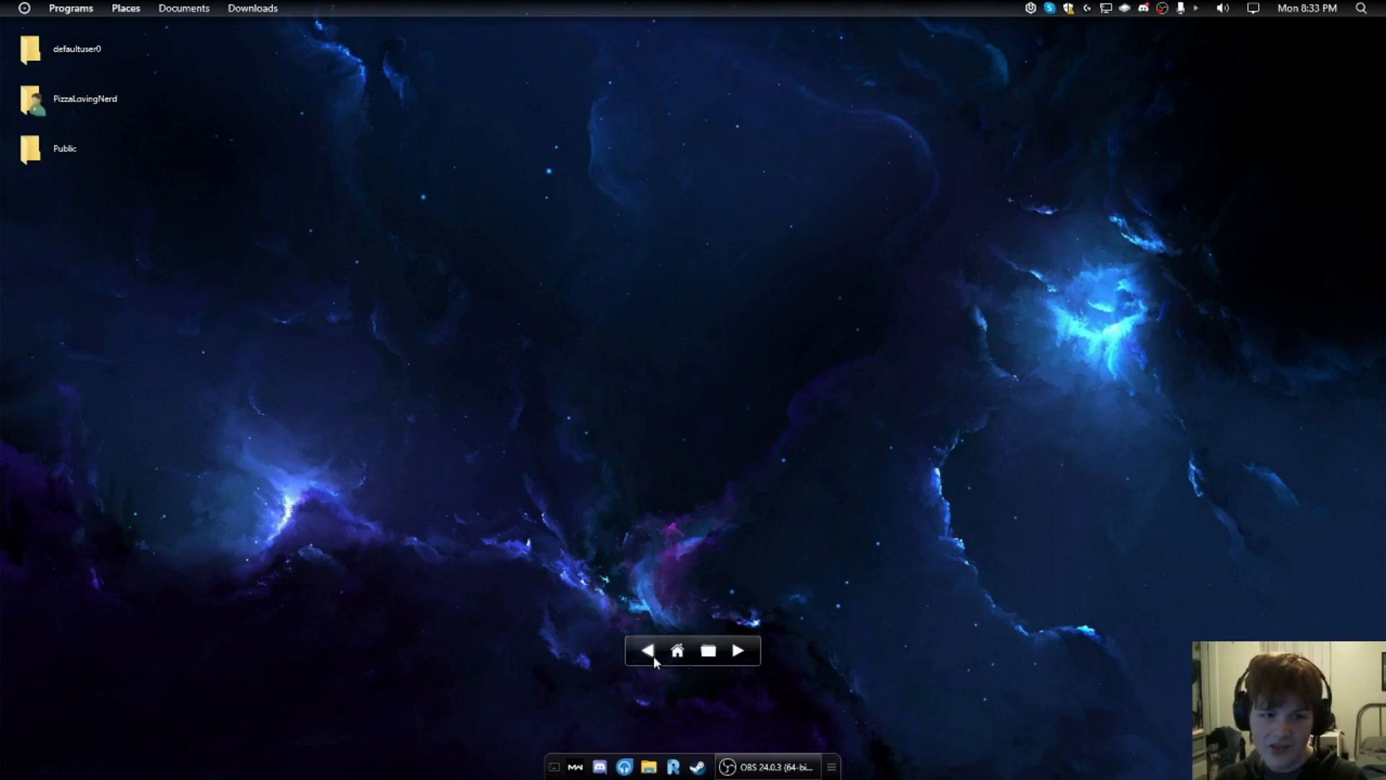
Step: Navigate the desktop up to the C: drive root, then back to the user profile
left_click(647, 650)
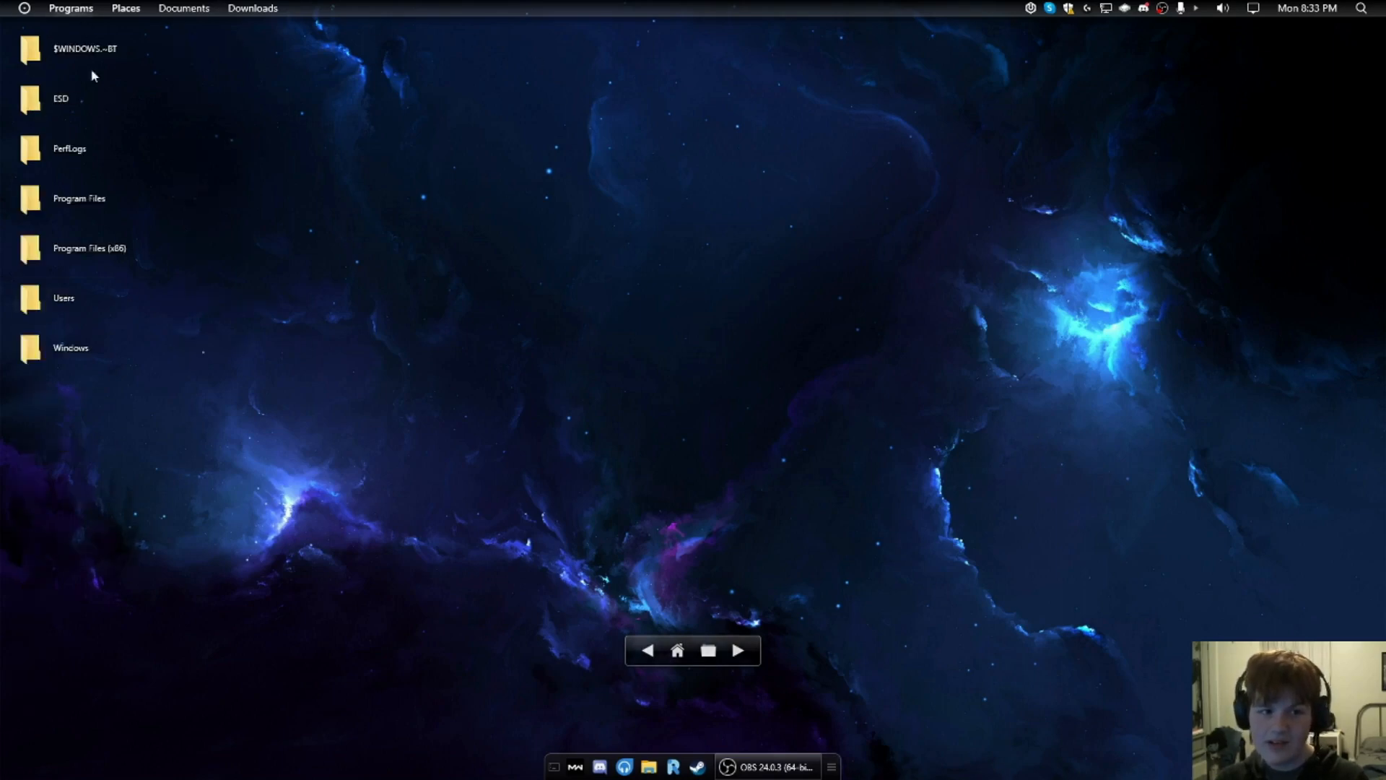
left_click(124, 7)
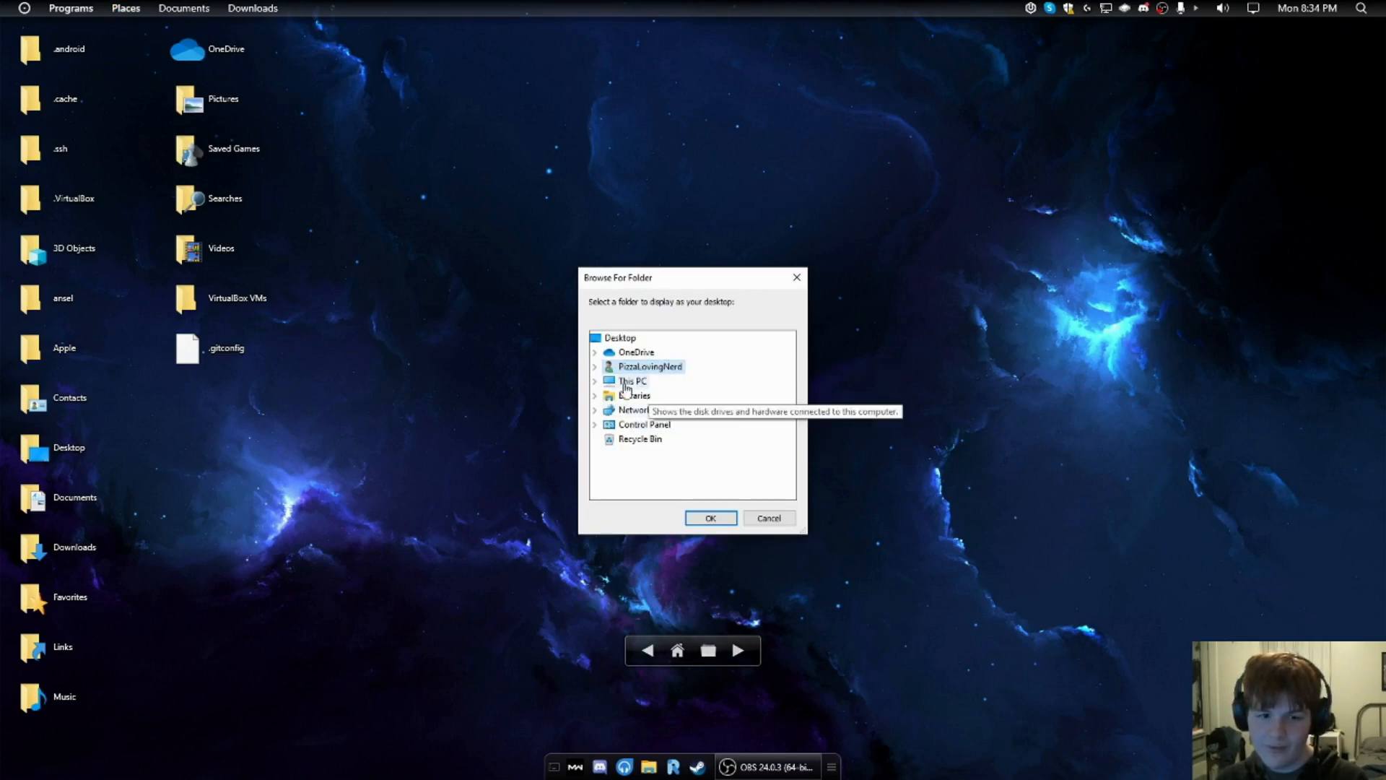
mouse_move(604, 370)
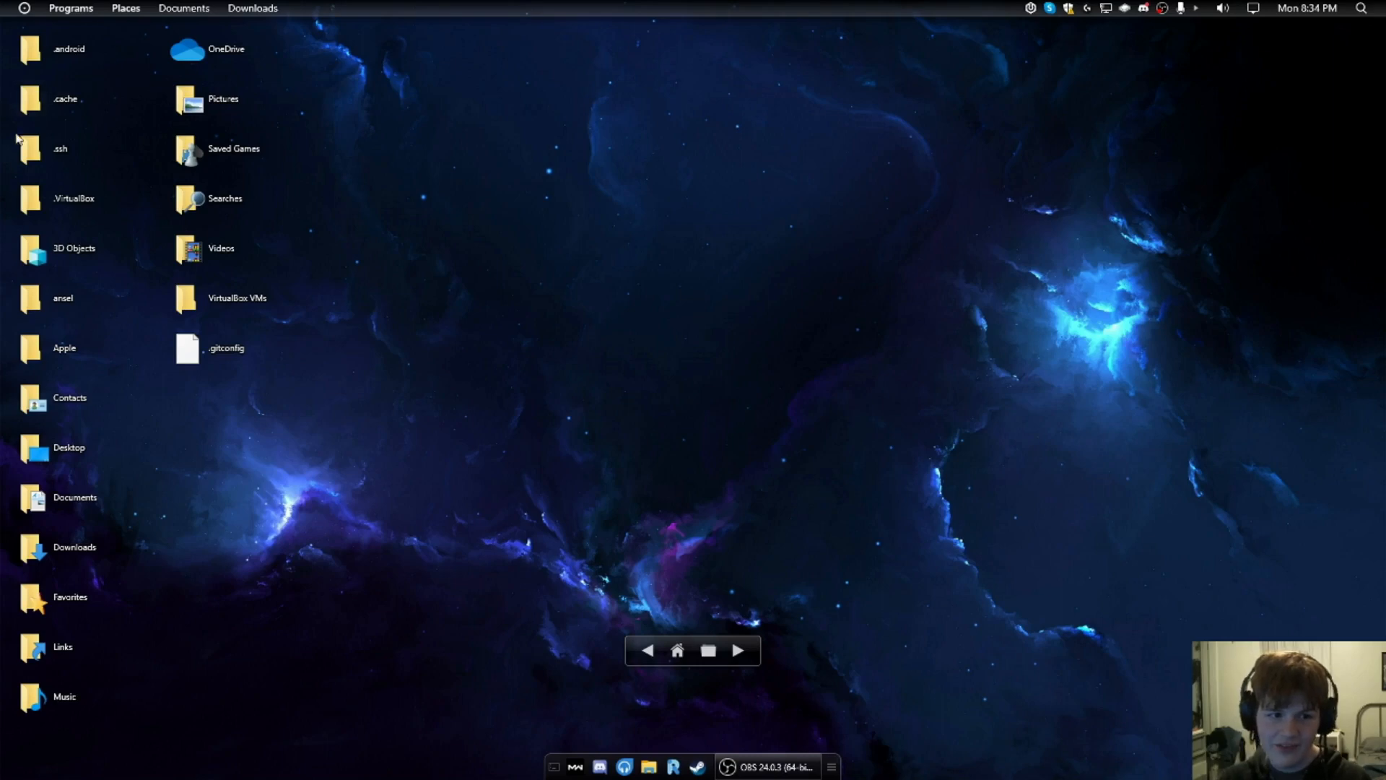
mouse_move(818, 670)
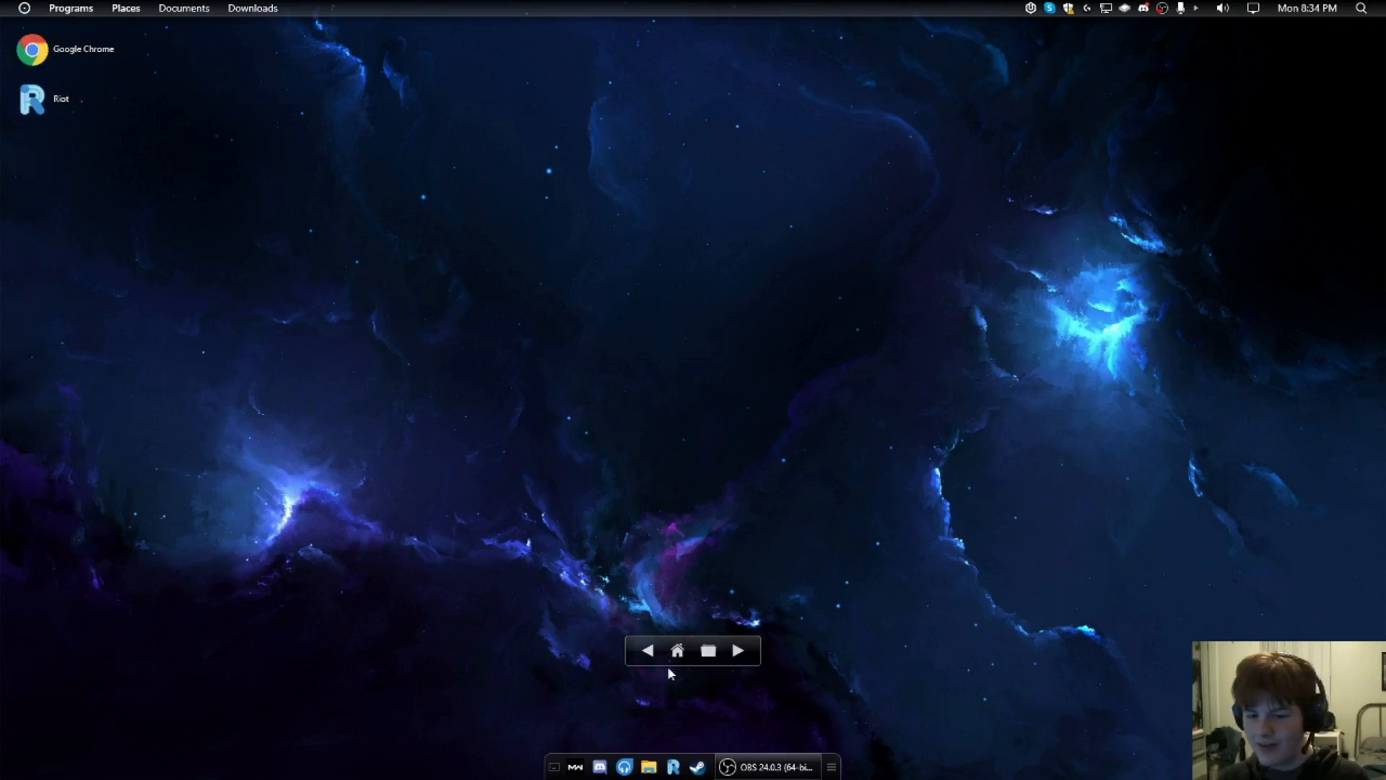
mouse_move(798, 491)
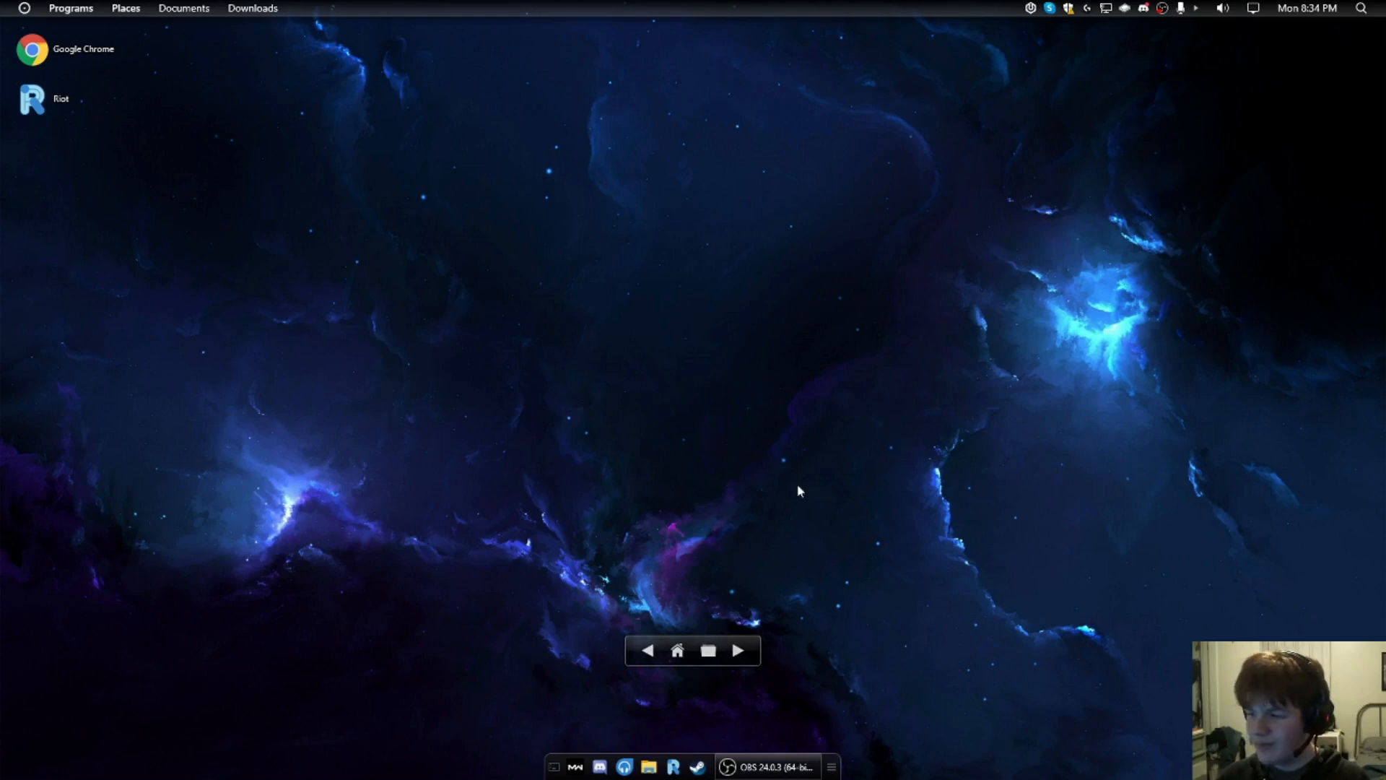
mouse_move(556, 674)
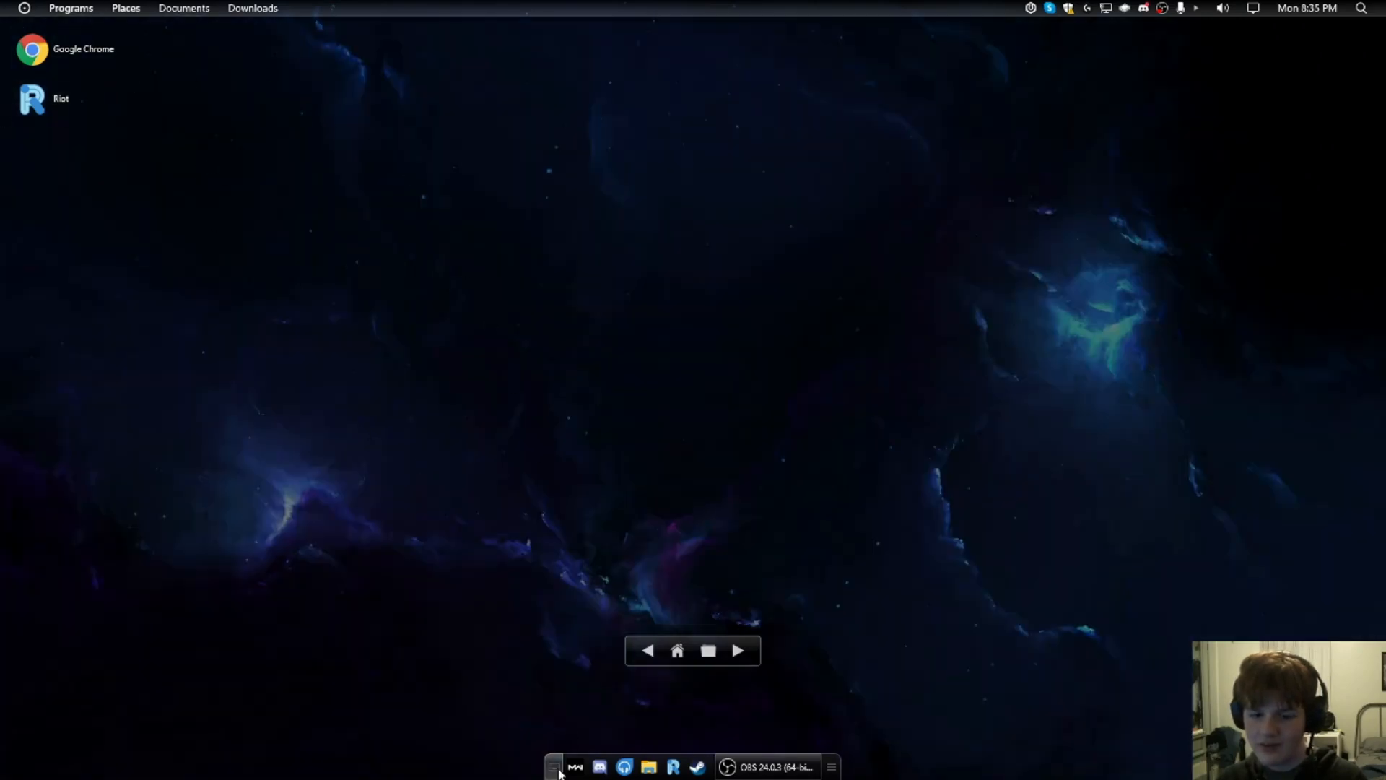
Step: Open the Desktop folder in File Explorer and maximize the window
left_click(595, 767)
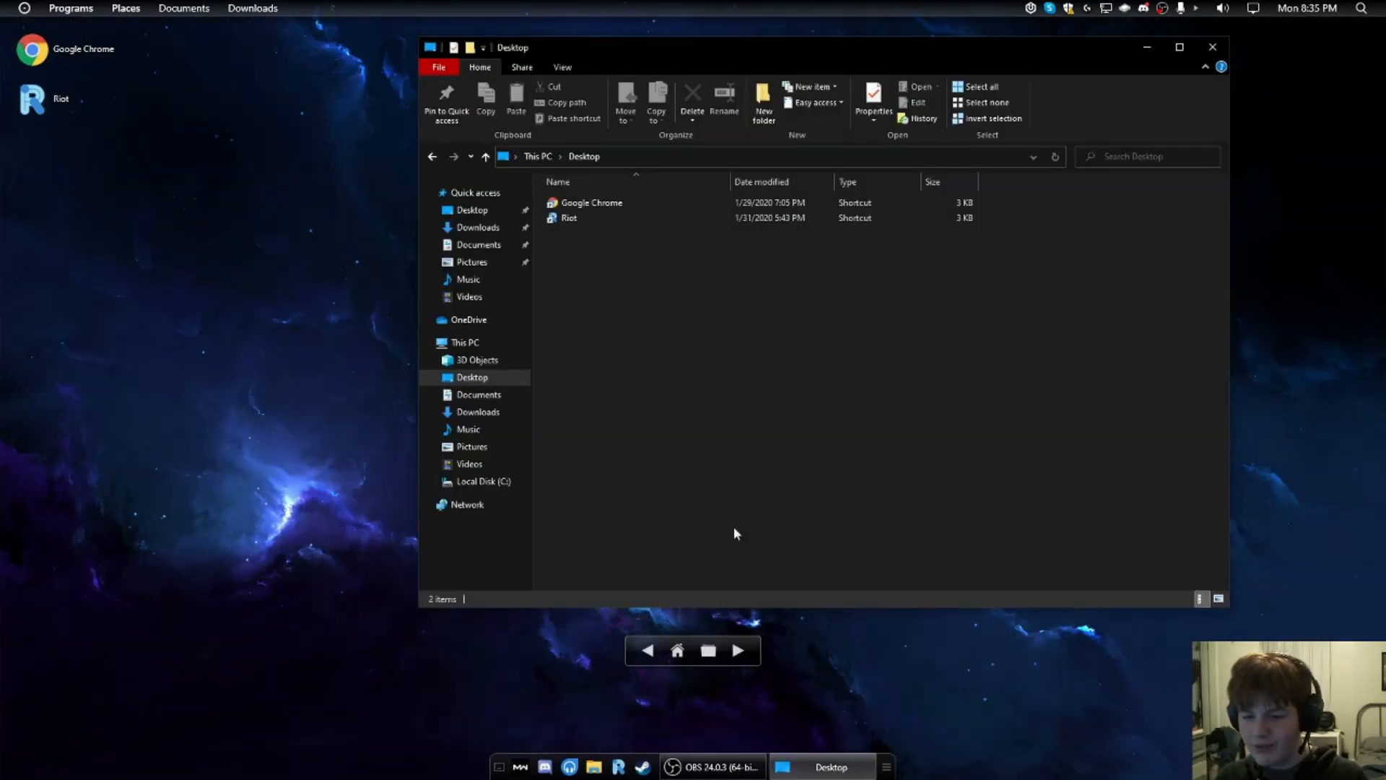
left_click(1179, 47)
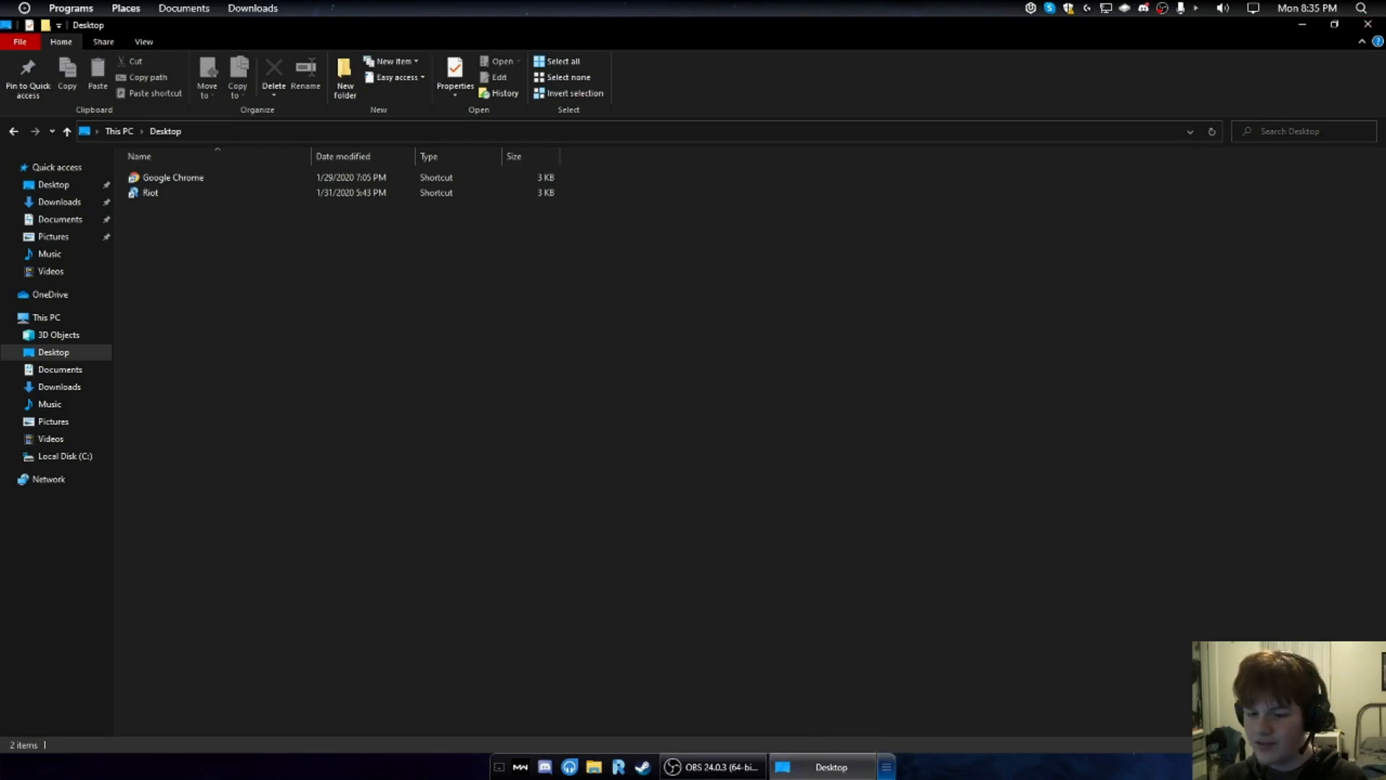
Step: View the open-windows list and close the taskbar settings window
left_click(886, 766)
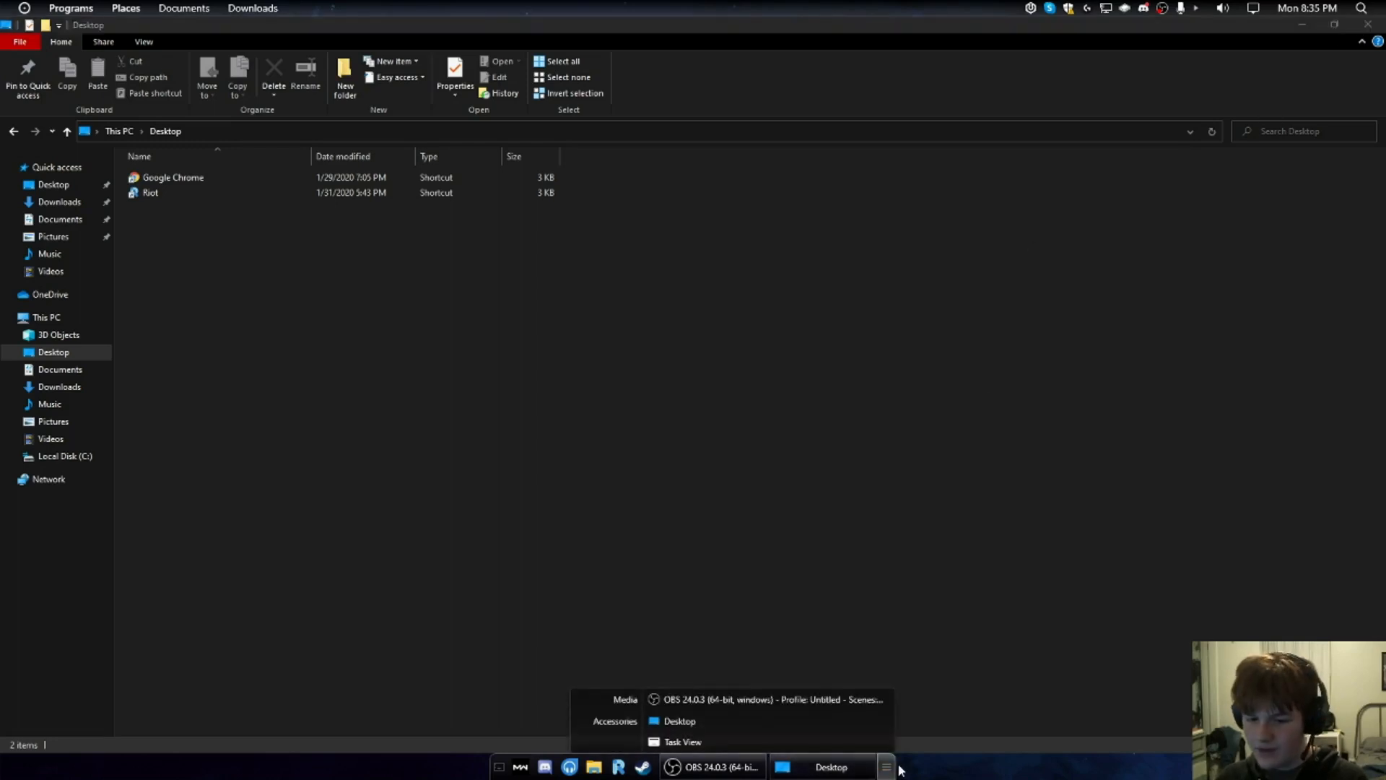
mouse_move(720, 741)
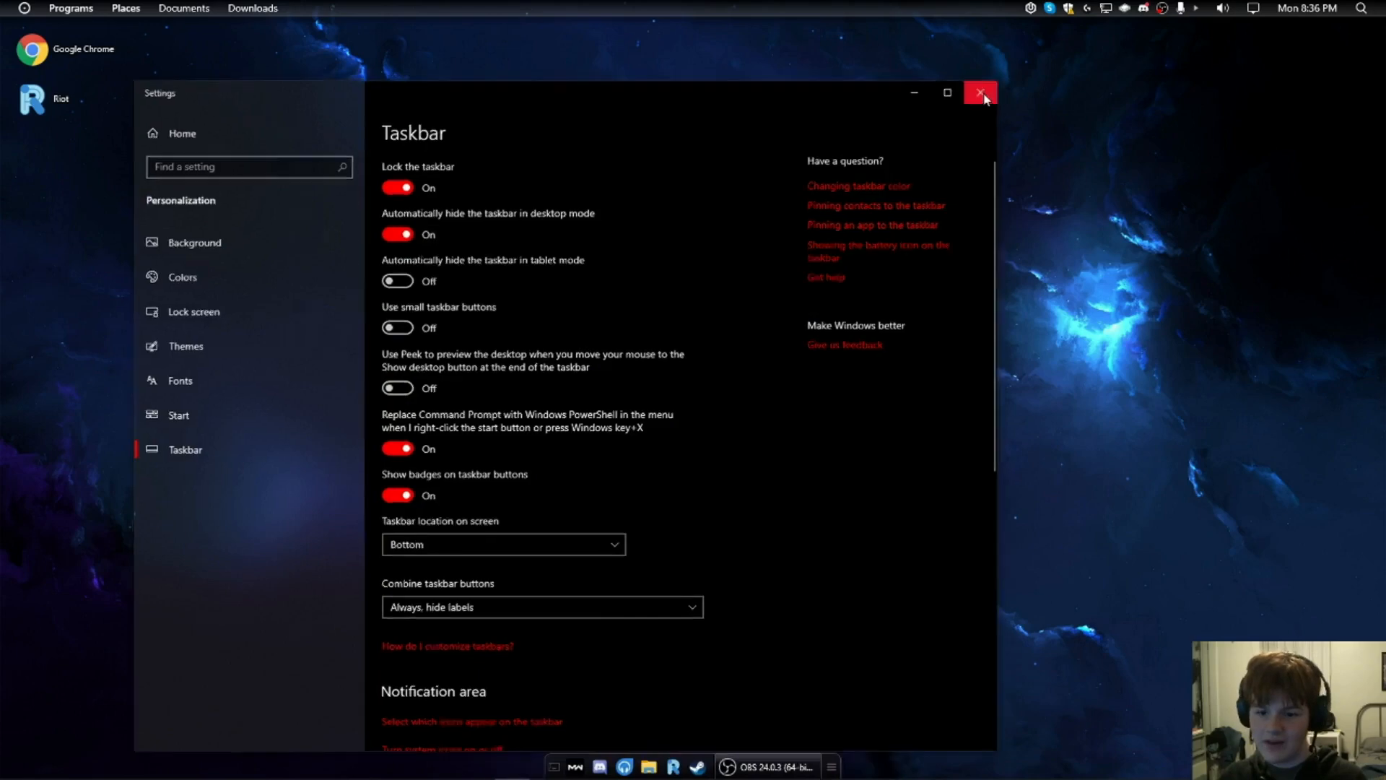
left_click(981, 93)
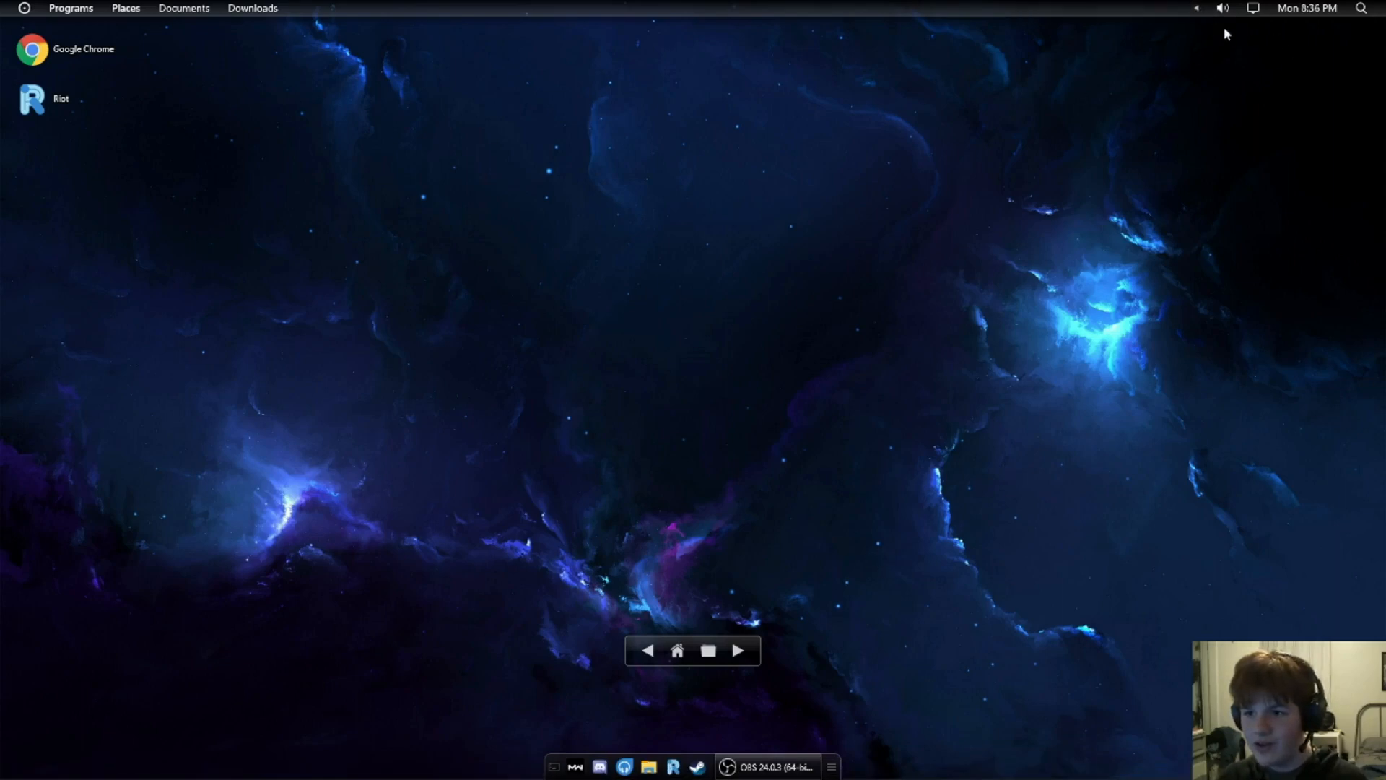
Step: Show the volume and notifications panels, then run a desktop search for 'Brave'
left_click(1223, 8)
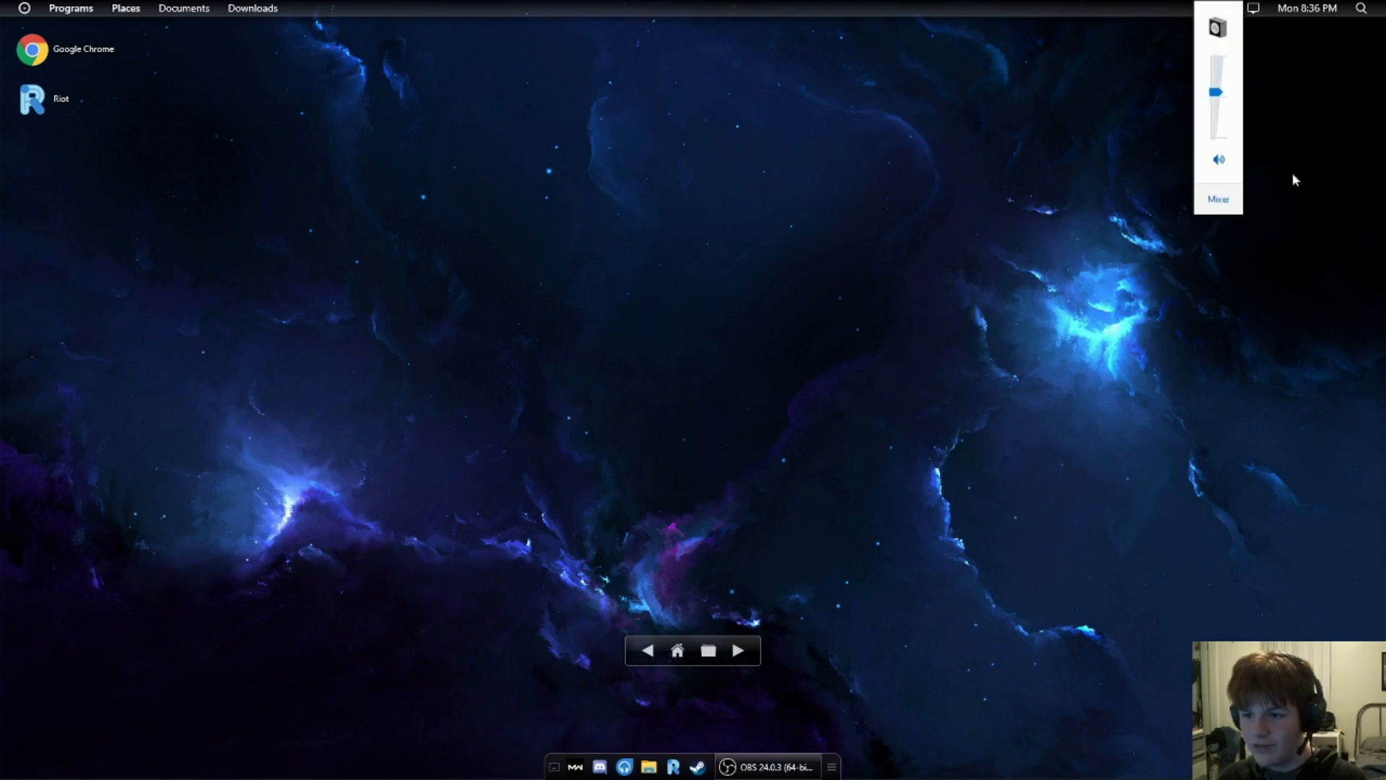
left_click(1255, 8)
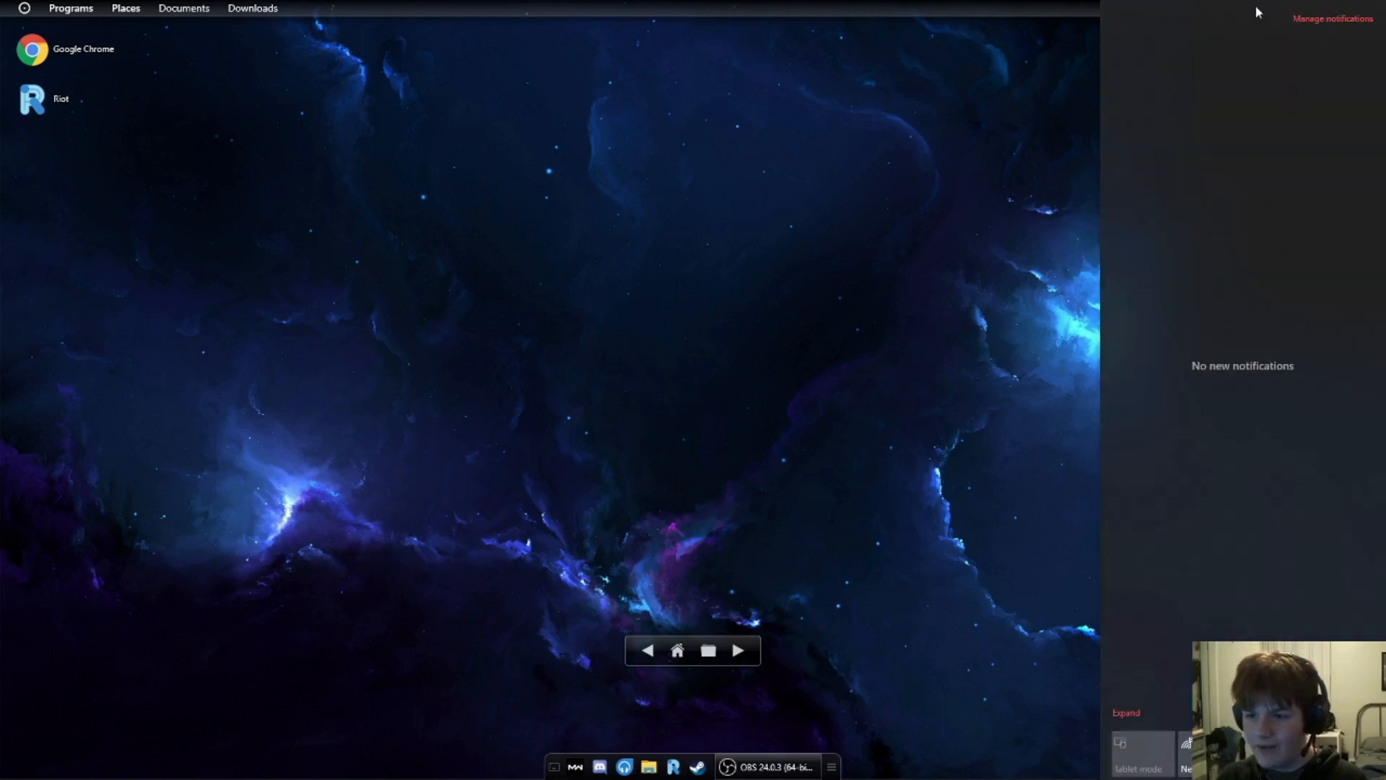
mouse_move(1012, 247)
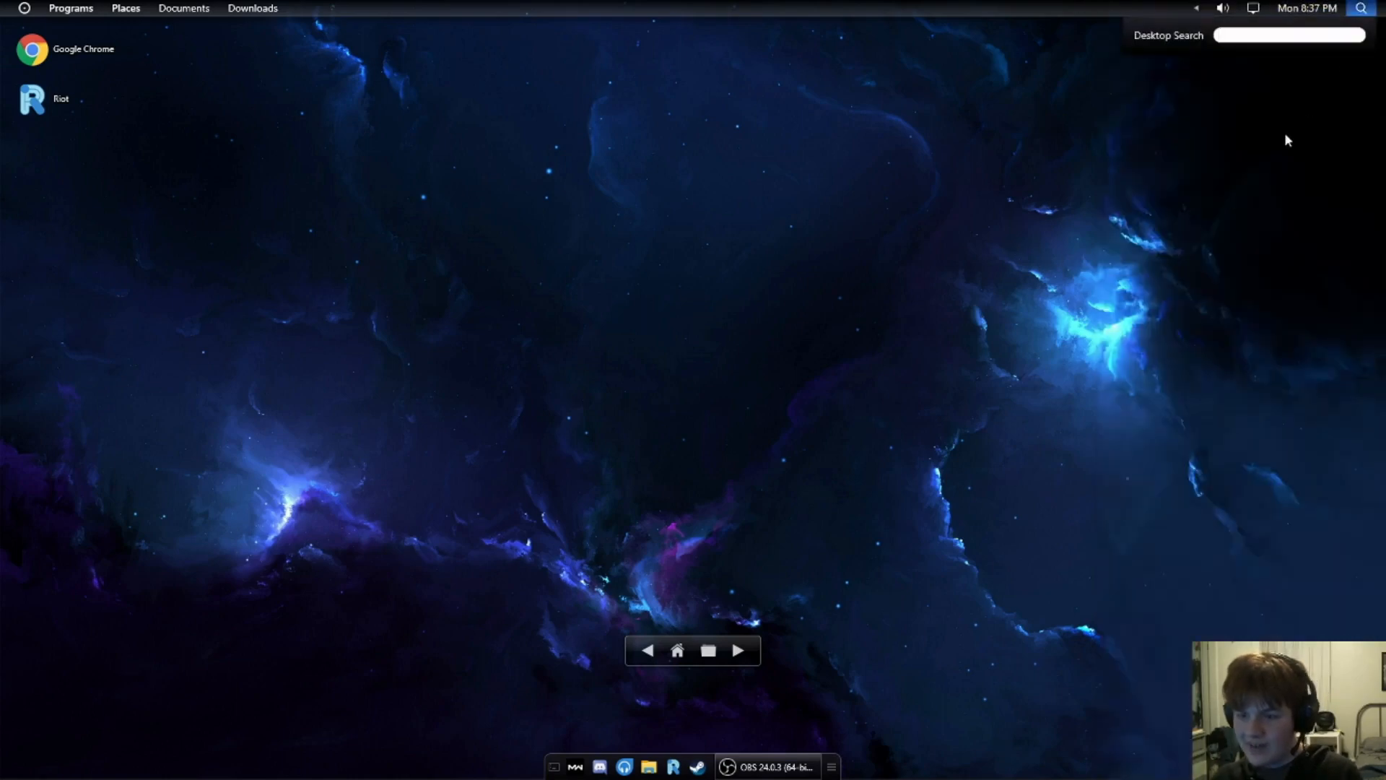
left_click(1288, 34)
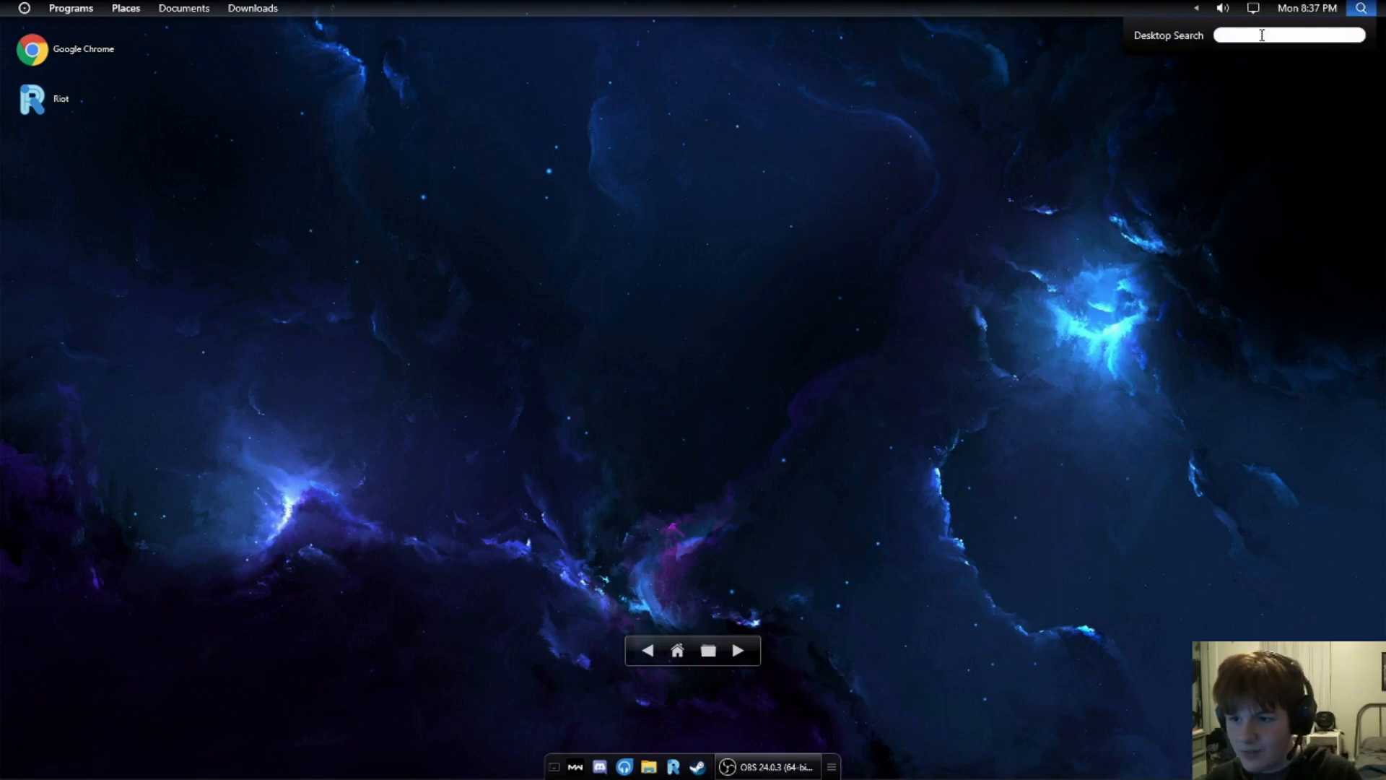
type("Brave")
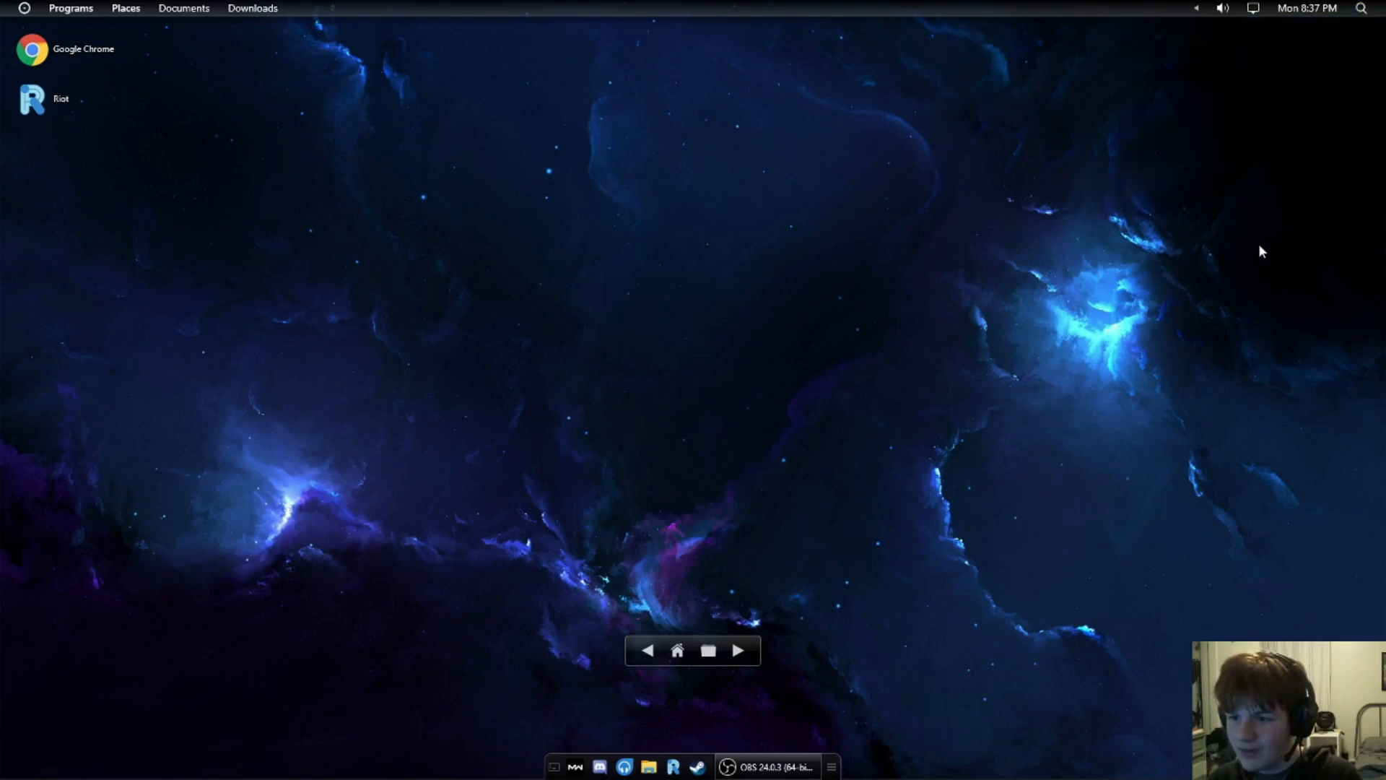
mouse_move(1256, 72)
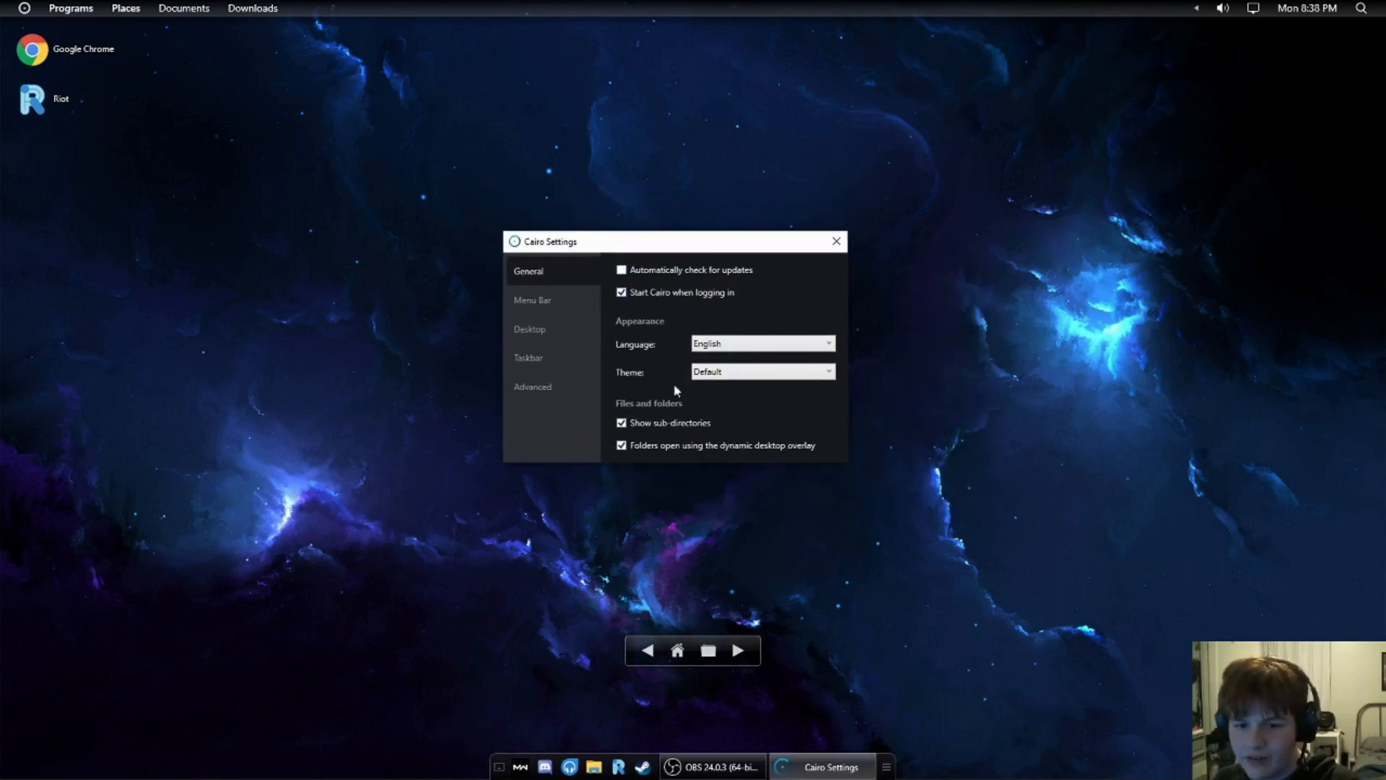
Step: Toggle showing sub-directories and restart Cairo to apply the general settings
left_click(761, 371)
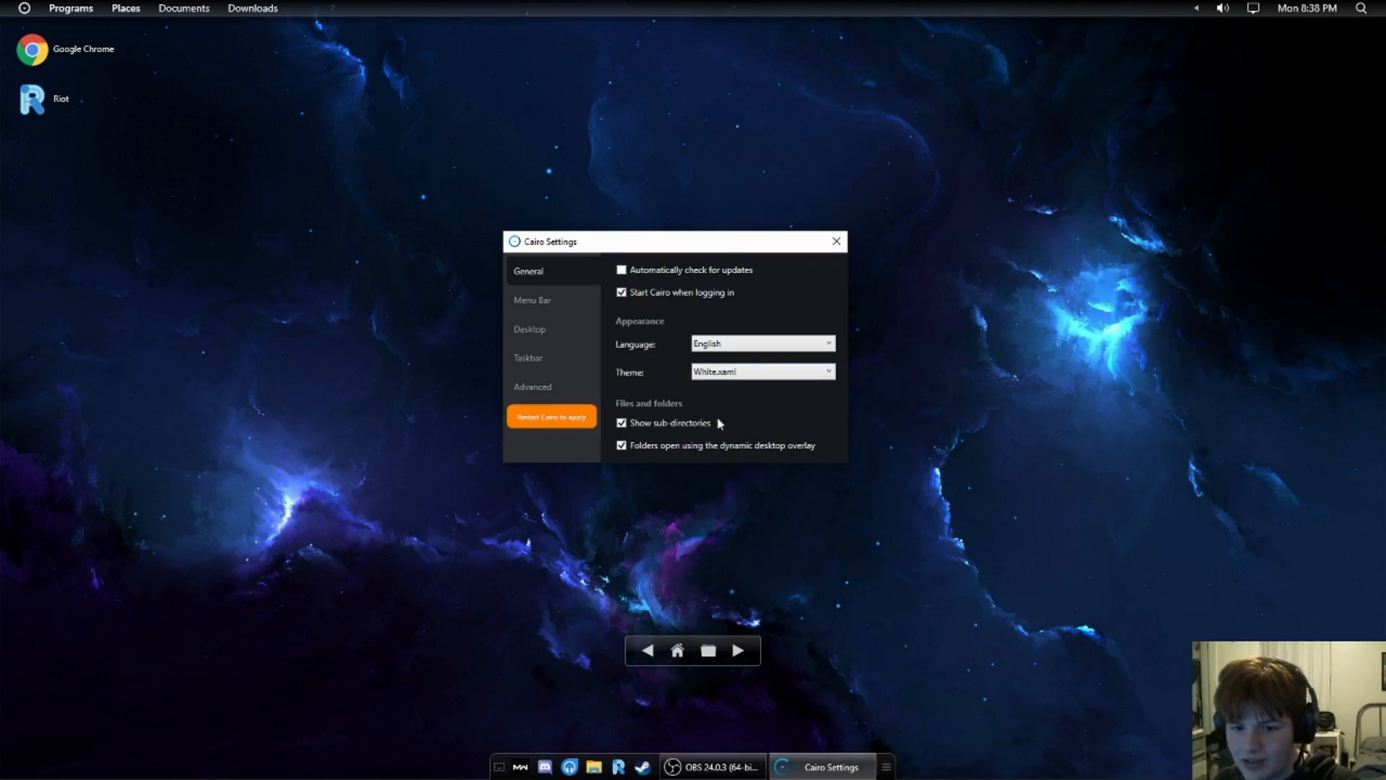
left_click(550, 416)
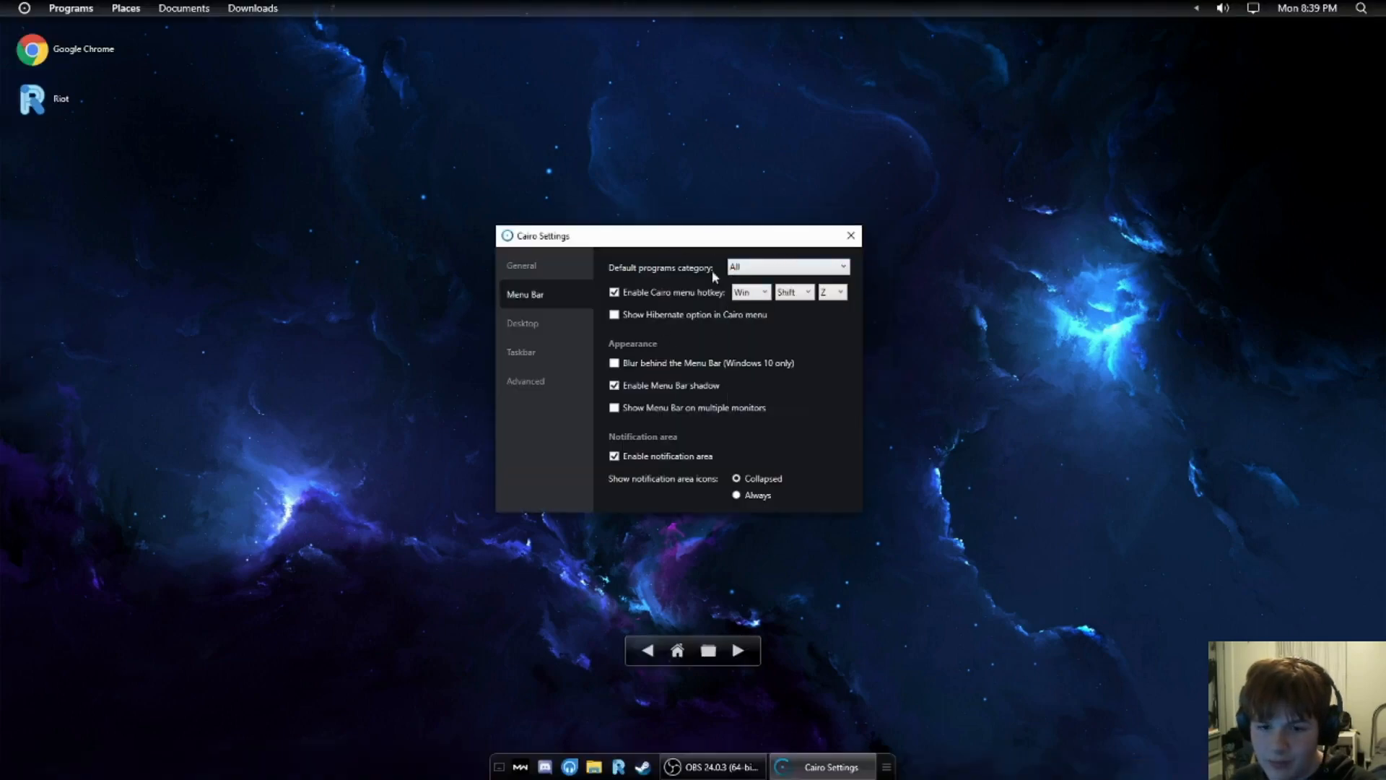
Step: Open and close the installed programs list from the menu bar
left_click(70, 8)
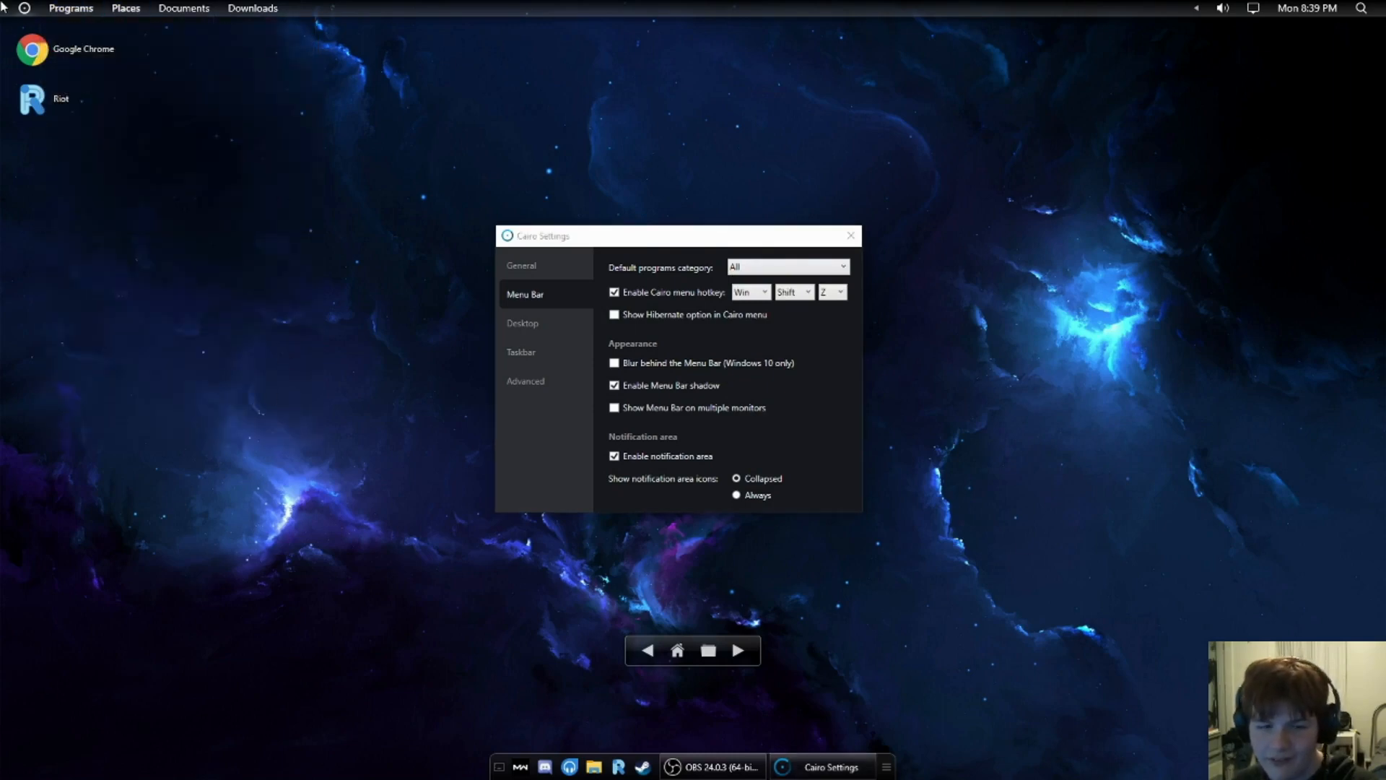
left_click(71, 8)
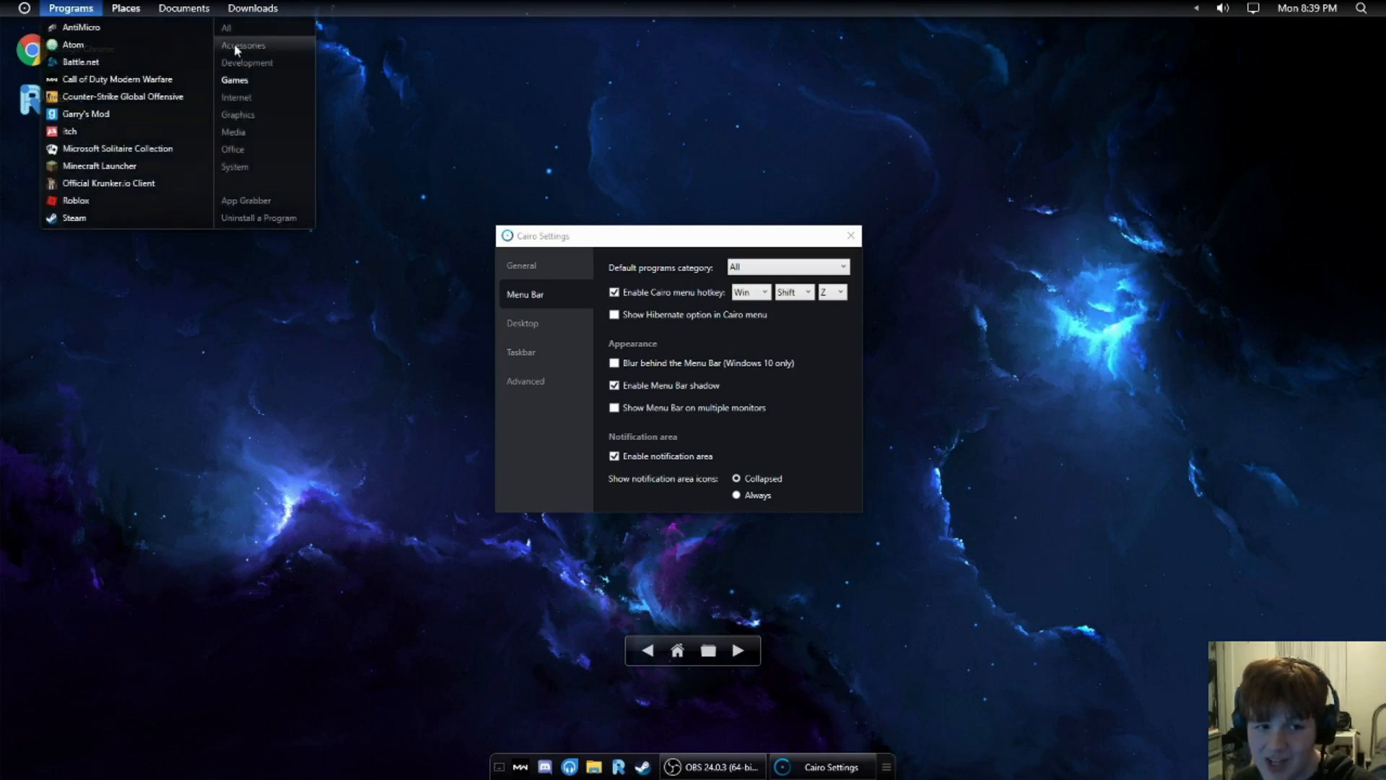
left_click(689, 325)
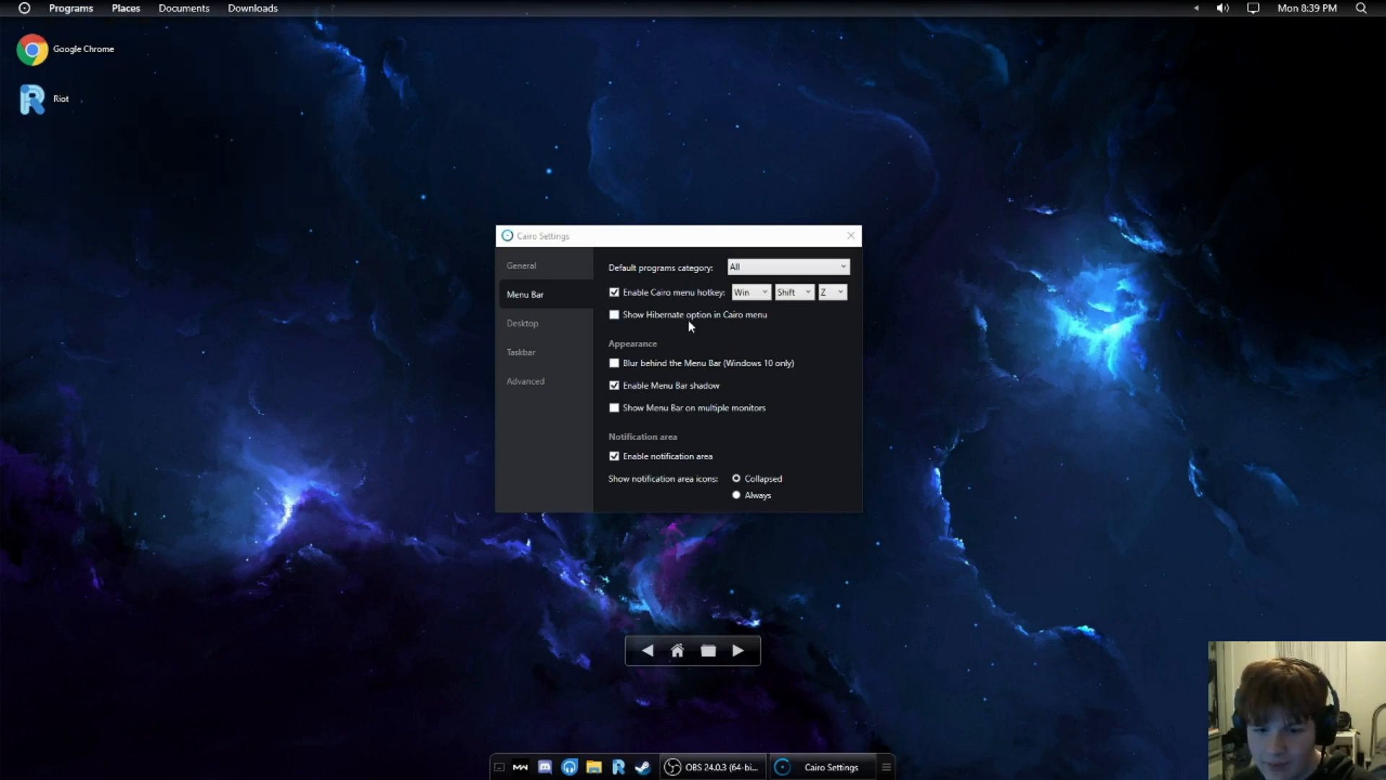
Step: Enable 'Blur behind the Menu Bar' and restart Cairo to apply it
left_click(614, 362)
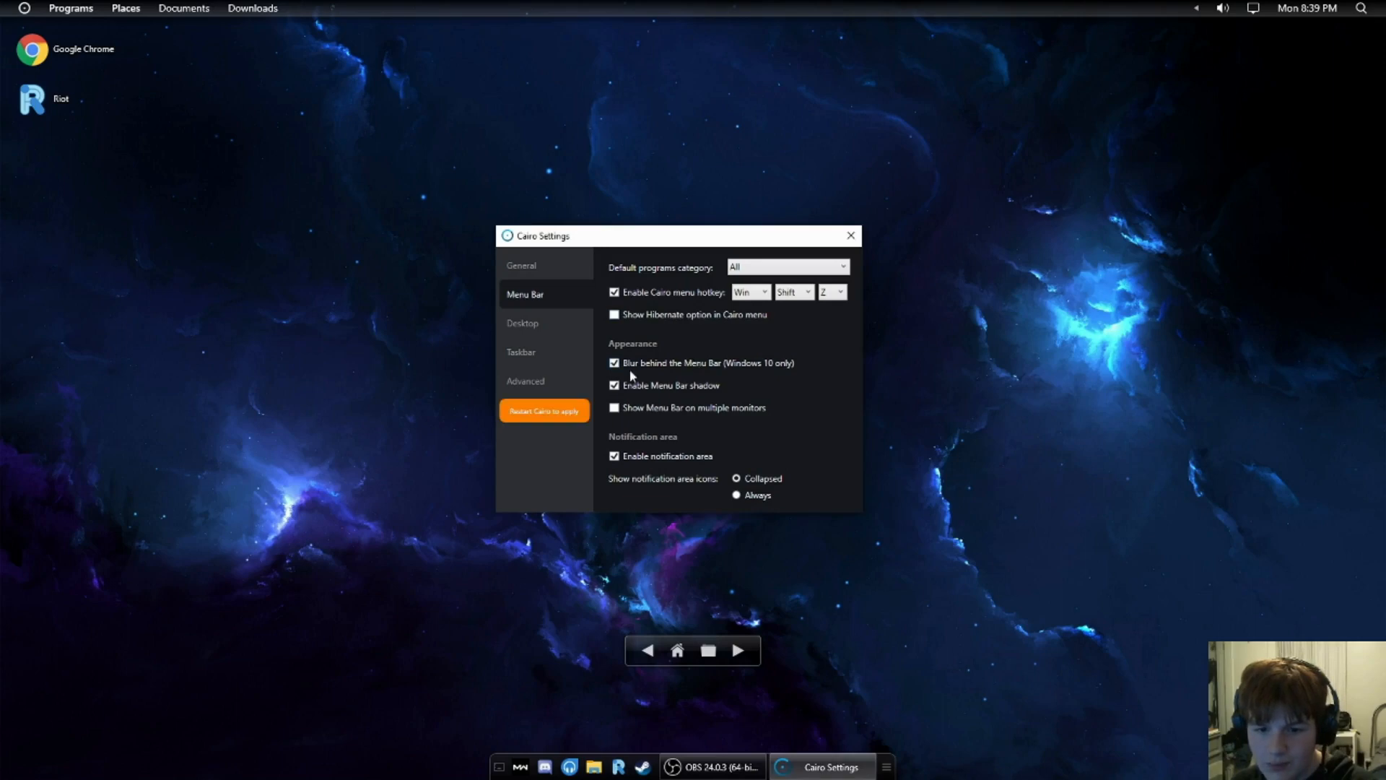
left_click(544, 410)
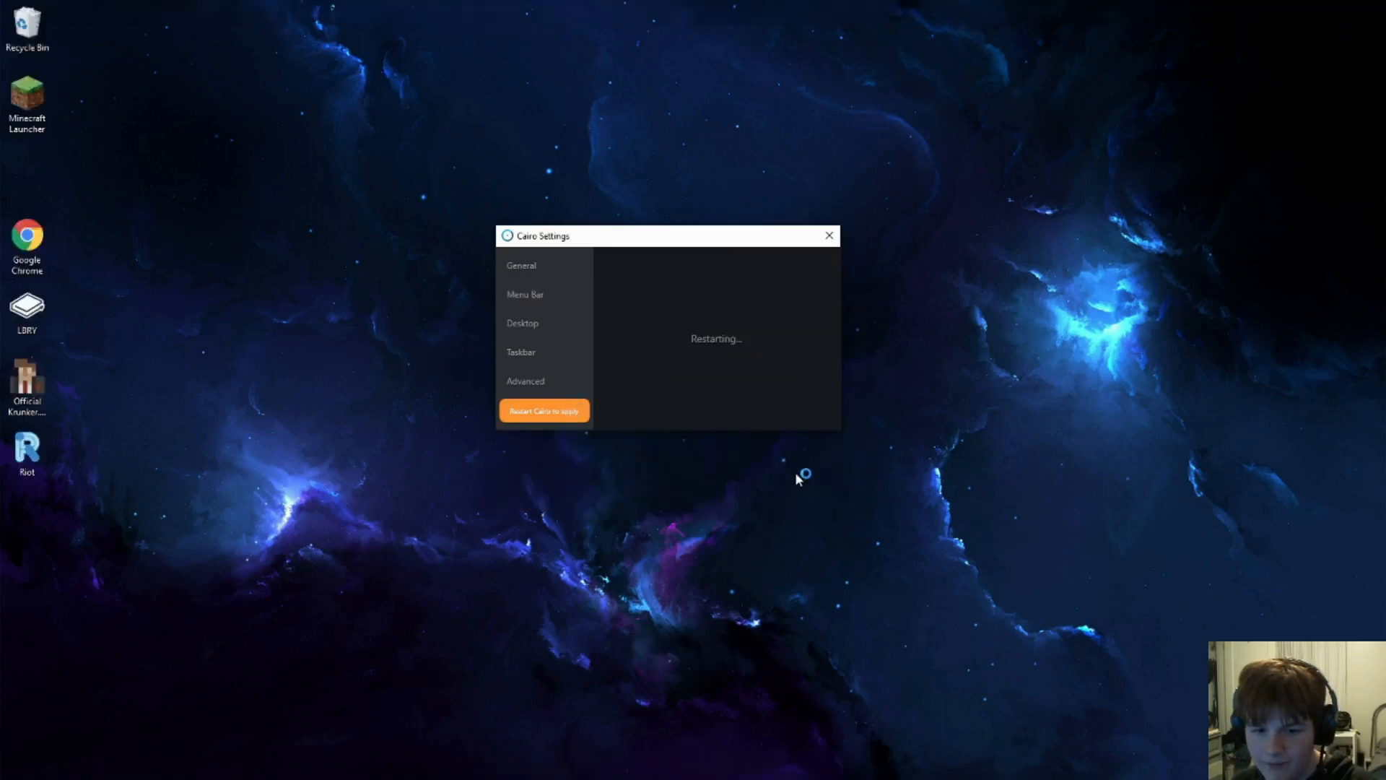
left_click(543, 410)
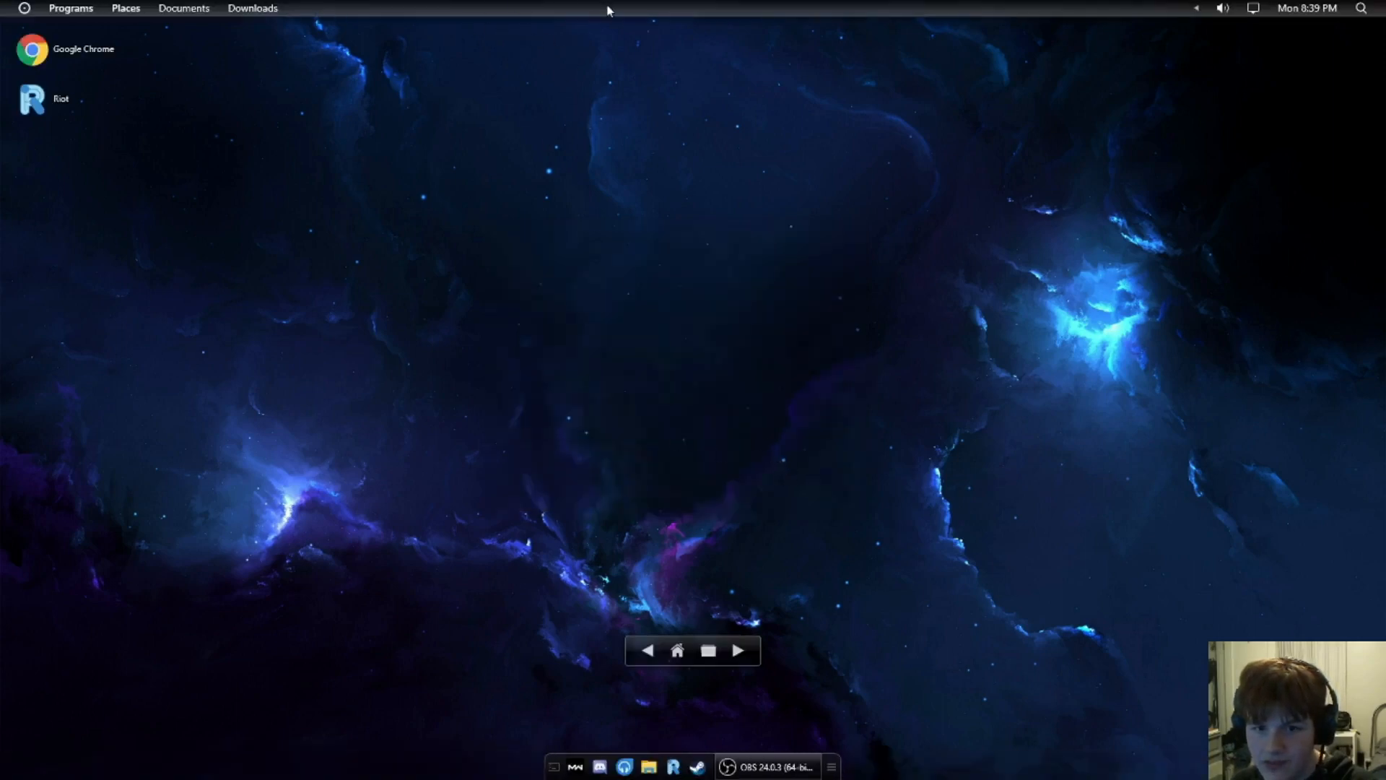
mouse_move(218, 8)
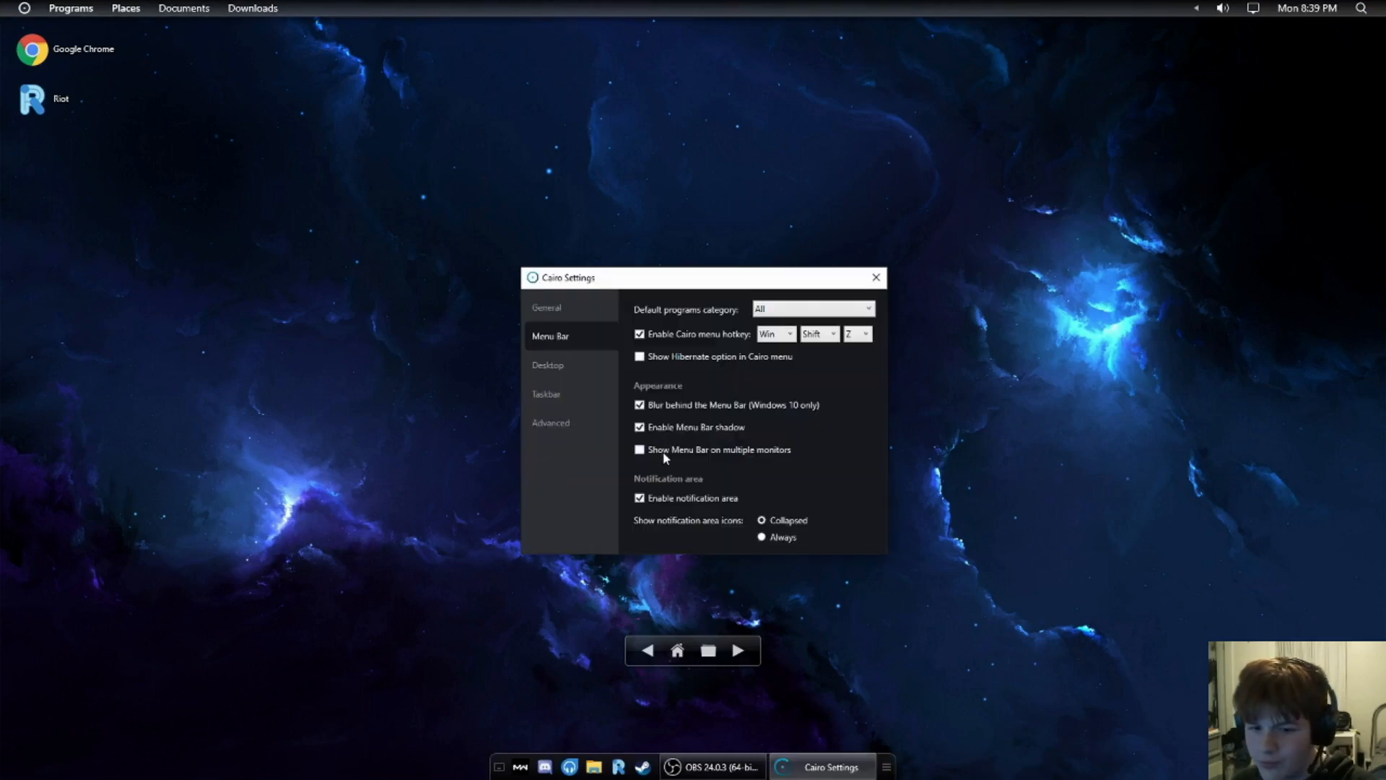
left_click(570, 452)
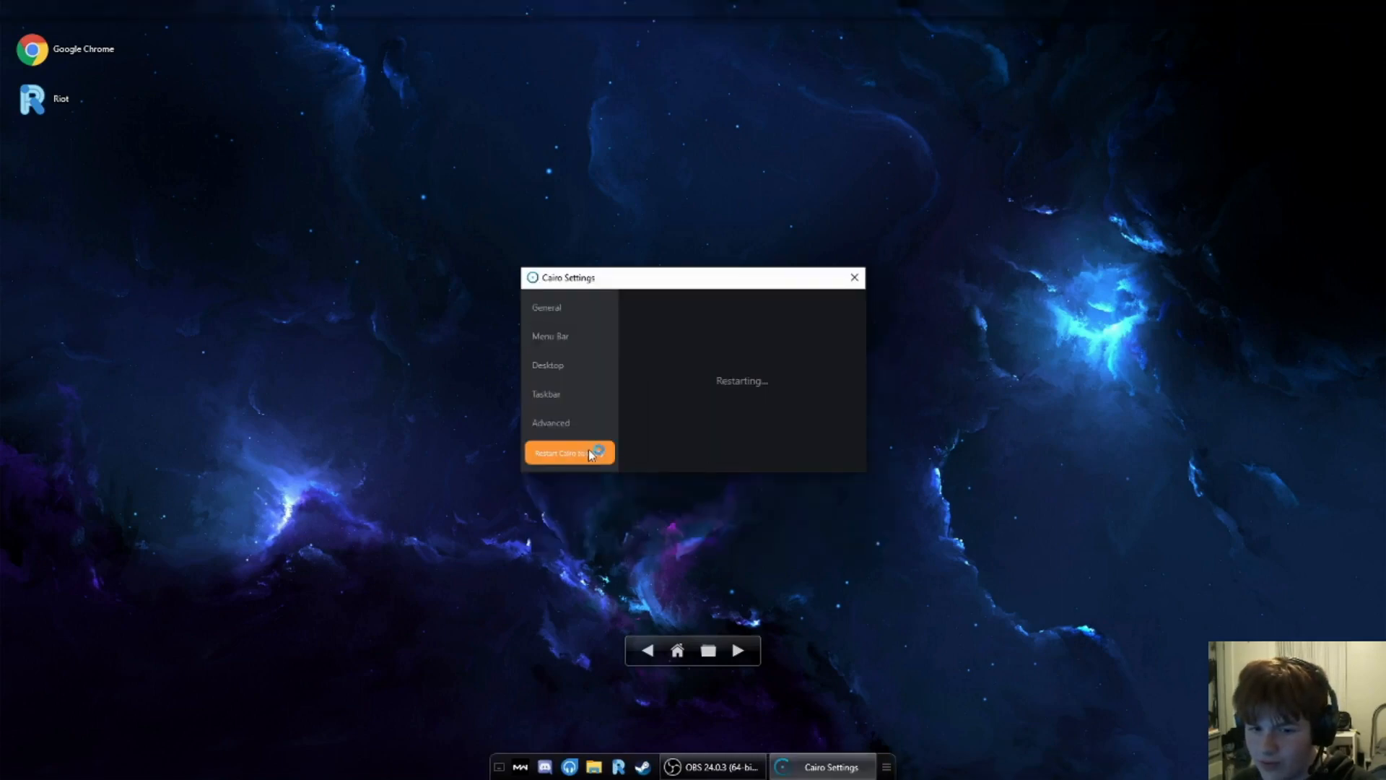
left_click(568, 452)
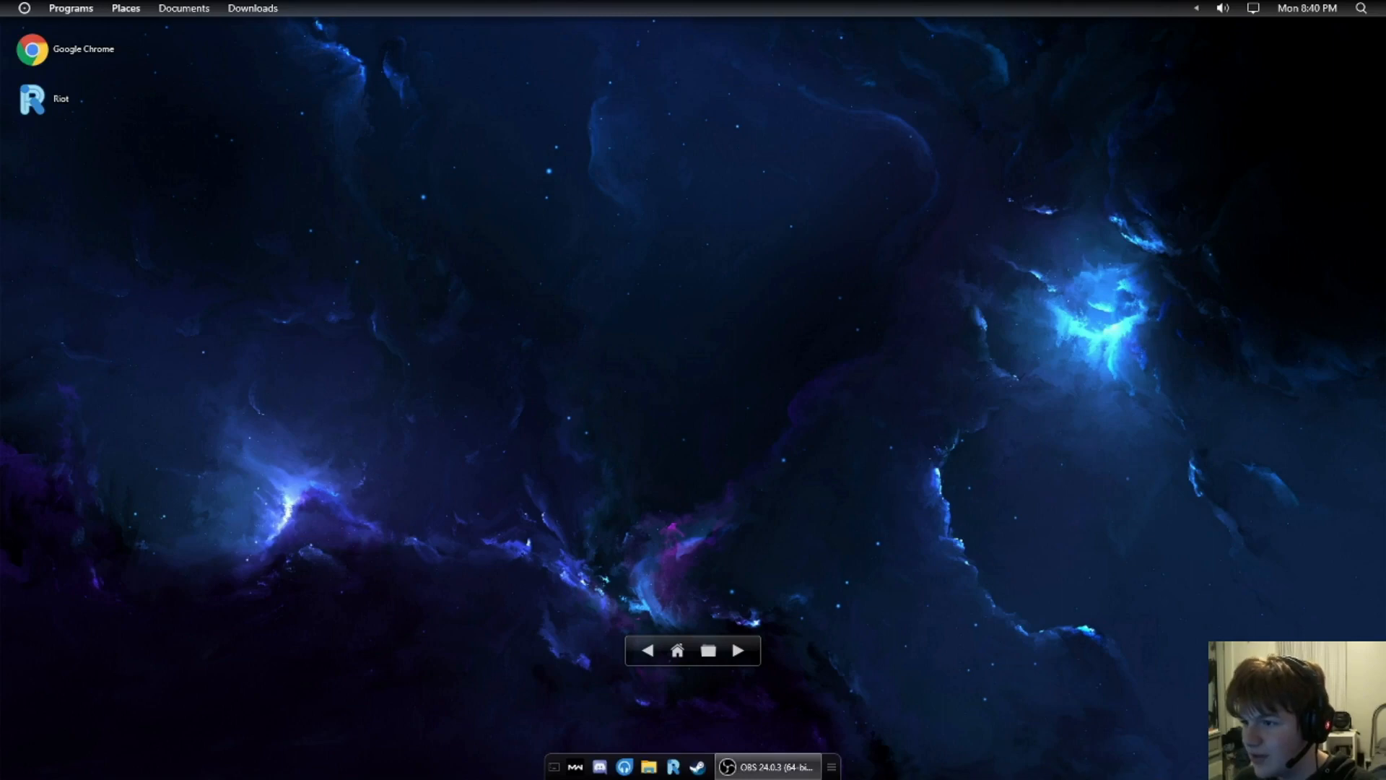
mouse_move(277, 9)
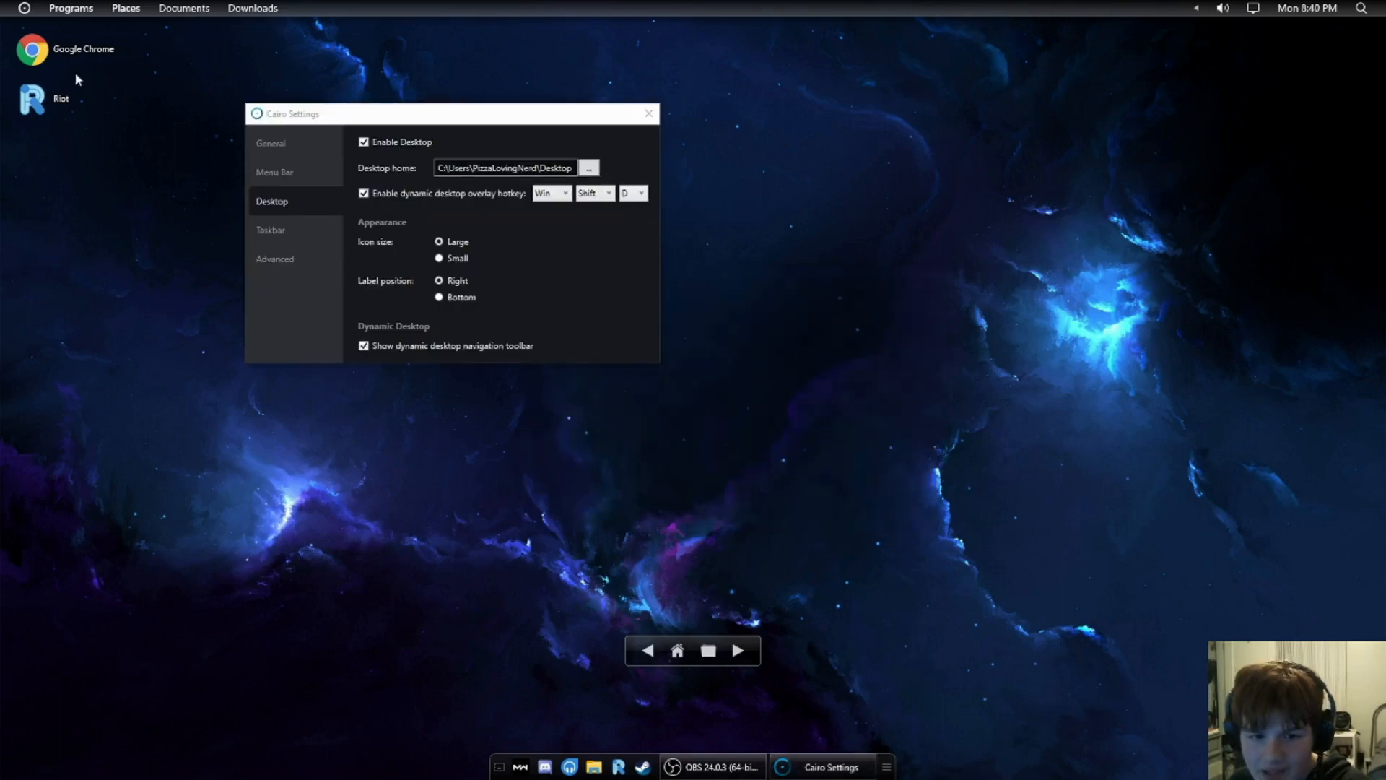
mouse_move(39, 164)
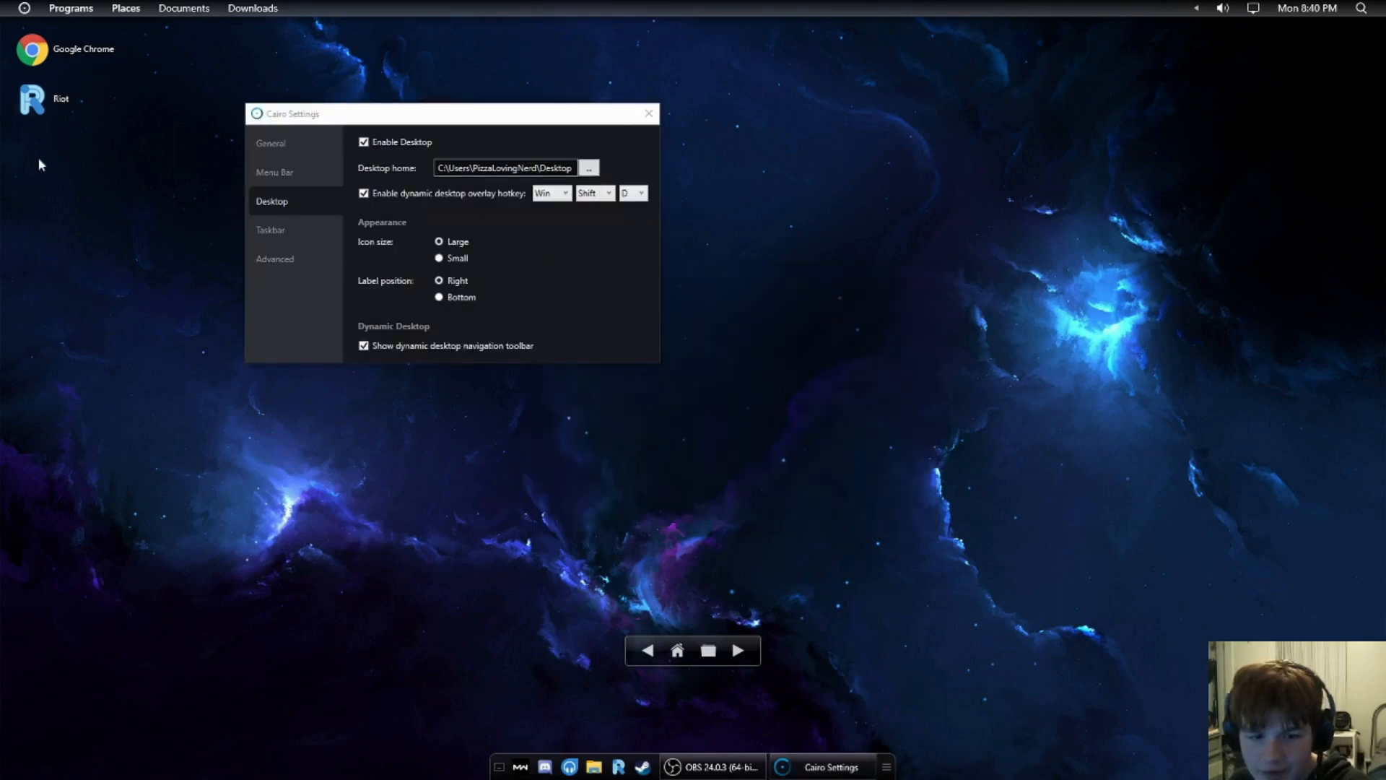
Step: Switch the reopened Cairo Settings from Desktop options to the Taskbar options
left_click(271, 228)
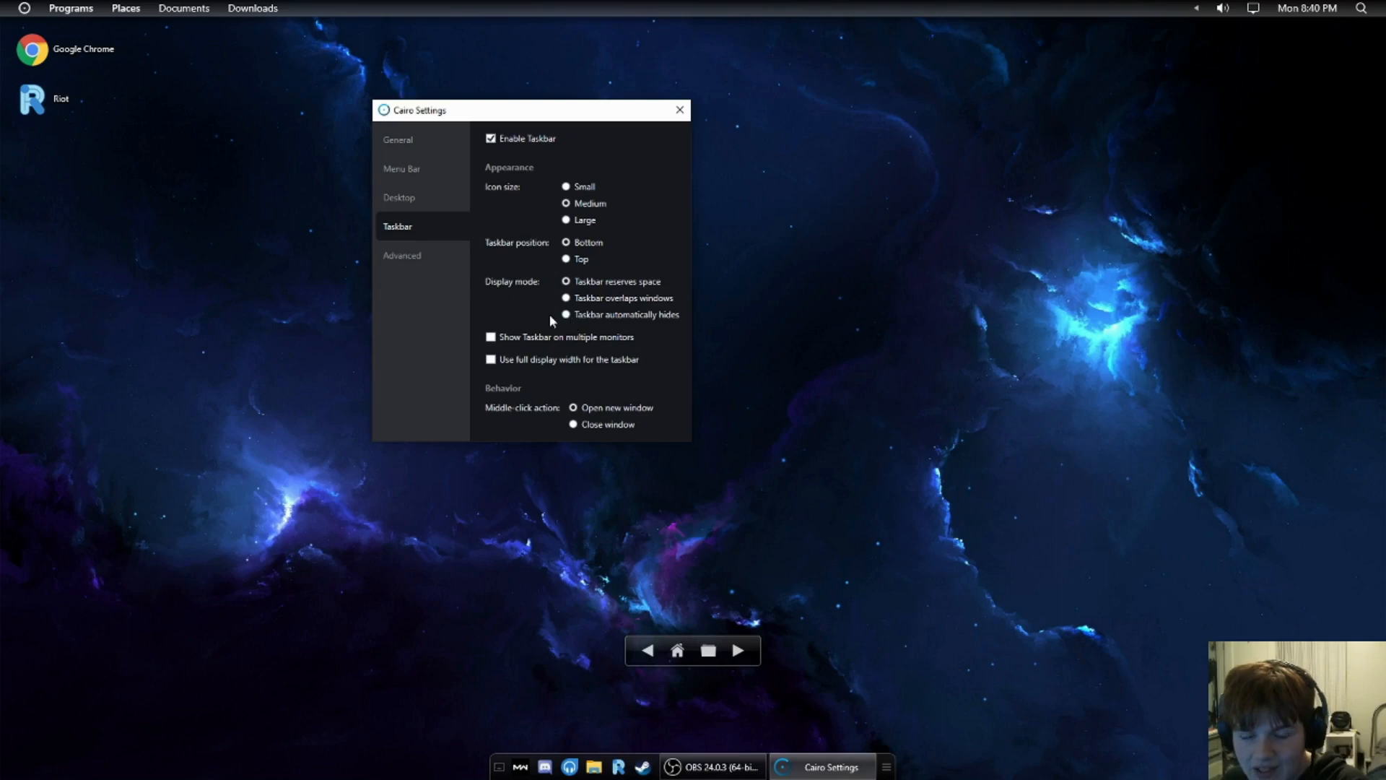
mouse_move(565, 324)
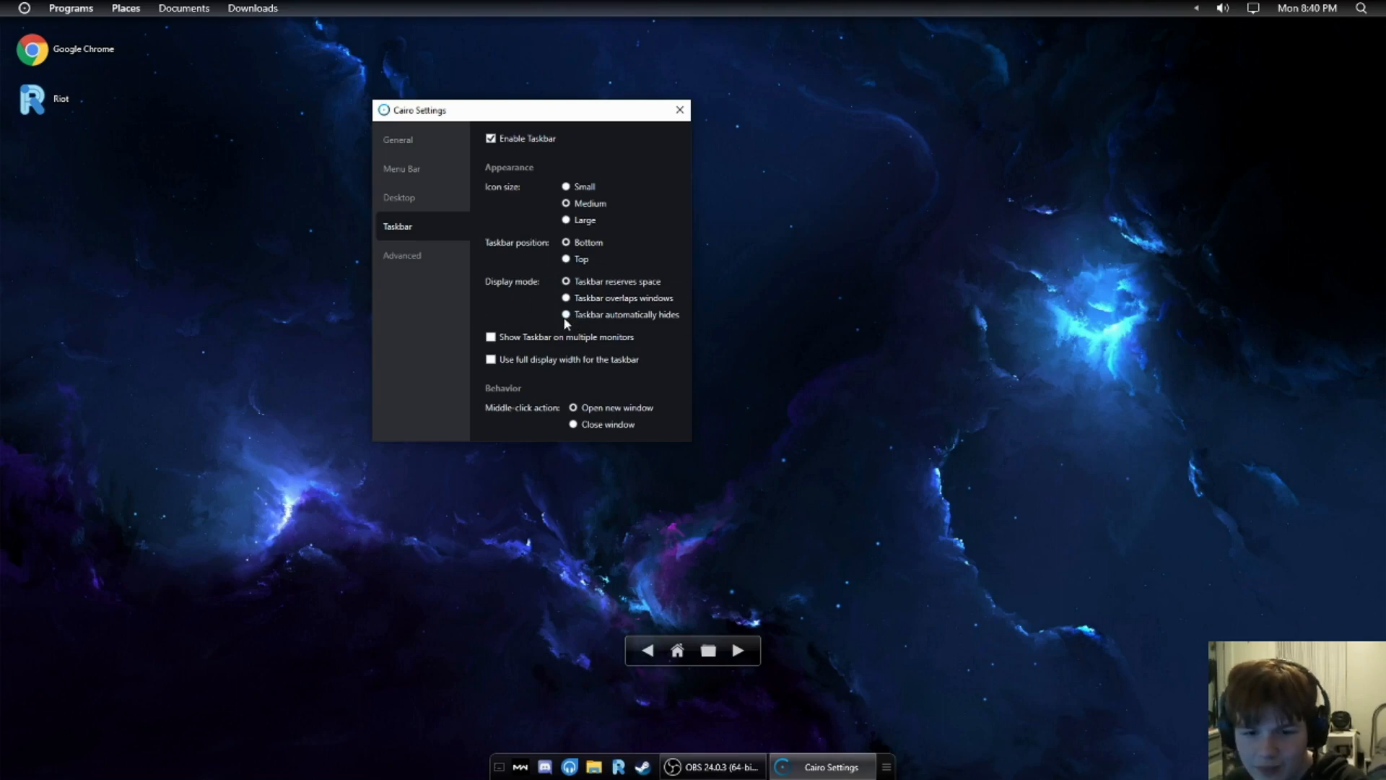
Step: Enable 'Taskbar automatically hides' and 'Show Taskbar on multiple monitors'
left_click(567, 314)
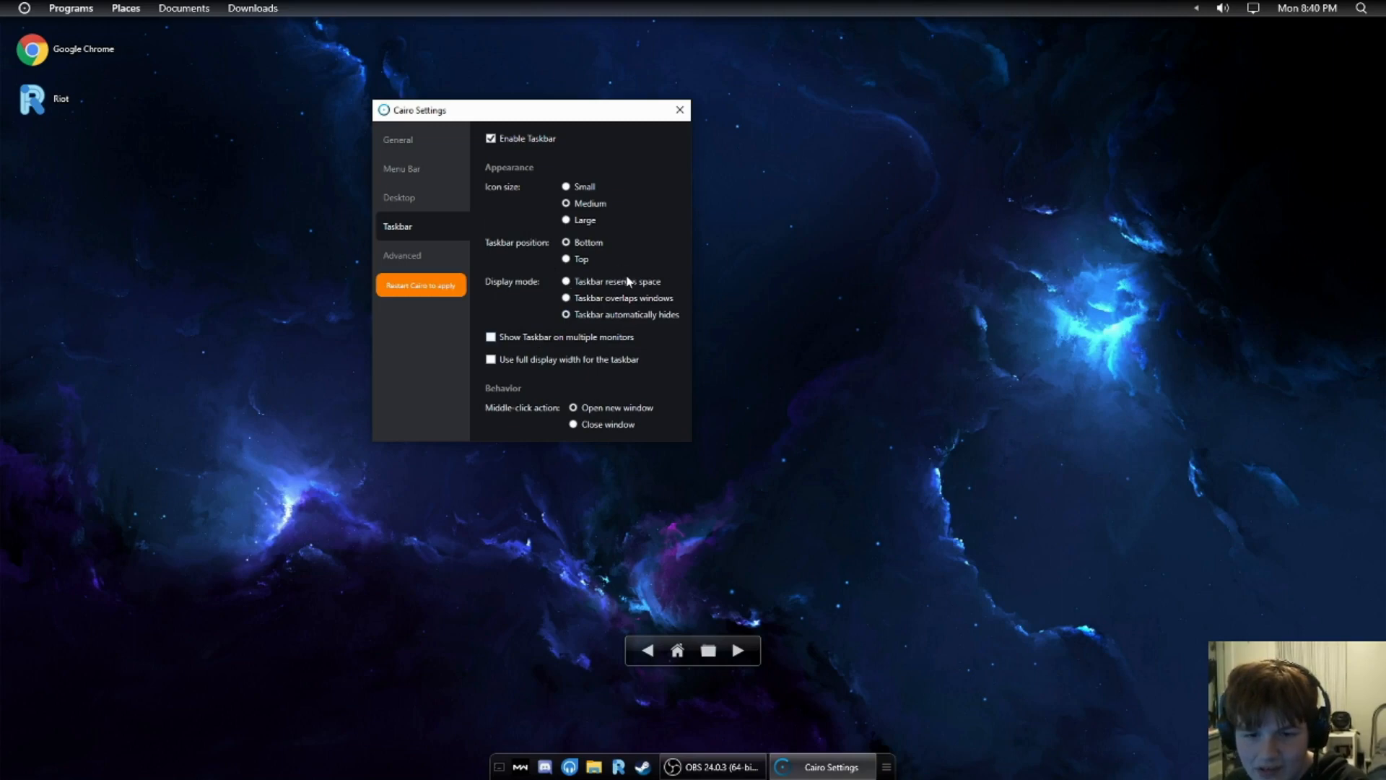
mouse_move(521, 296)
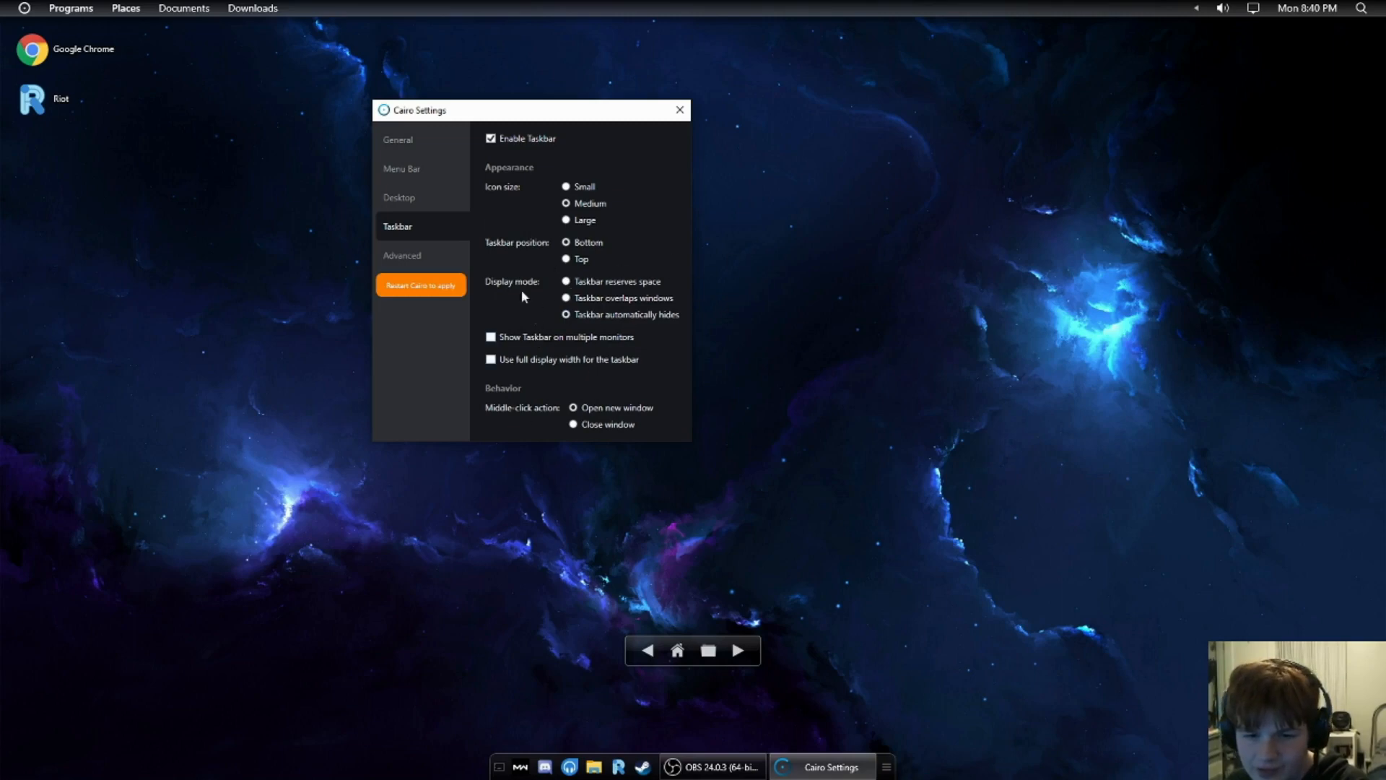
left_click(492, 337)
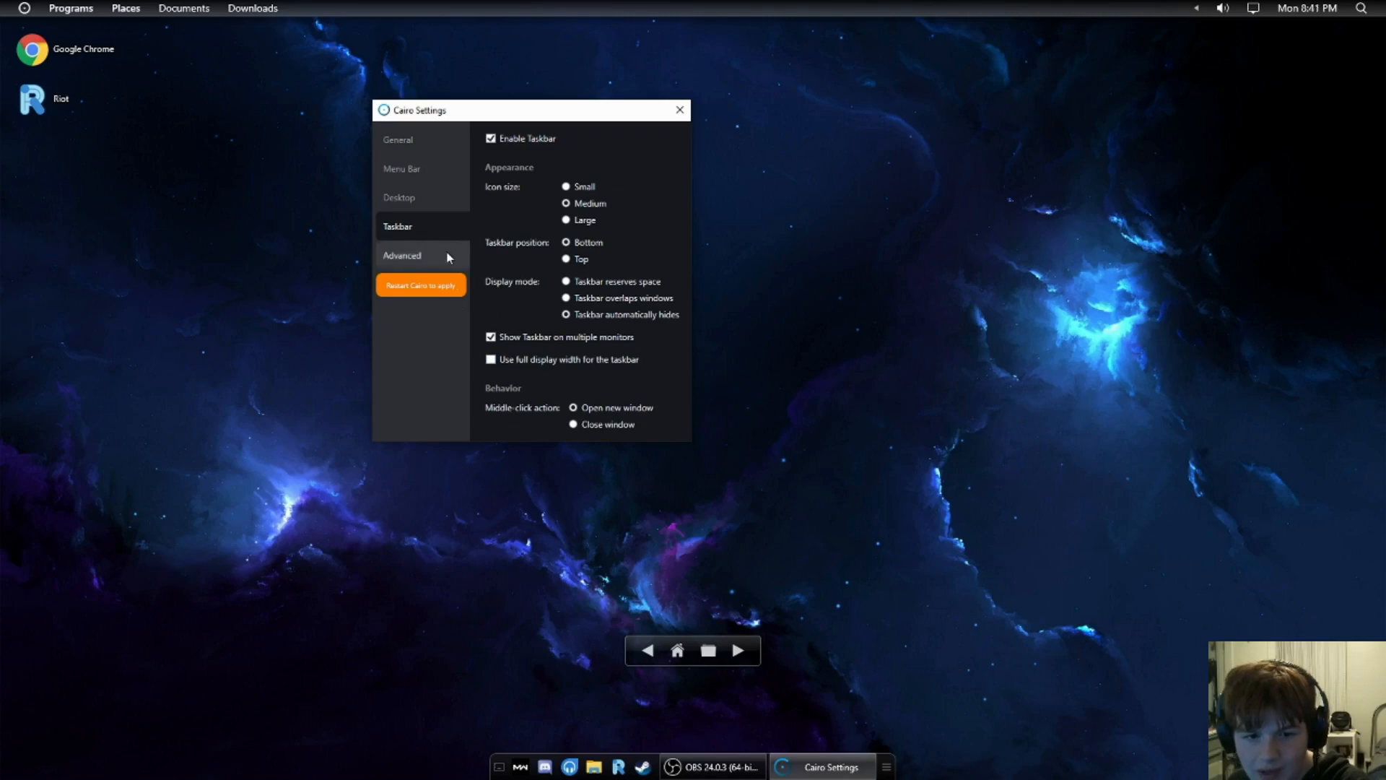
Step: Review Advanced settings, keeping logging at Info and selecting the explorer path, then dismiss Settings
left_click(402, 256)
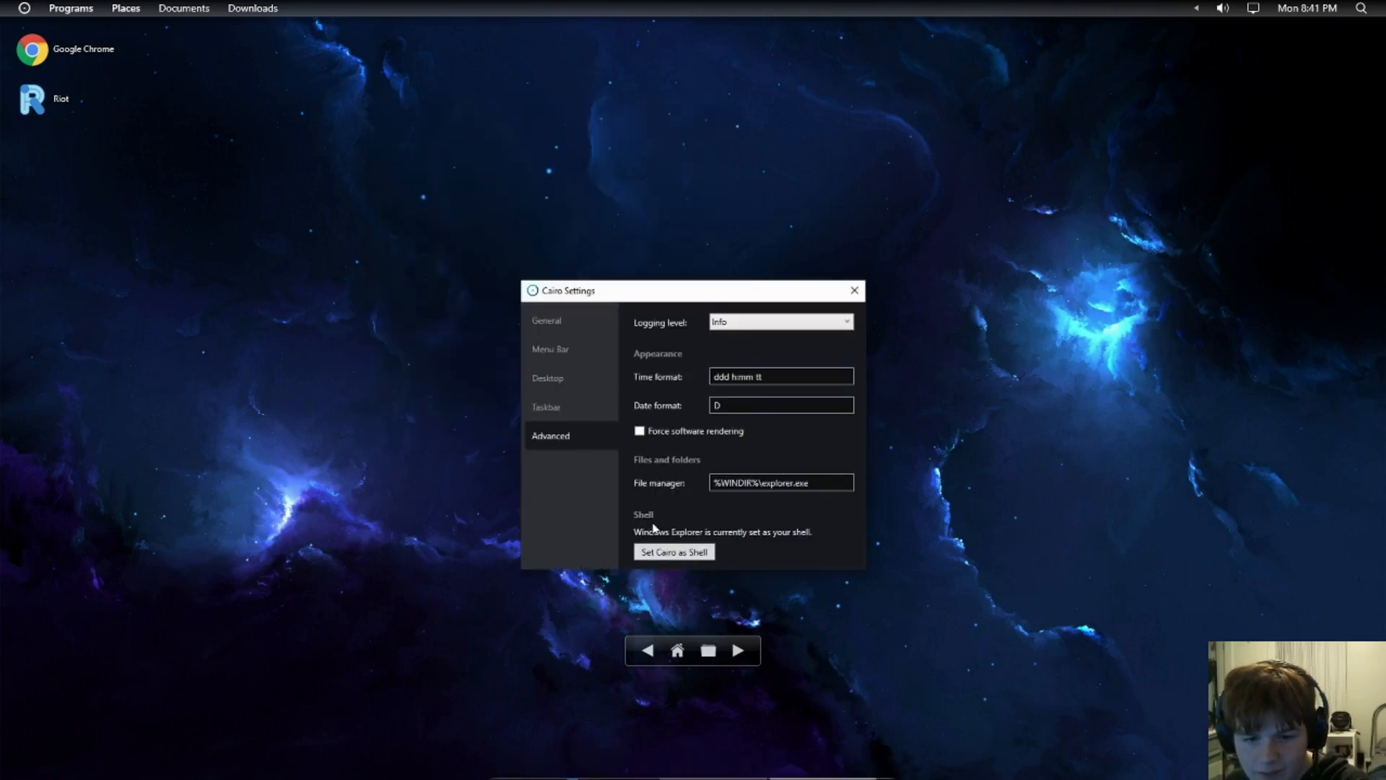
left_click(781, 321)
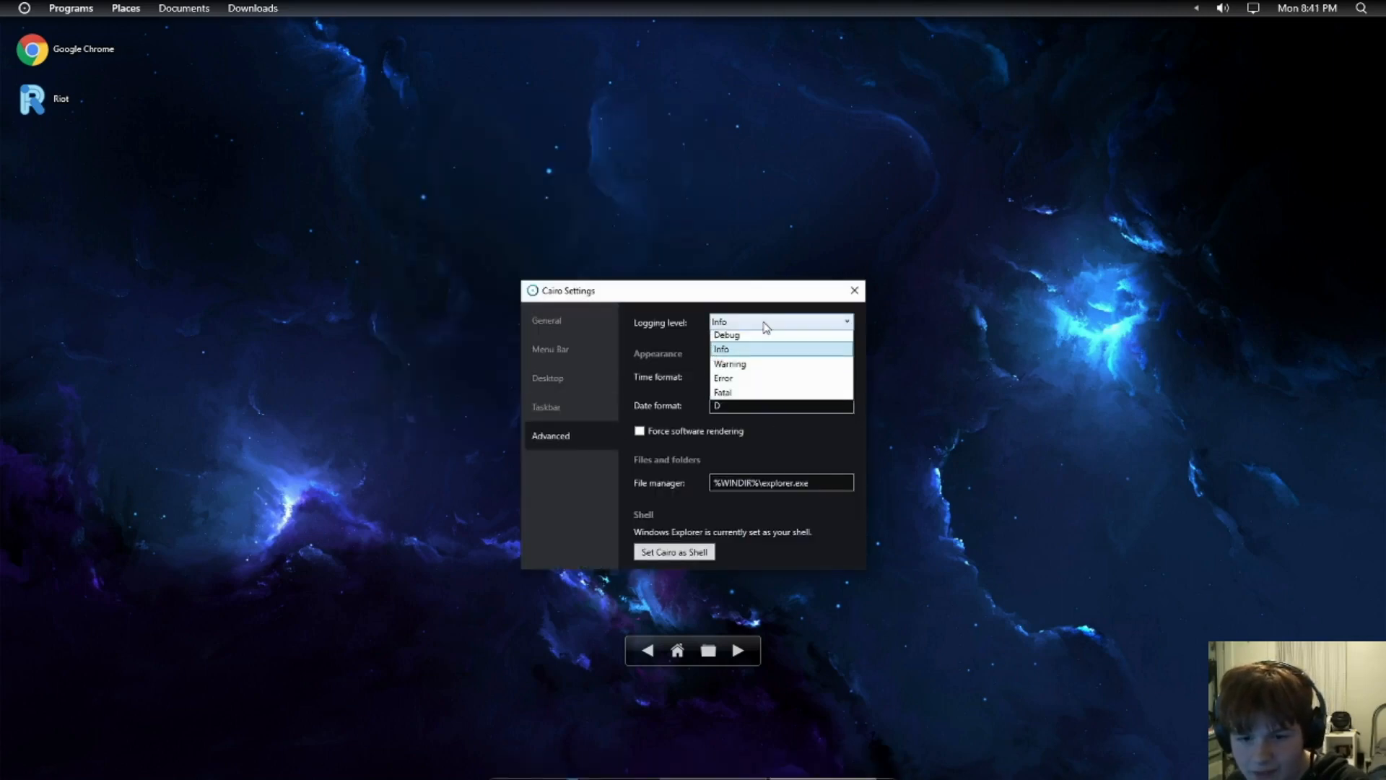
left_click(721, 349)
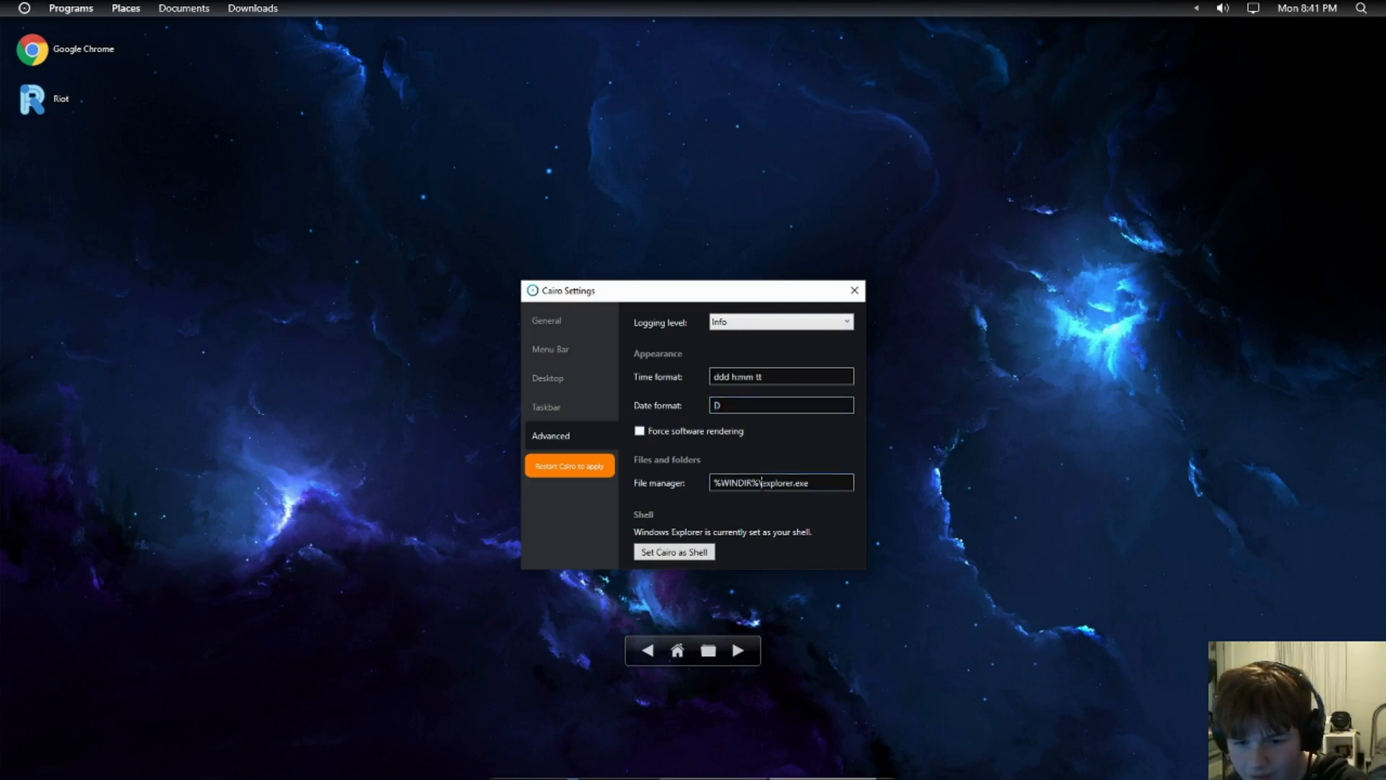
double_click(772, 481)
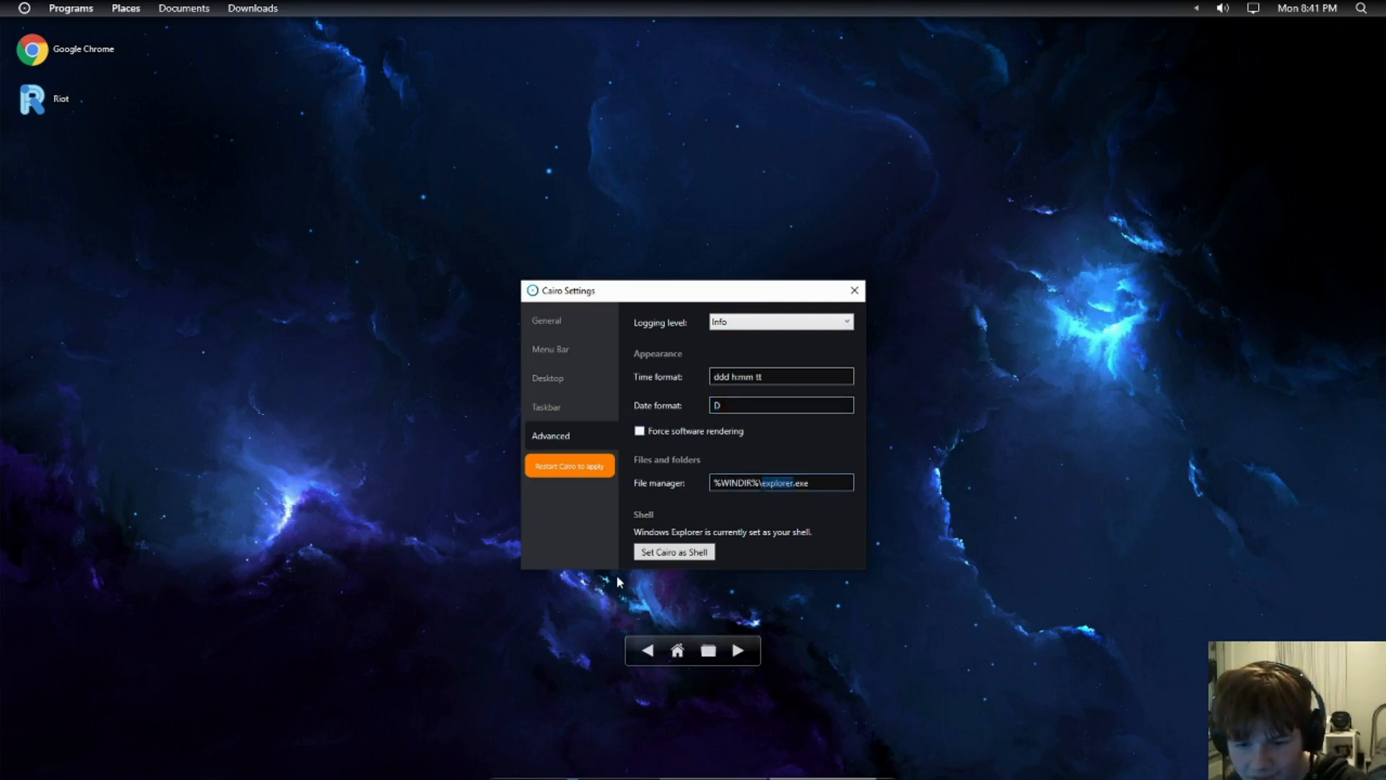
left_click(852, 290)
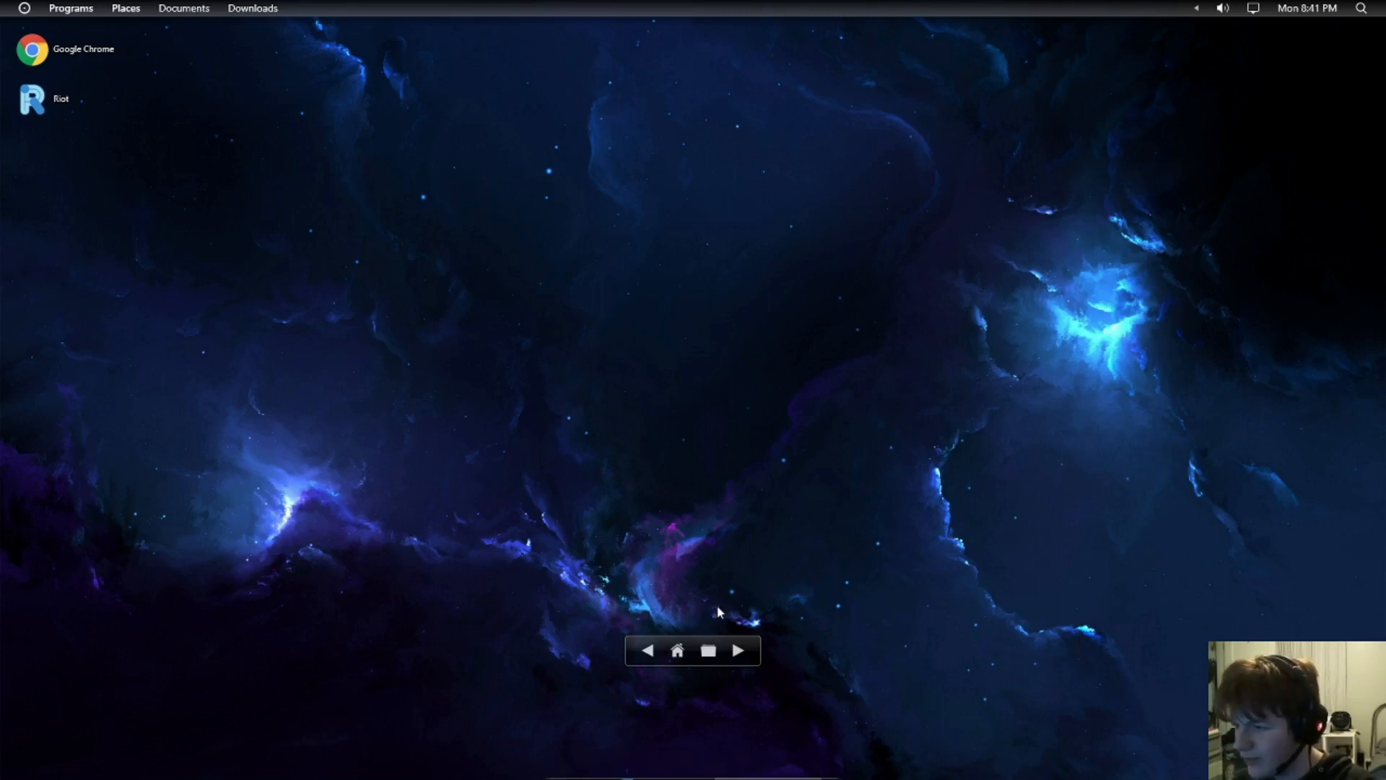
mouse_move(747, 395)
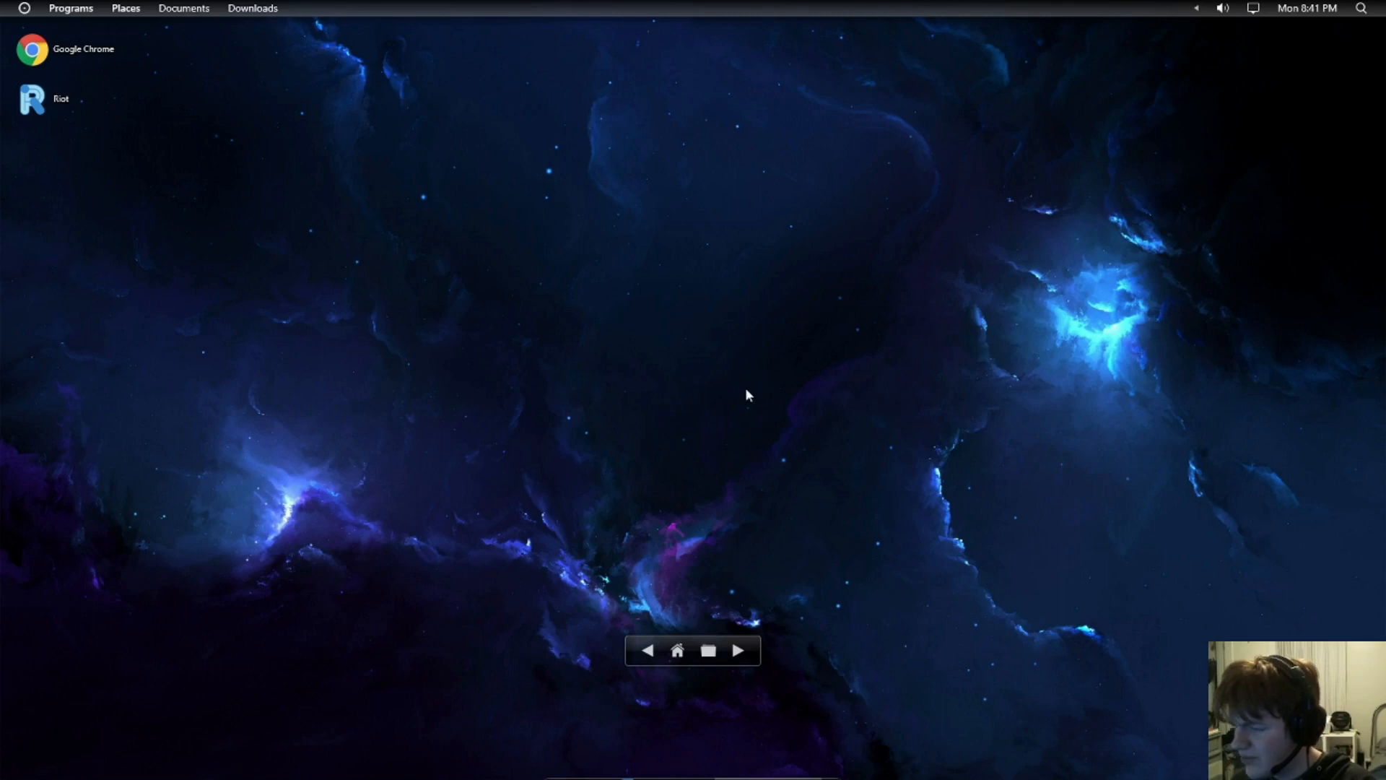
mouse_move(942, 257)
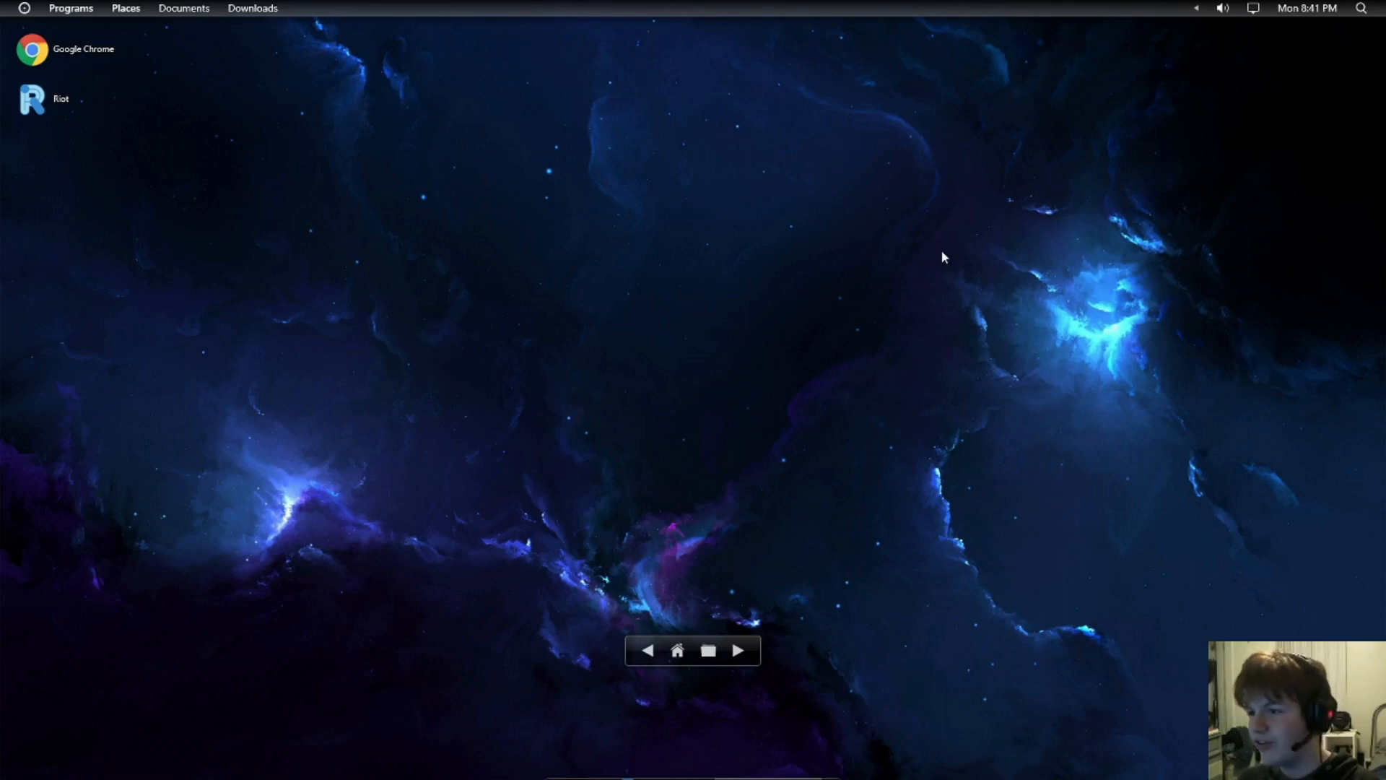